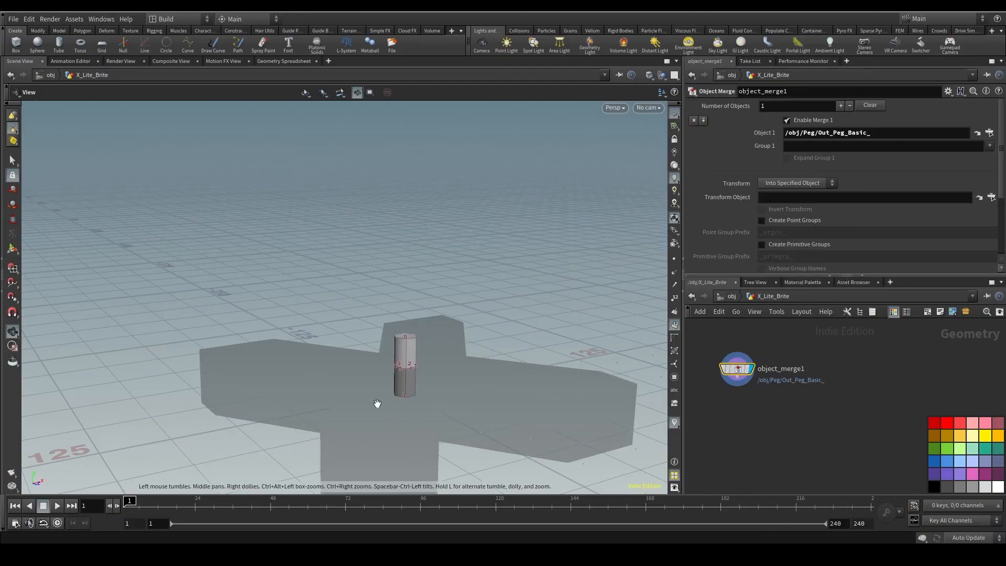
- Dive into the ai_shapes object to see its File node loading x_pixel.ai
click(977, 133)
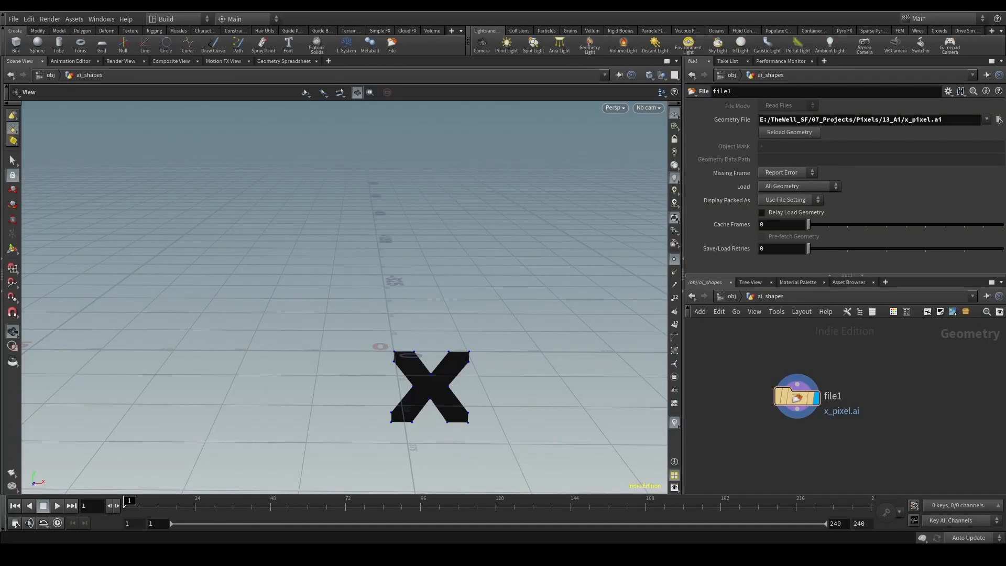
mouse_move(926, 392)
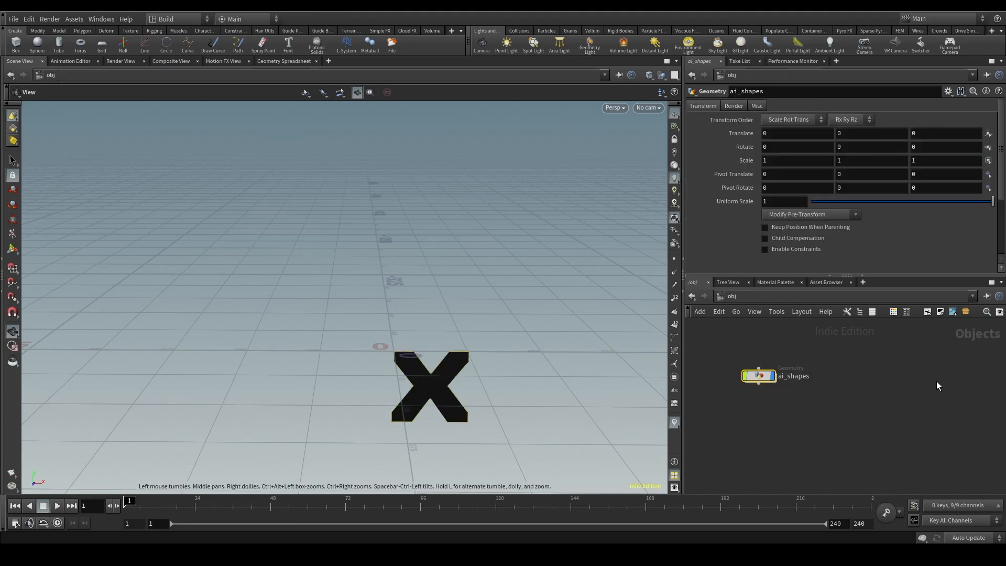
mouse_move(942, 380)
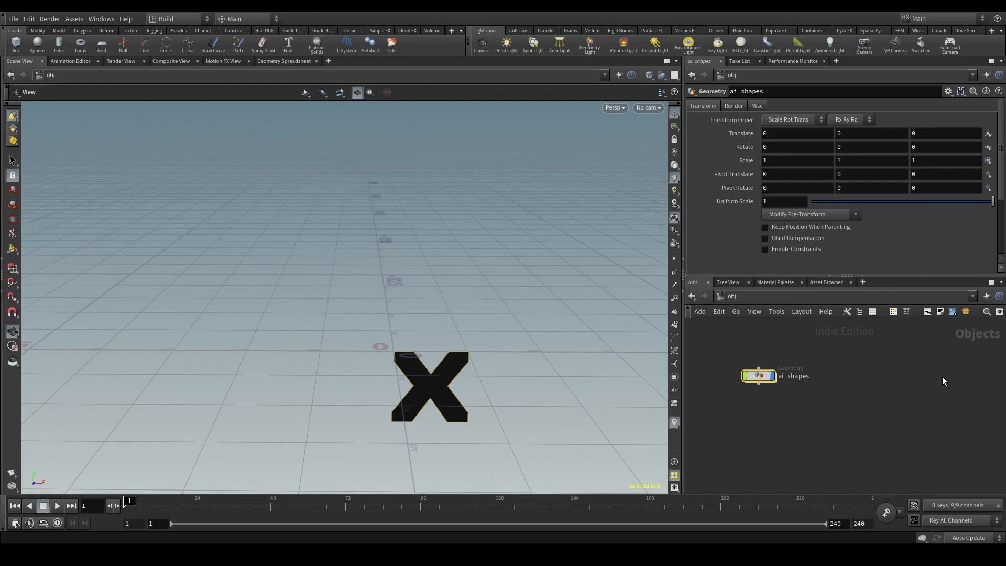
mouse_move(759, 376)
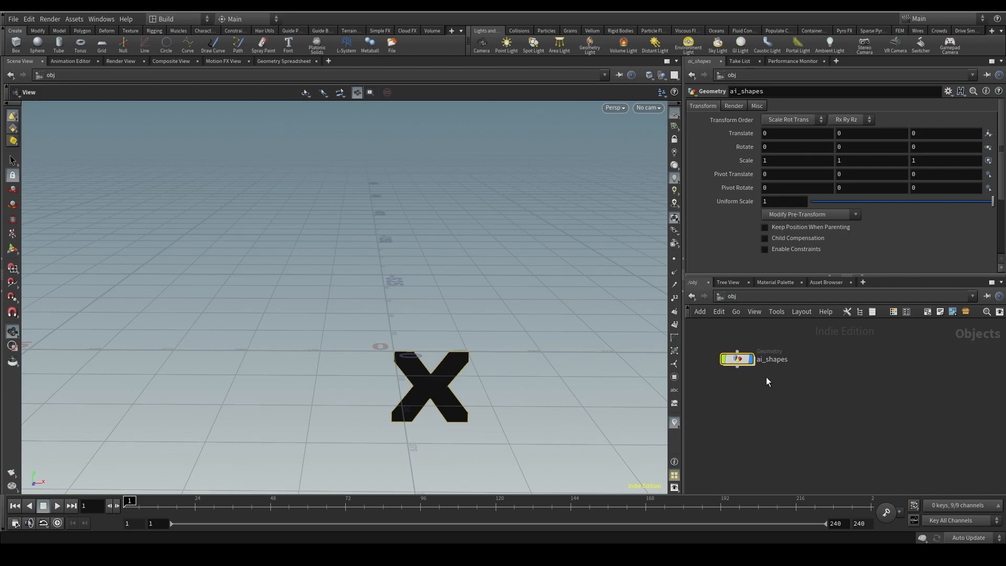
mouse_move(755, 356)
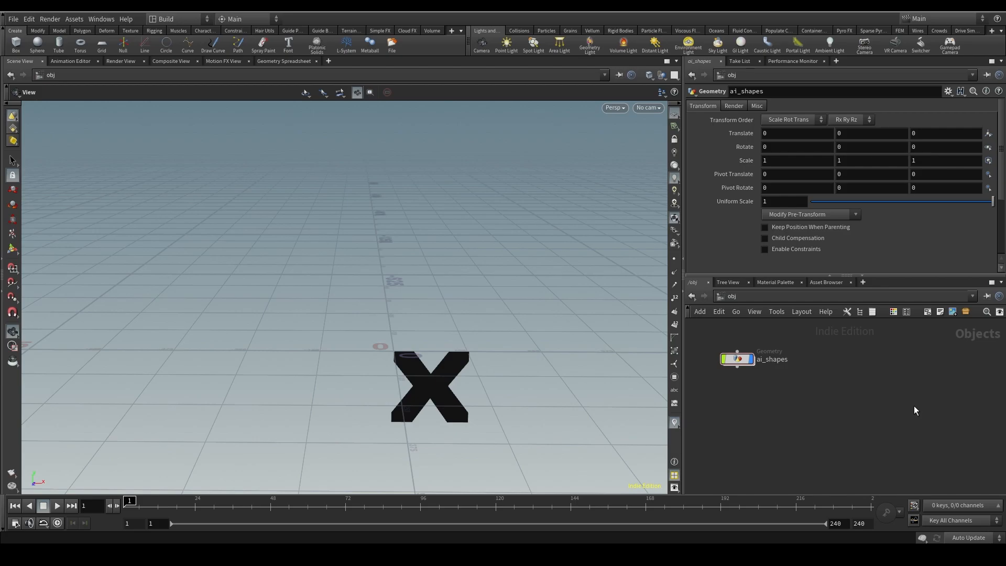
mouse_move(810, 396)
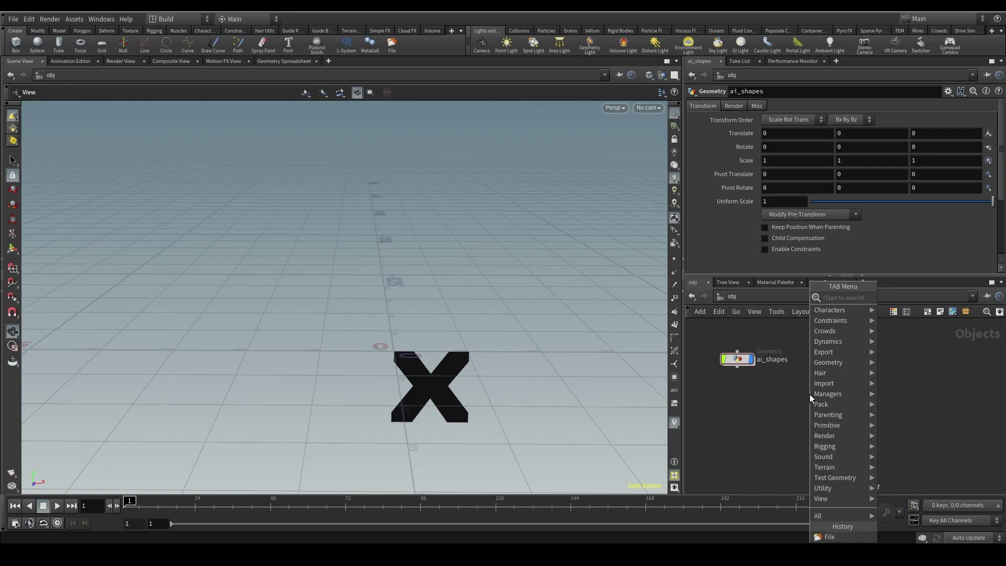
mouse_move(766, 388)
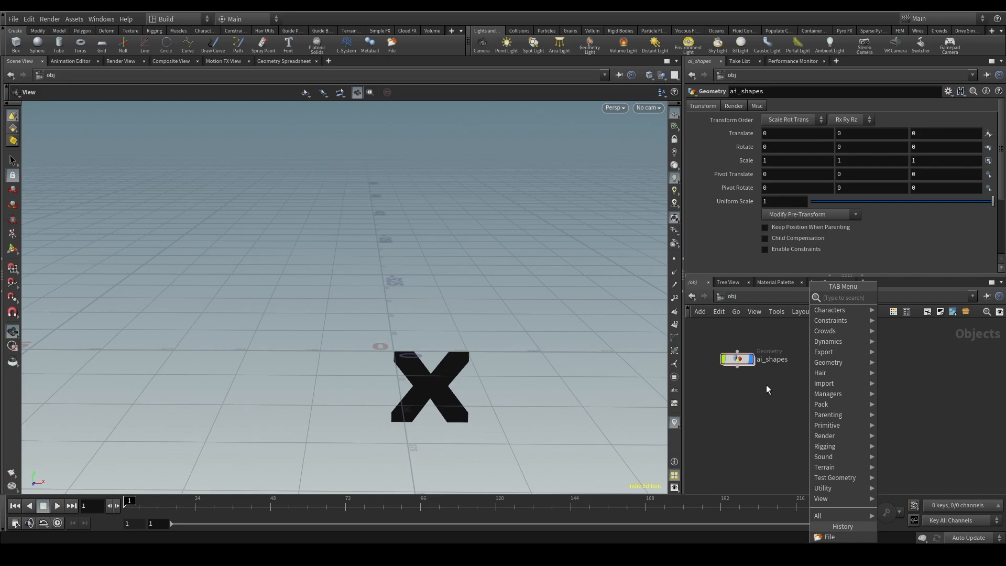
- Create a Peg geometry object and place a Tube node inside it
text(geo)
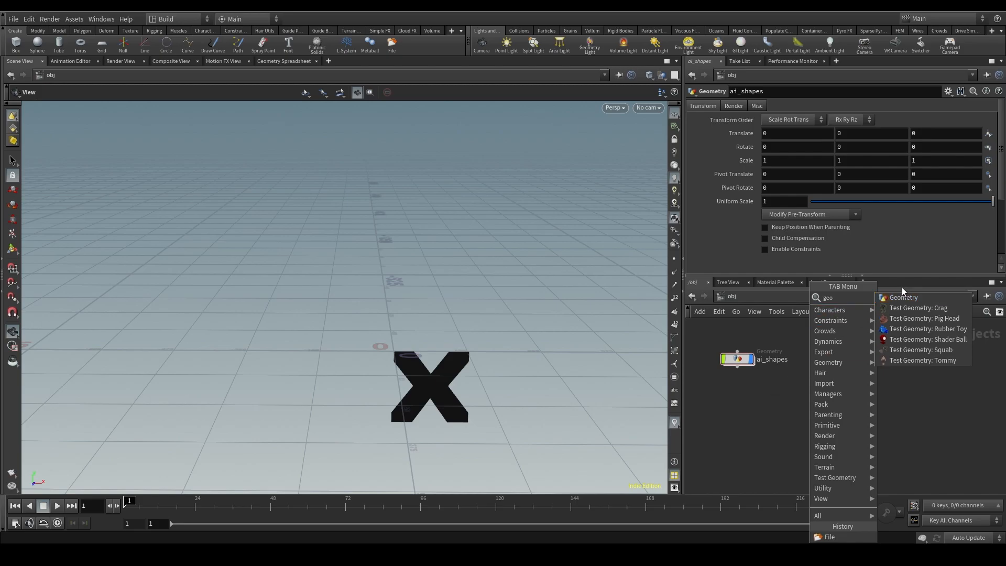
click(903, 297)
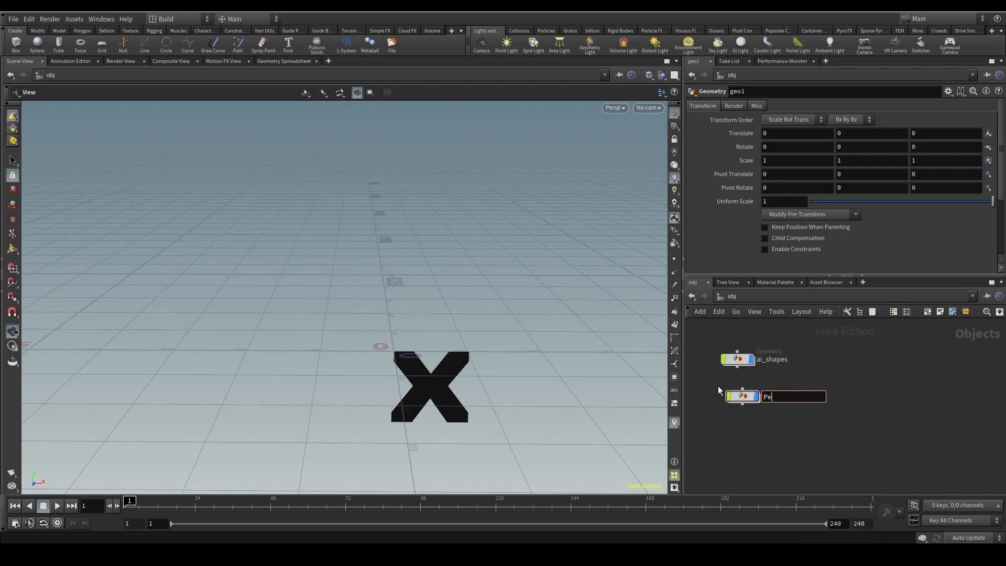
key(tab)
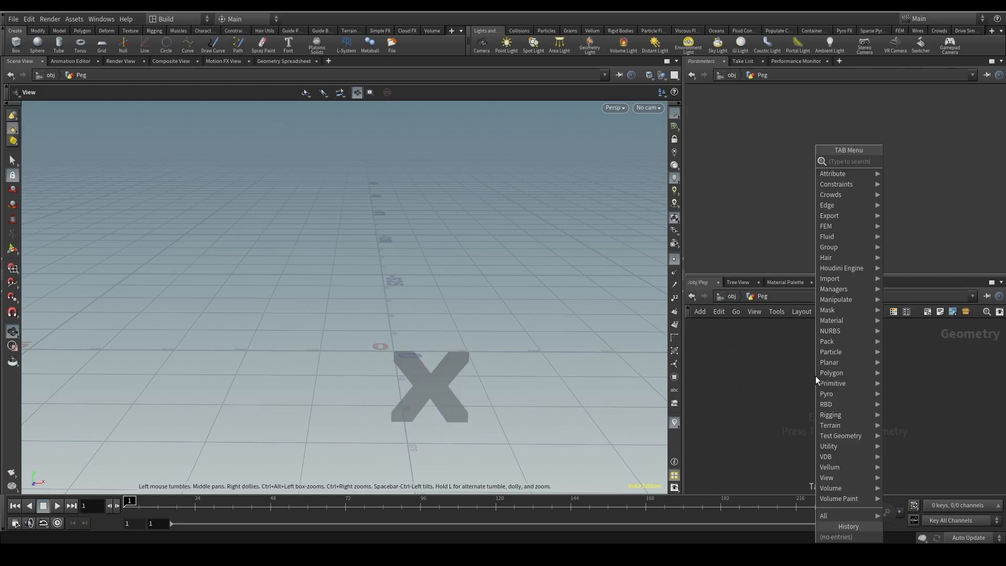
text(tube)
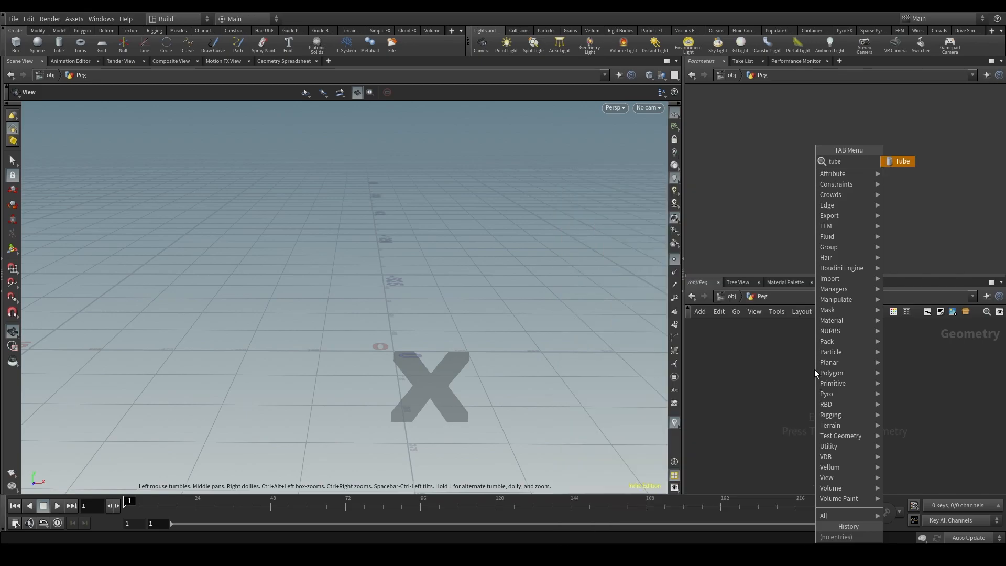
click(897, 161)
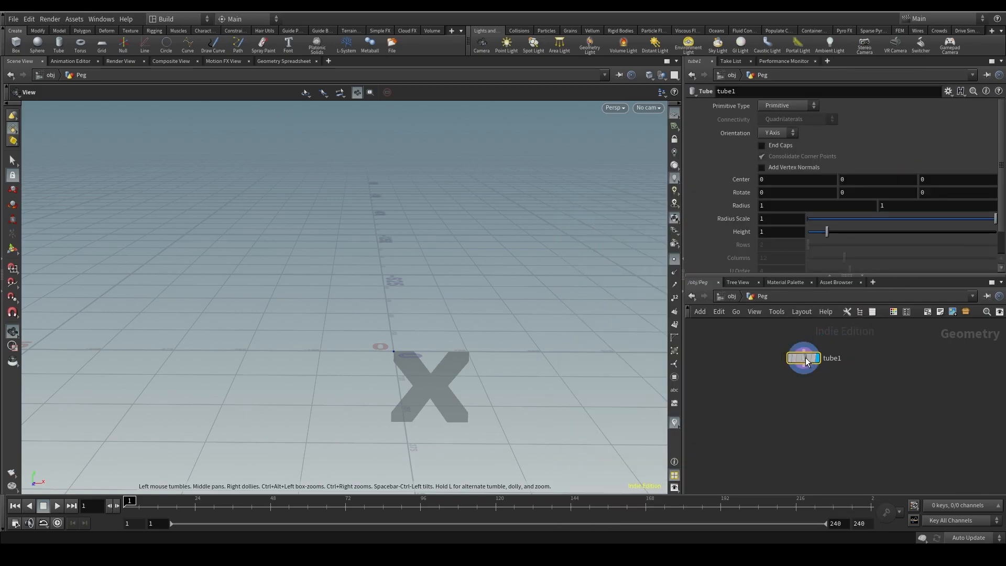
click(802, 358)
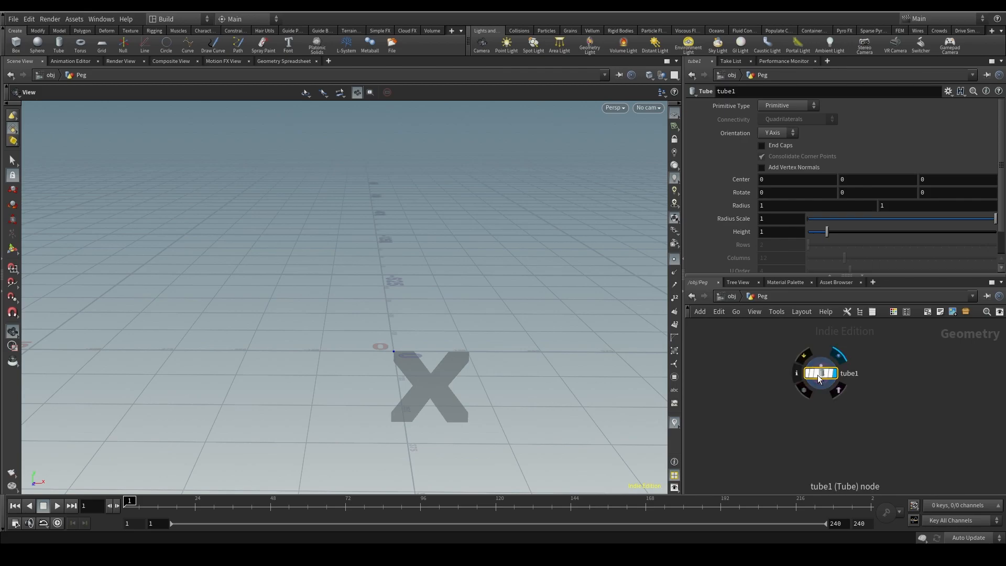
- Set the tube's Primitive Type to Polygon
click(788, 105)
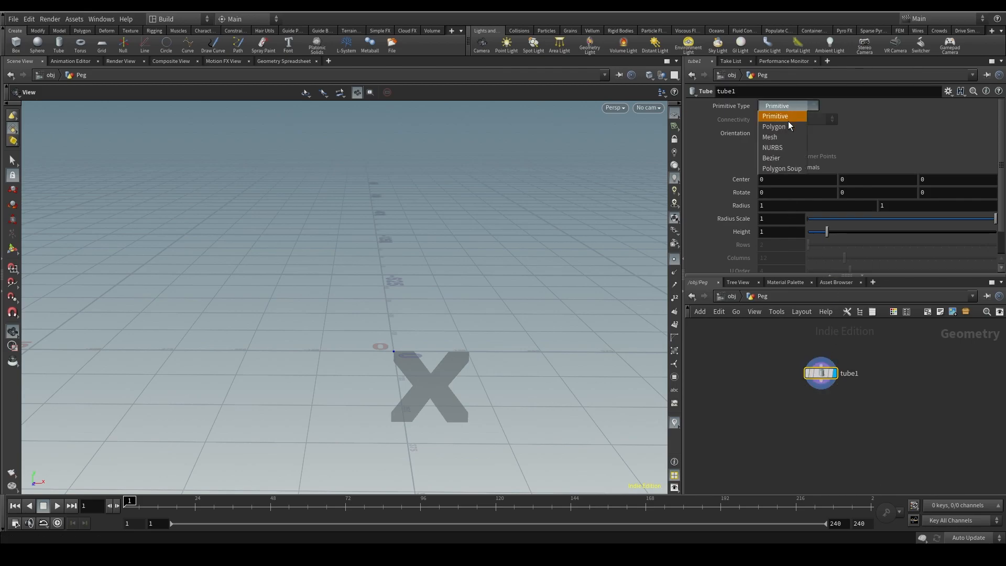
click(773, 127)
text(0)
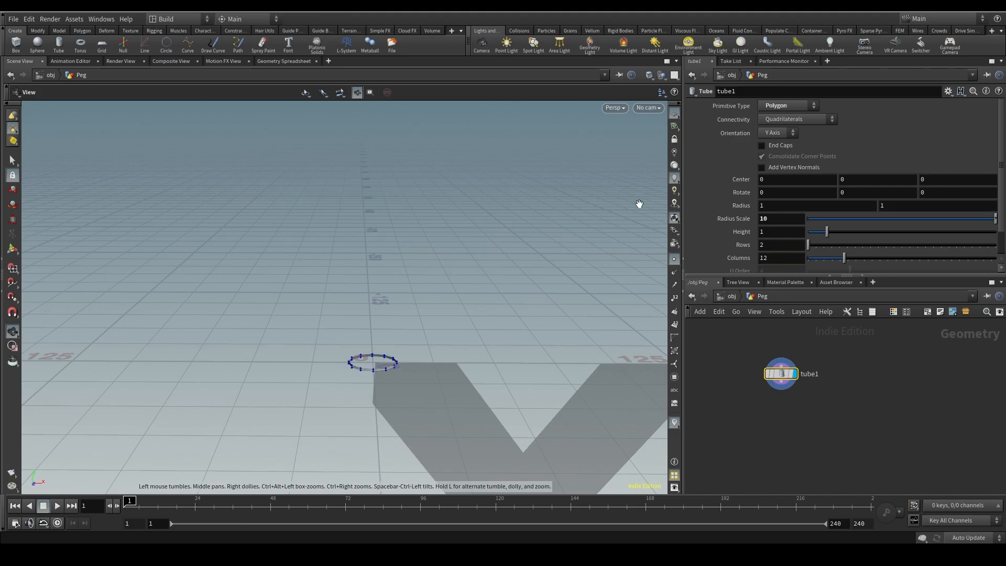
mouse_move(741, 206)
text(25)
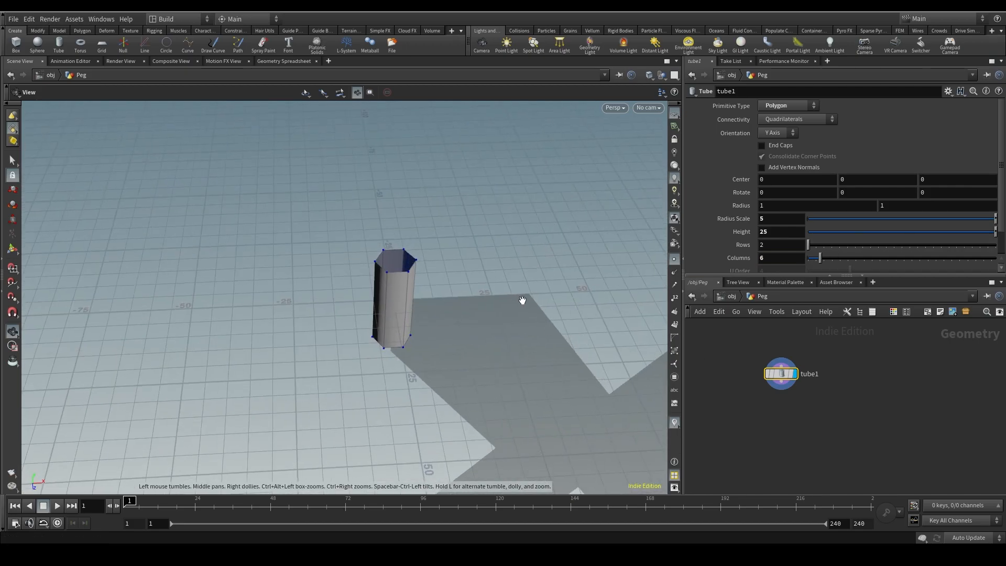
mouse_move(652, 142)
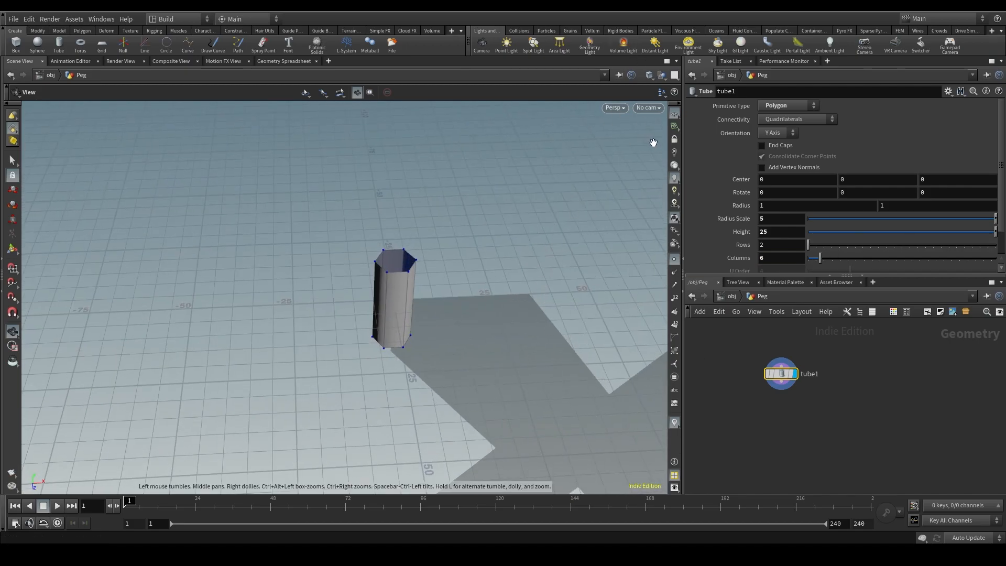
mouse_move(792, 170)
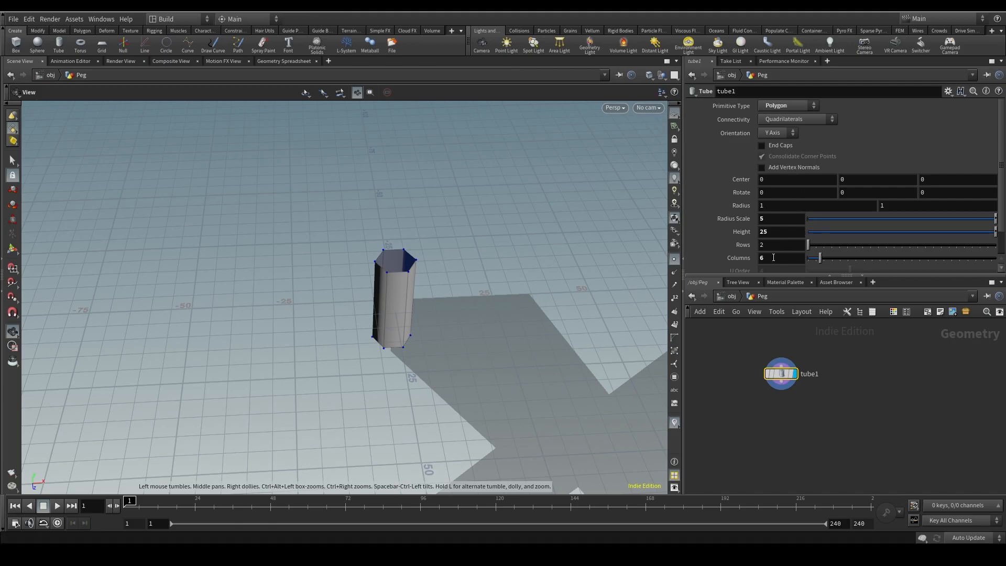
mouse_move(737, 315)
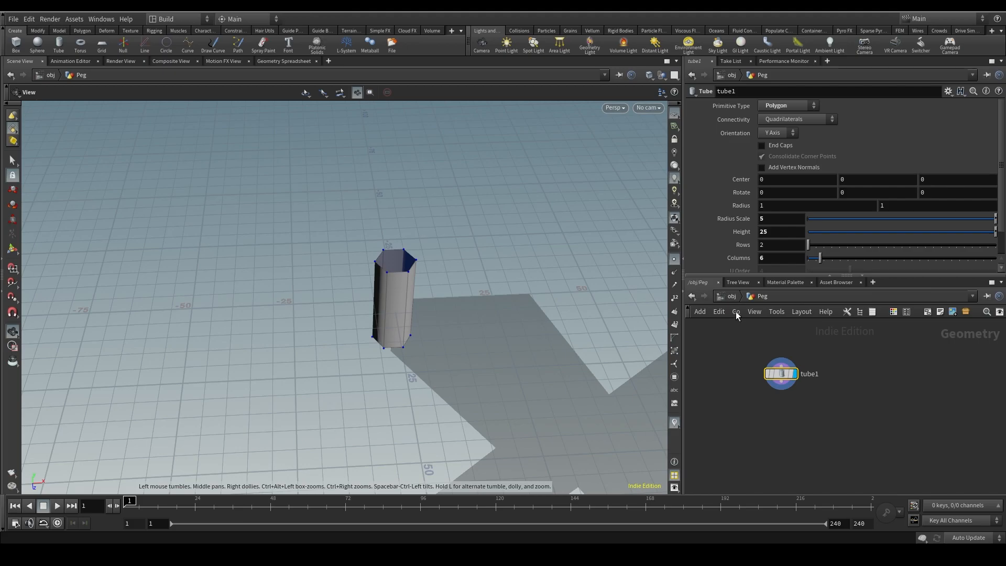
mouse_move(842, 379)
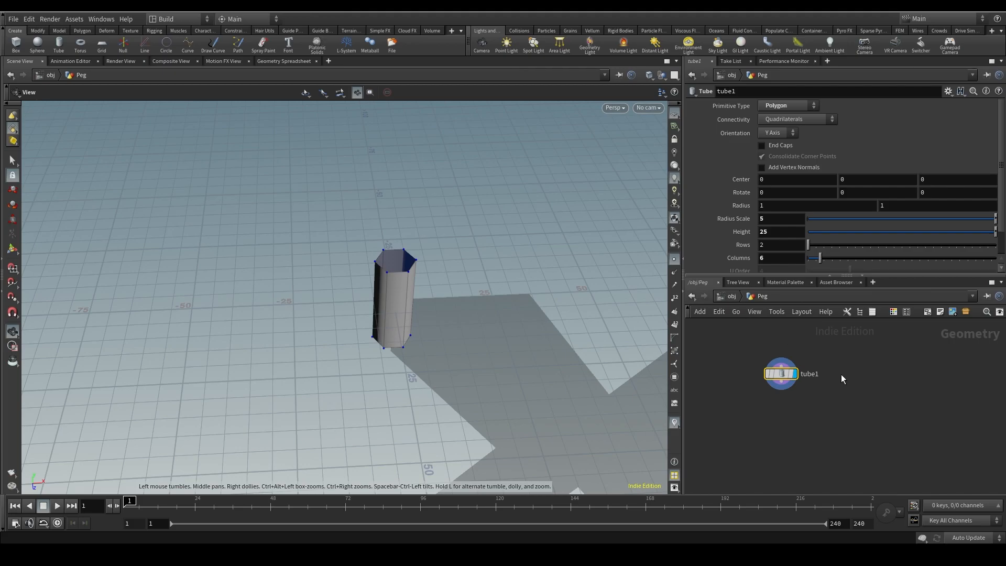
mouse_move(547, 274)
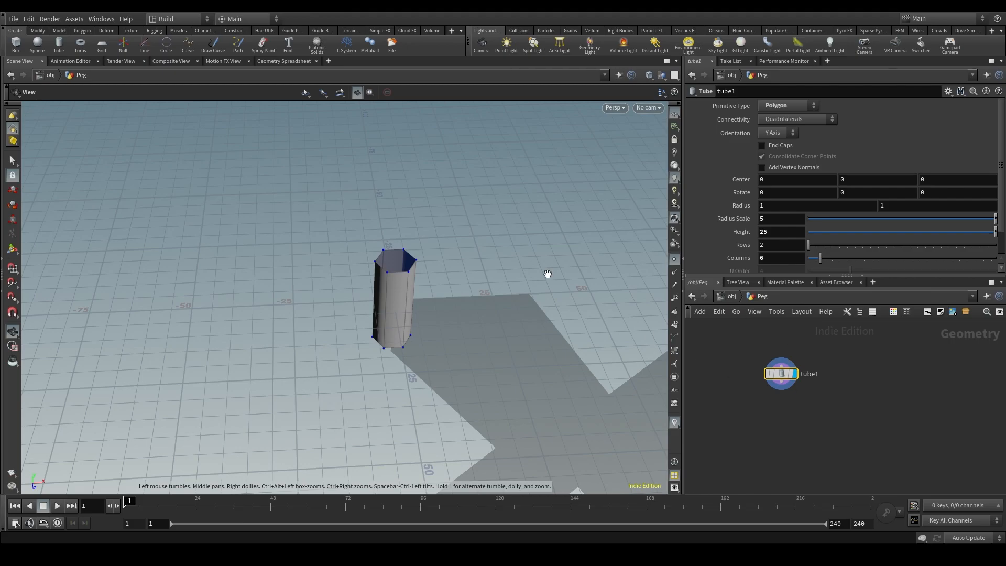
mouse_move(521, 260)
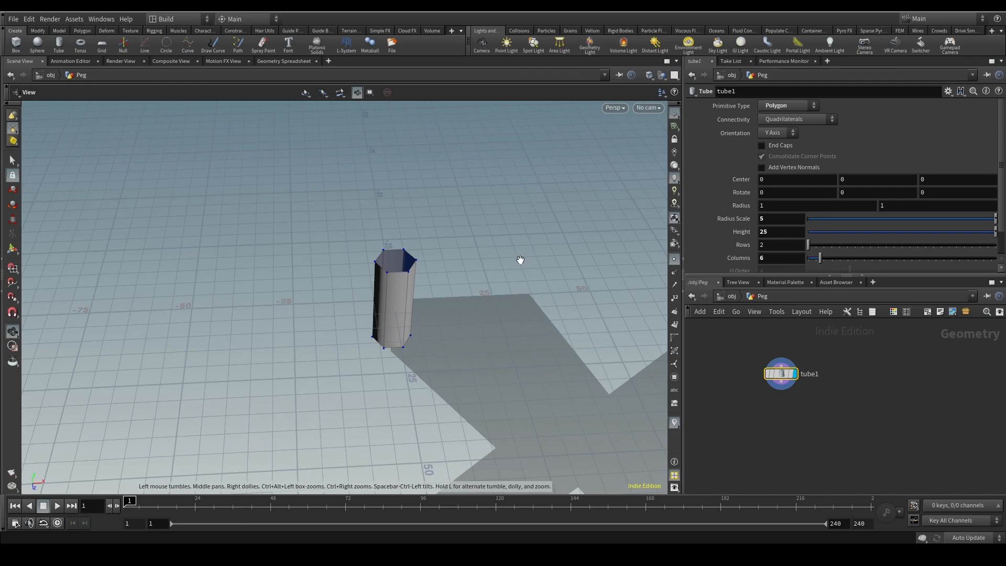
mouse_move(831, 426)
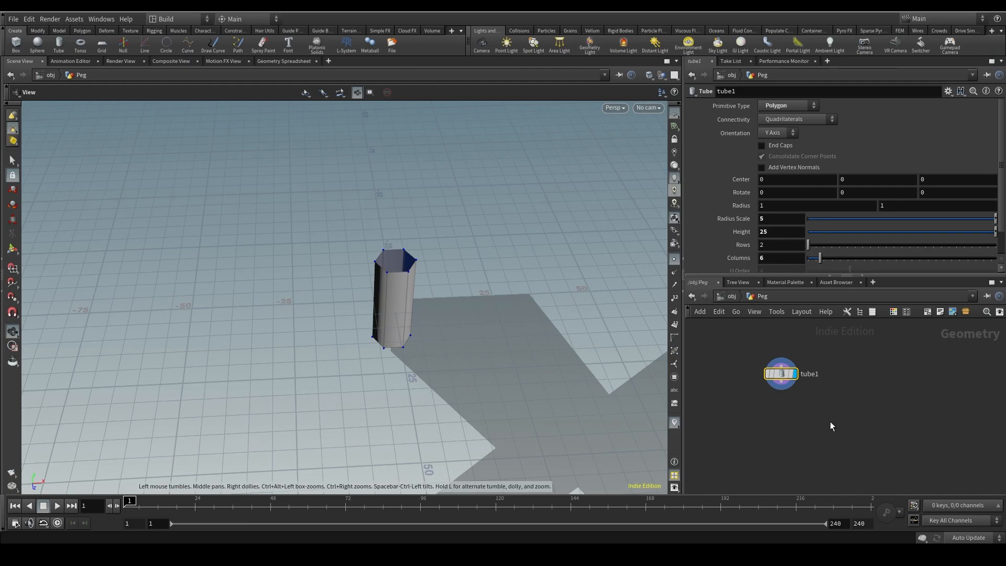
- Cap the tube and drive Center Y with ch("height")/2 so it sits on the ground
click(761, 144)
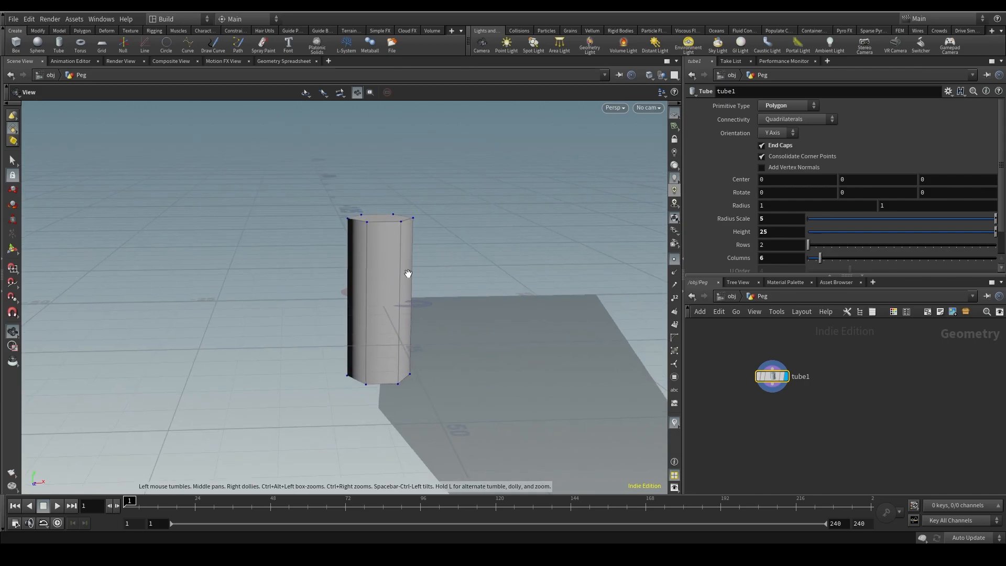
mouse_move(417, 308)
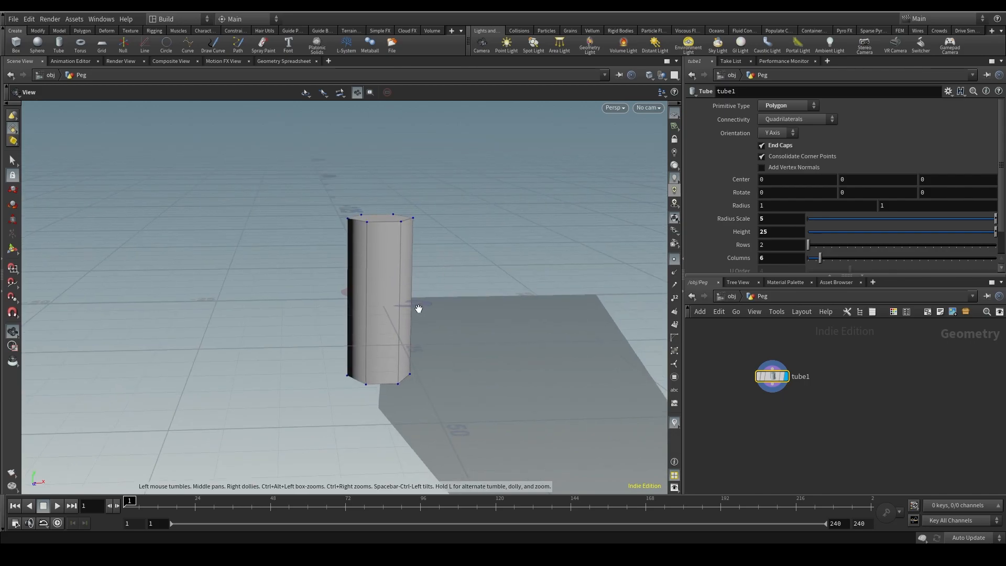
mouse_move(404, 290)
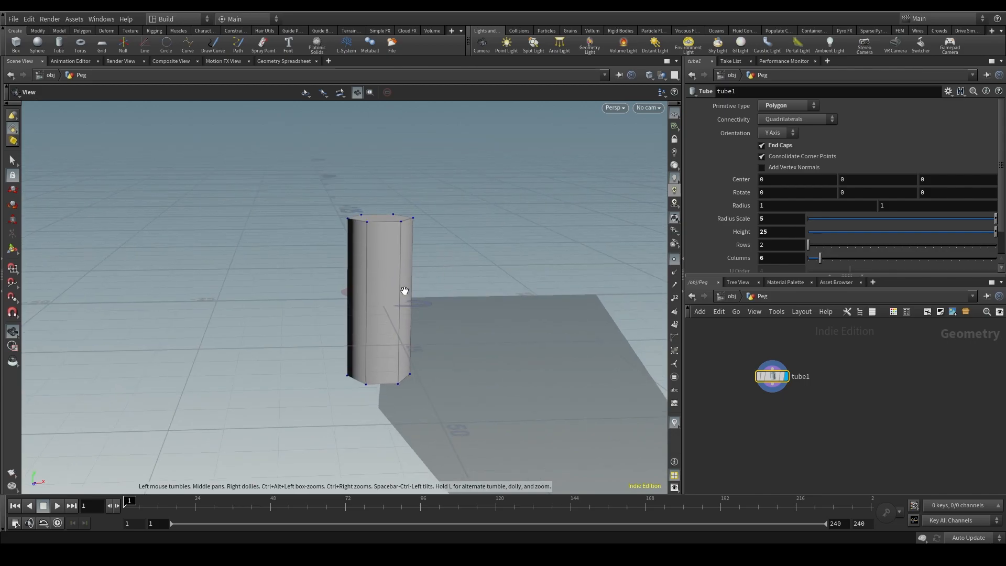
mouse_move(434, 332)
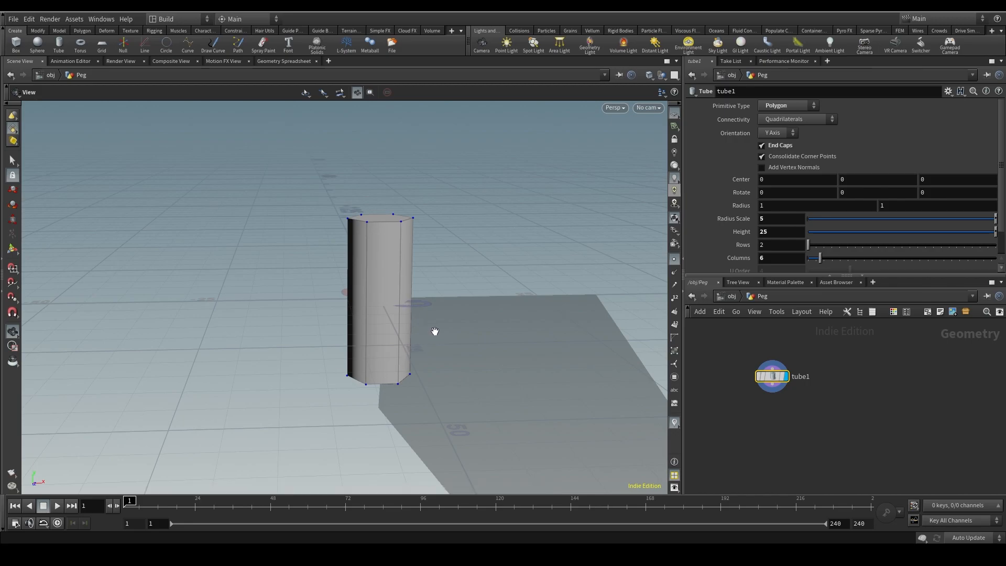
mouse_move(434, 270)
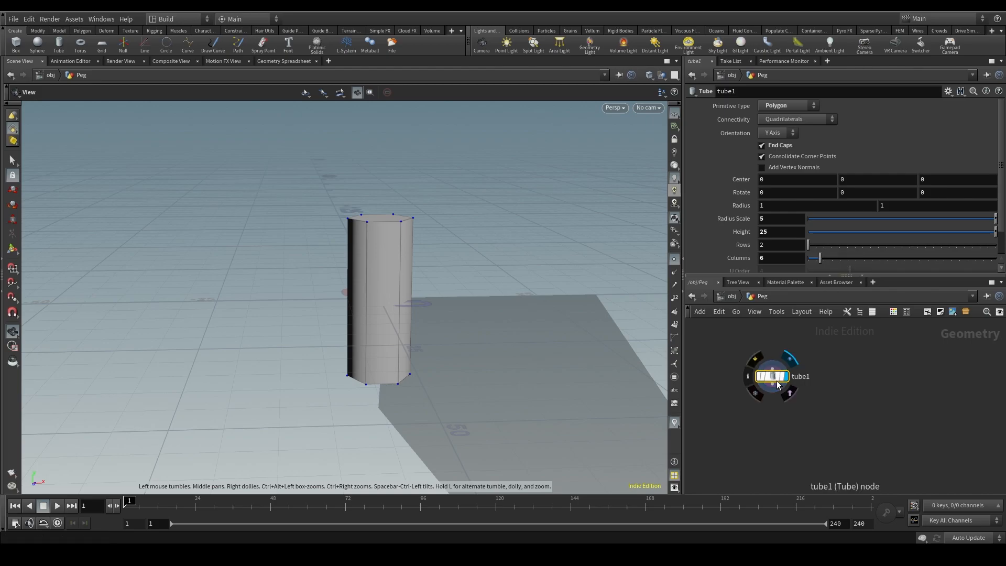
right_click(776, 231)
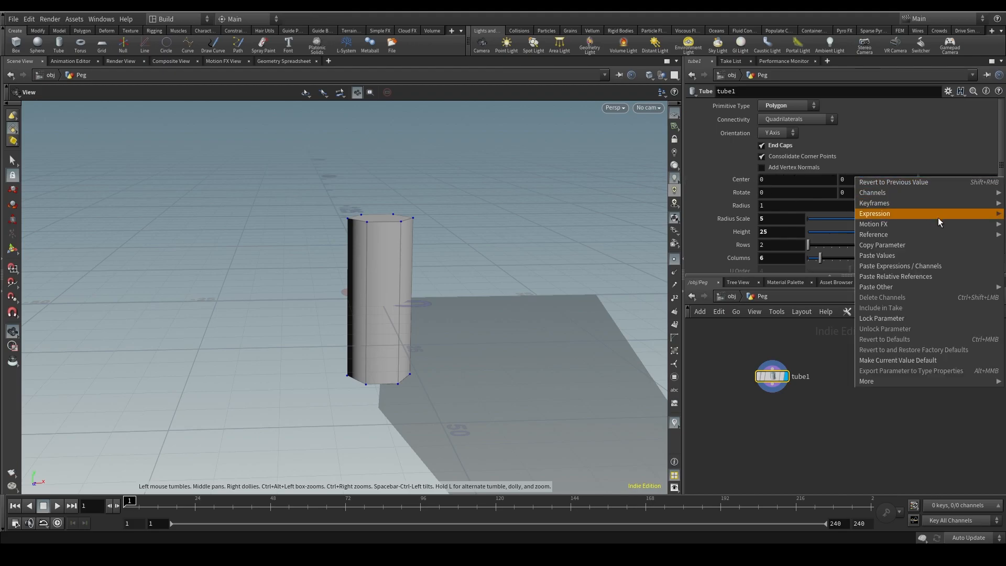
click(874, 213)
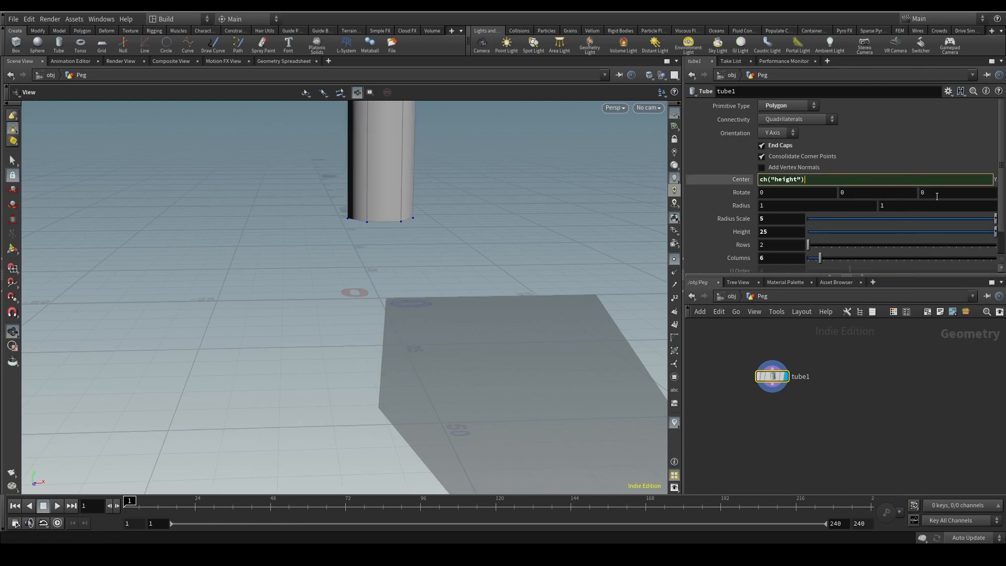
text(/)
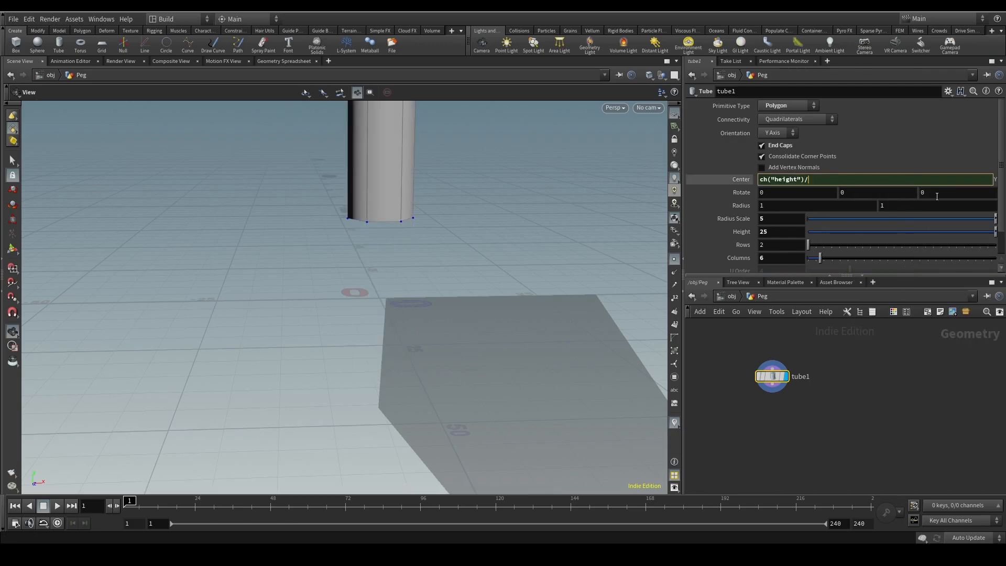
text(2)
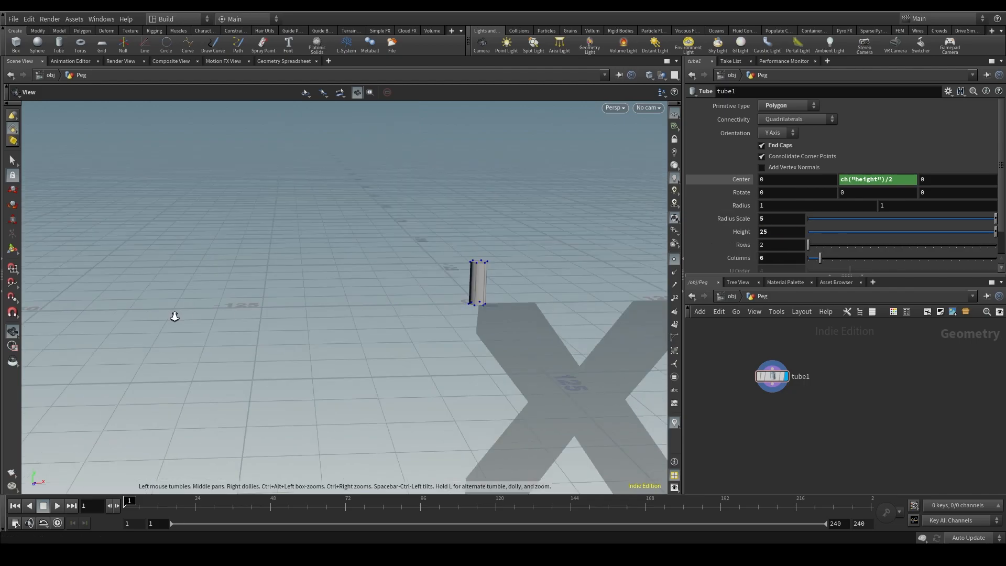
- Add a Null below tube1 and name it Out_Peg_ as the peg's output
key(tab)
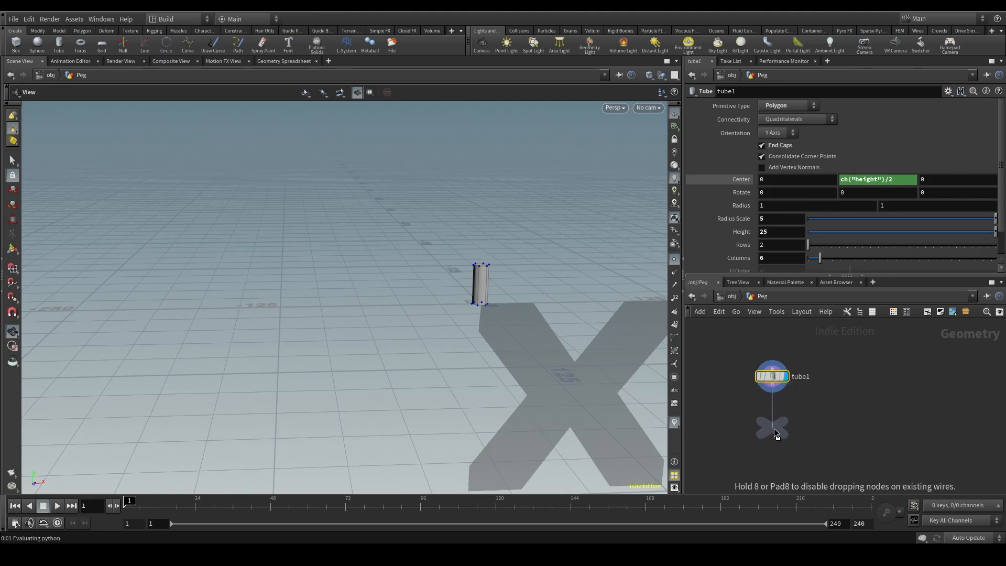
click(772, 426)
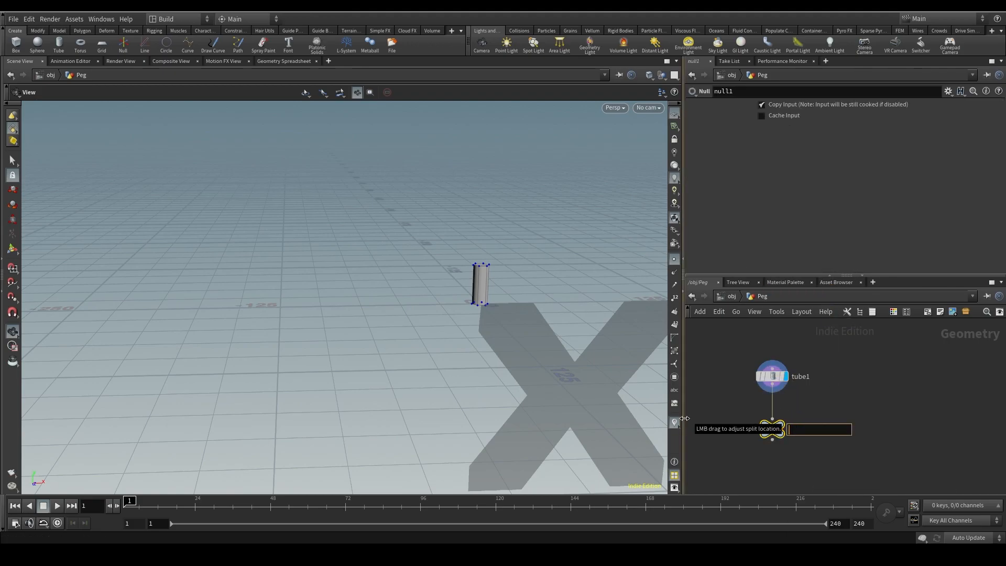
text(Out_Peg_)
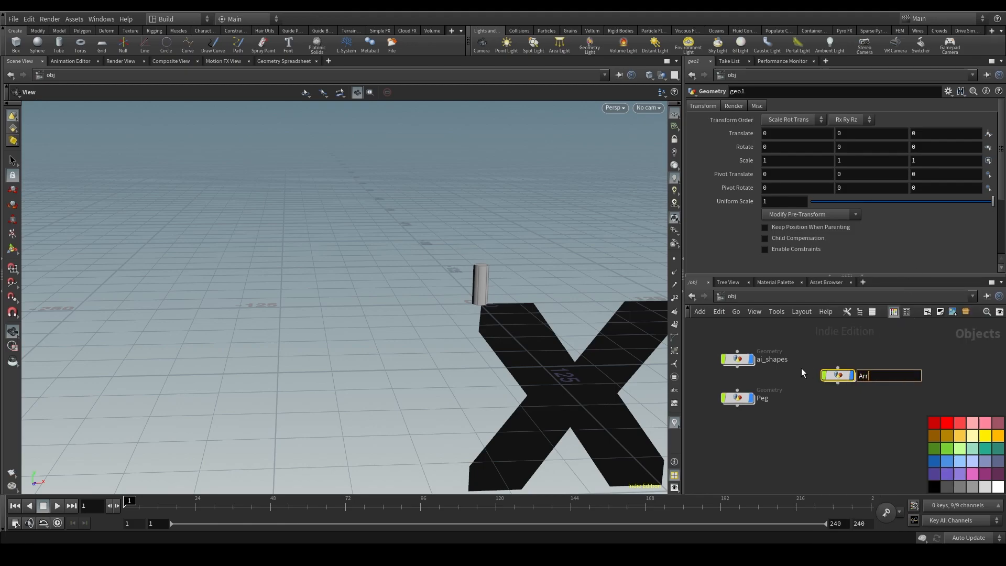
- Create the Array_Lite_Brite object and place an Object Merge node inside it
text(Array_Lite_)
text(object)
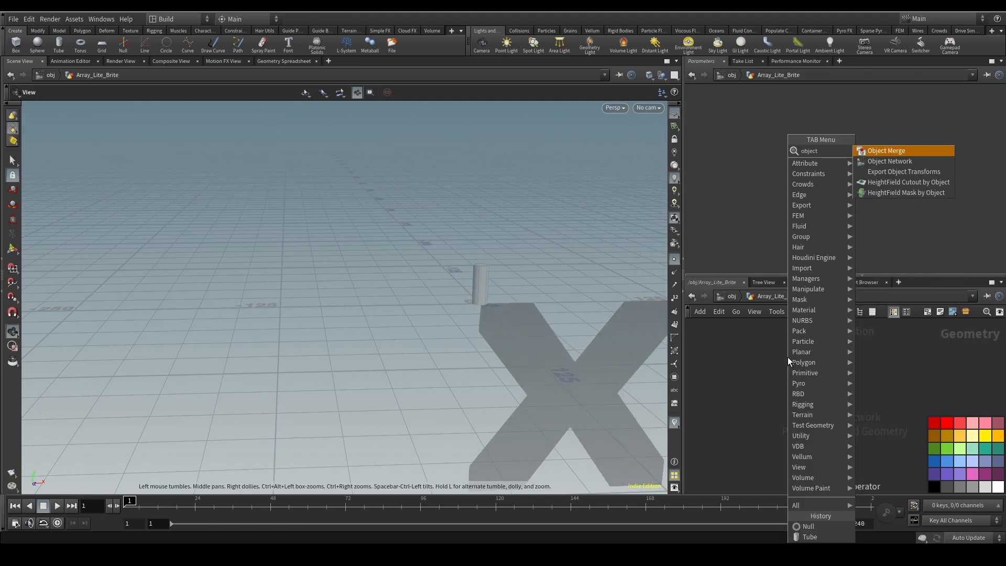
click(885, 150)
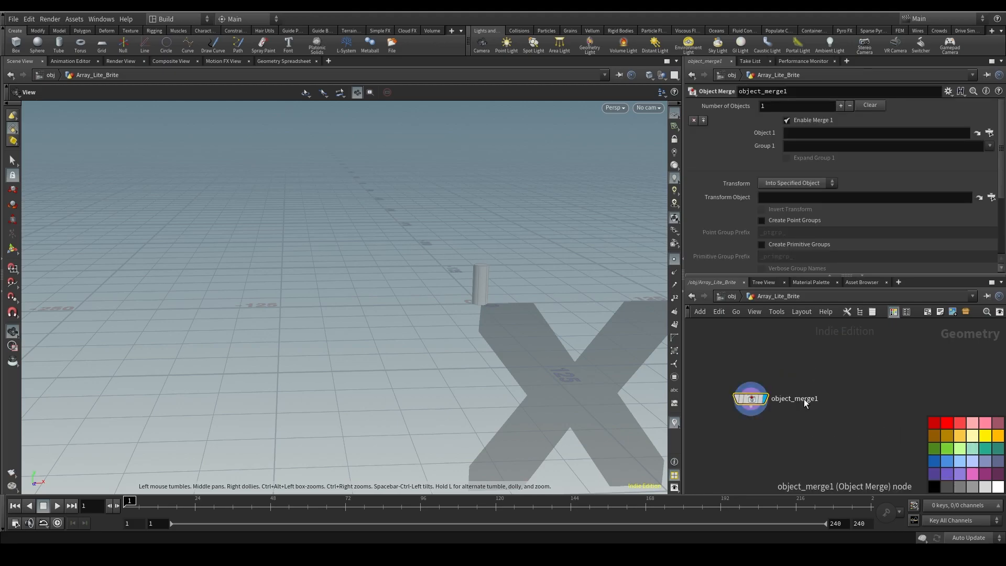
double_click(794, 398)
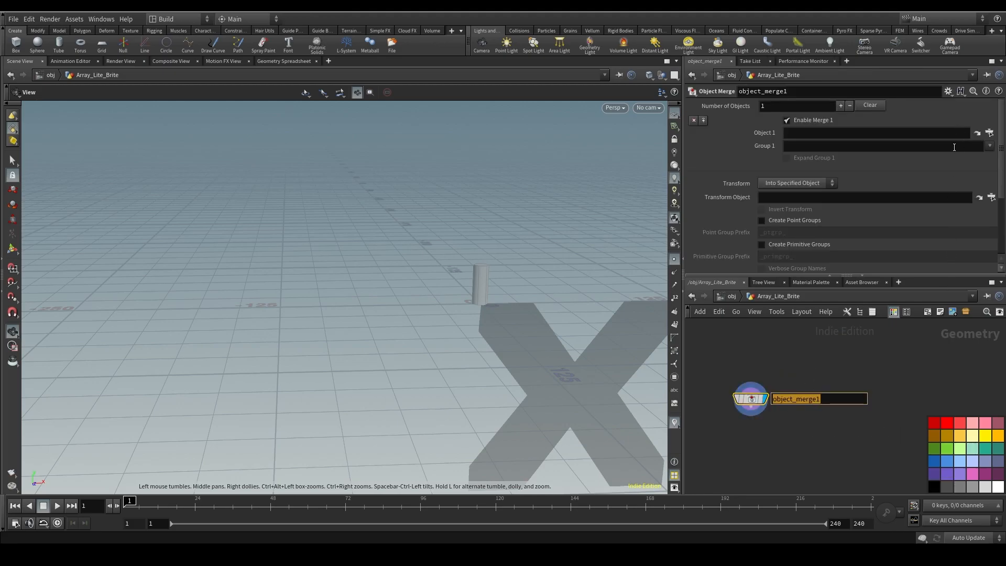
- Point Object 1 at /obj/Peg/Out_Peg_Basic_ via the browser
click(975, 132)
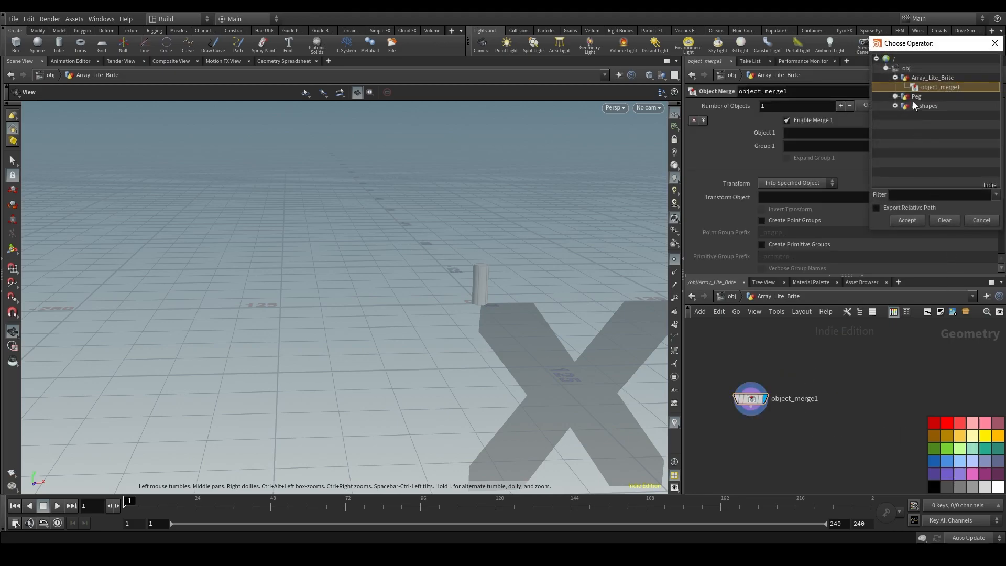
click(903, 97)
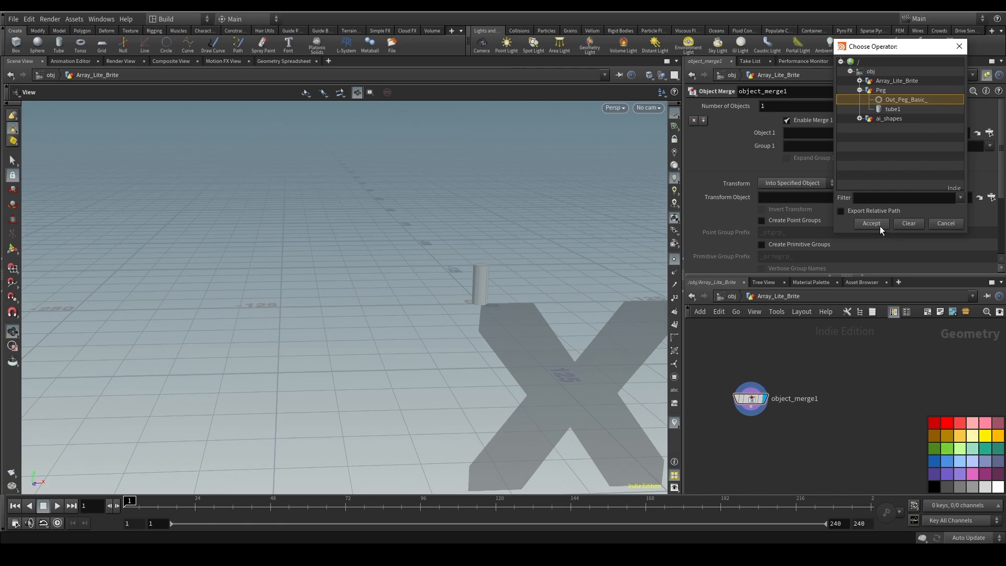
click(870, 223)
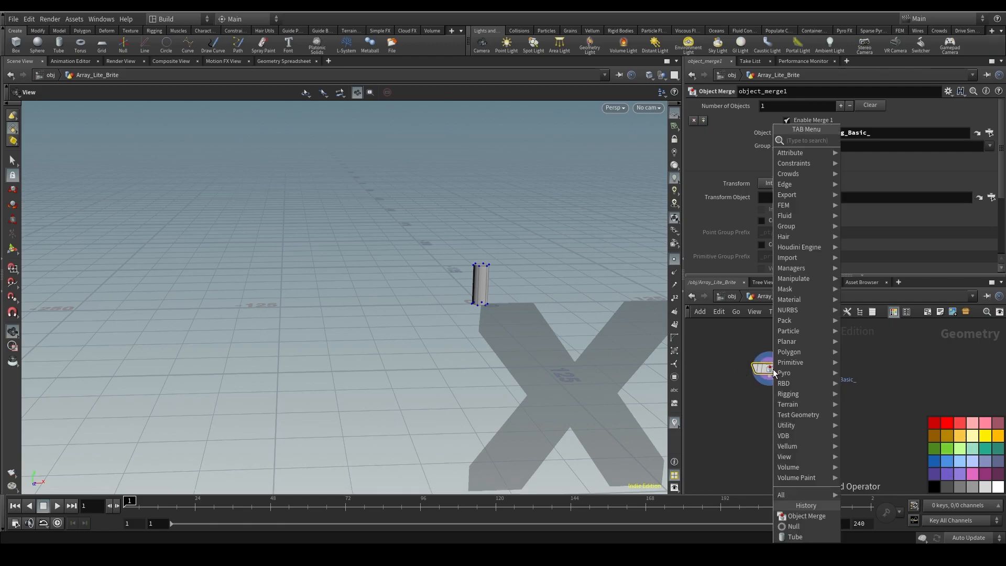
- Add a Blast node under object_merge1 and display primitive numbers on the peg
text(blast)
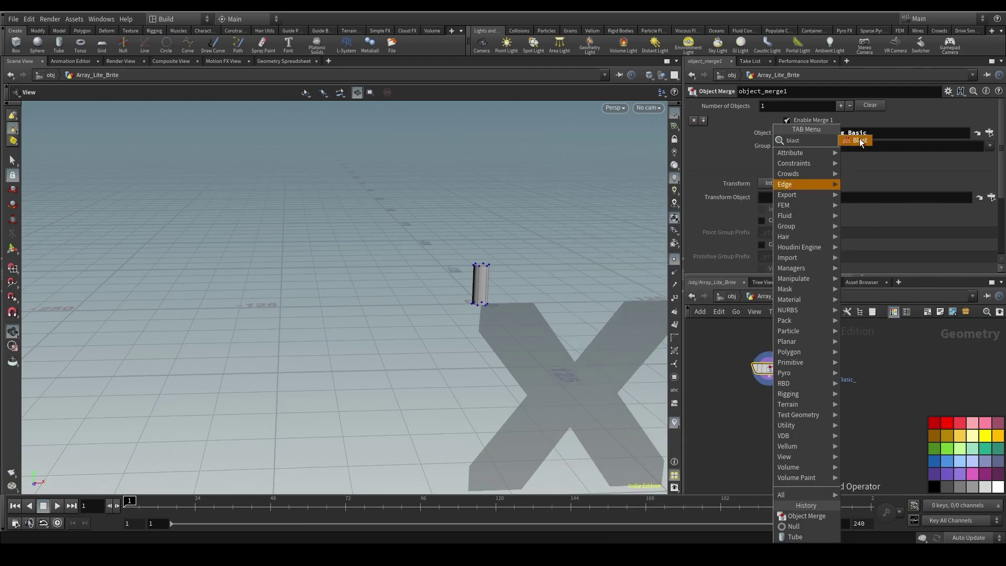
click(858, 140)
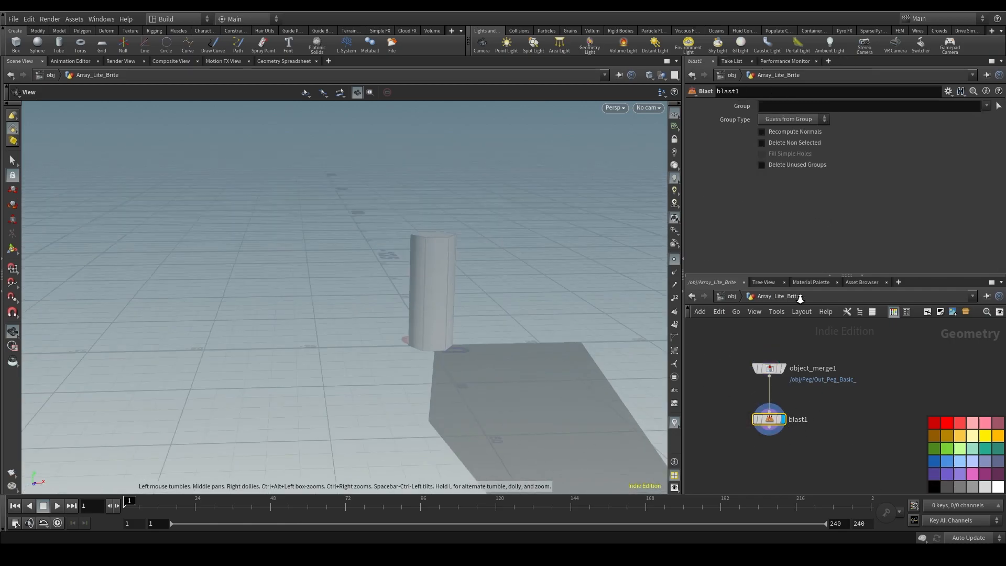
click(768, 368)
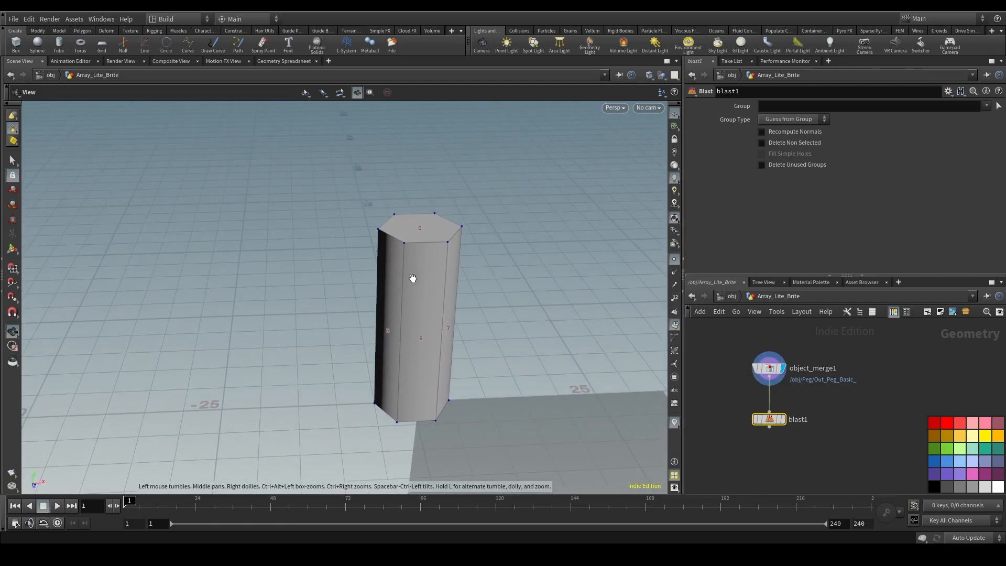
mouse_move(673, 339)
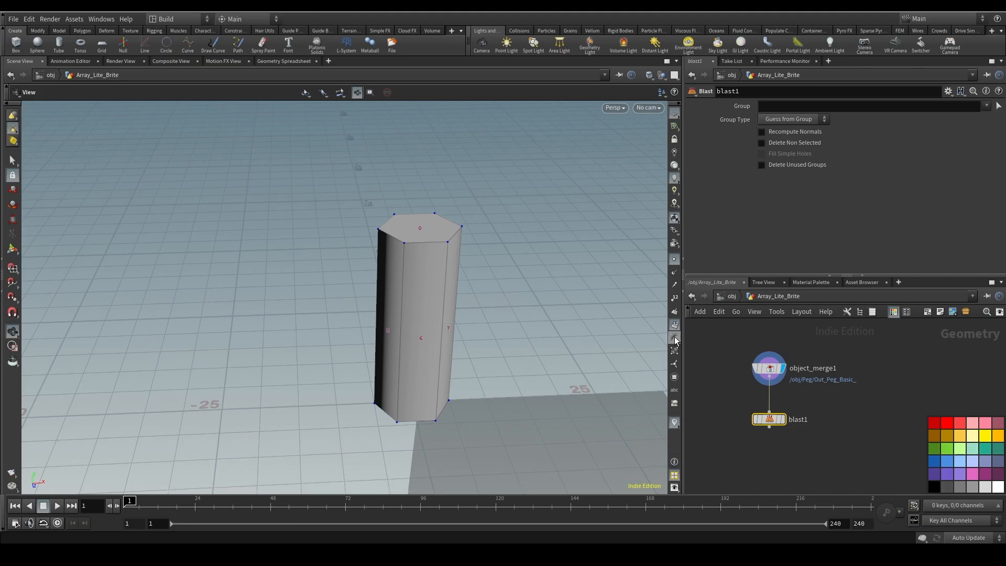
mouse_move(673, 341)
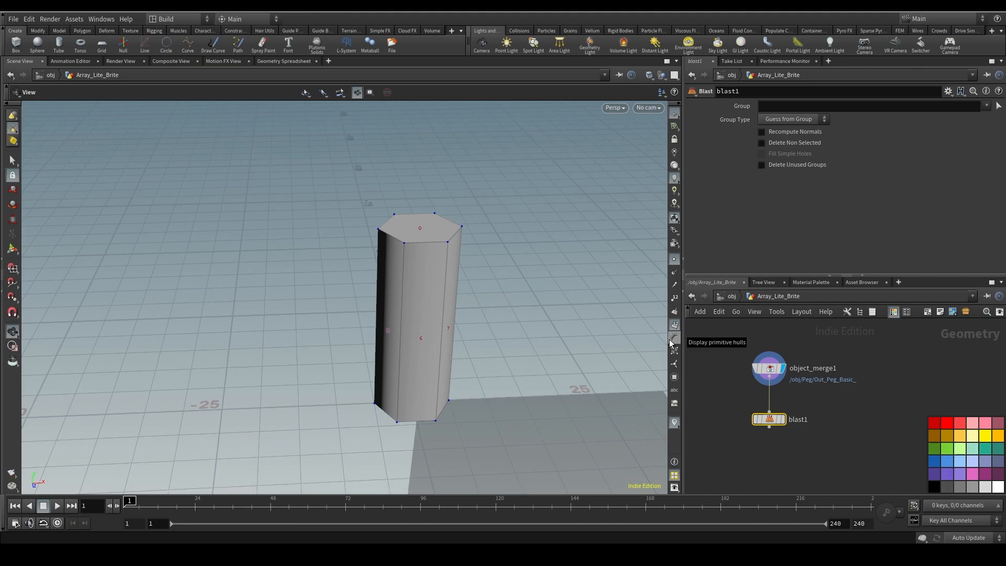
mouse_move(495, 313)
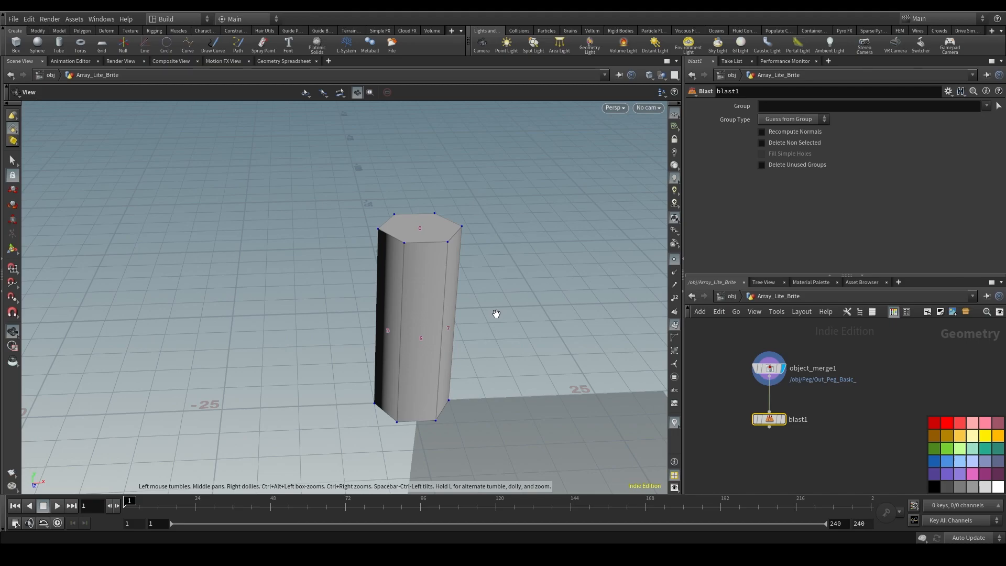
mouse_move(373, 239)
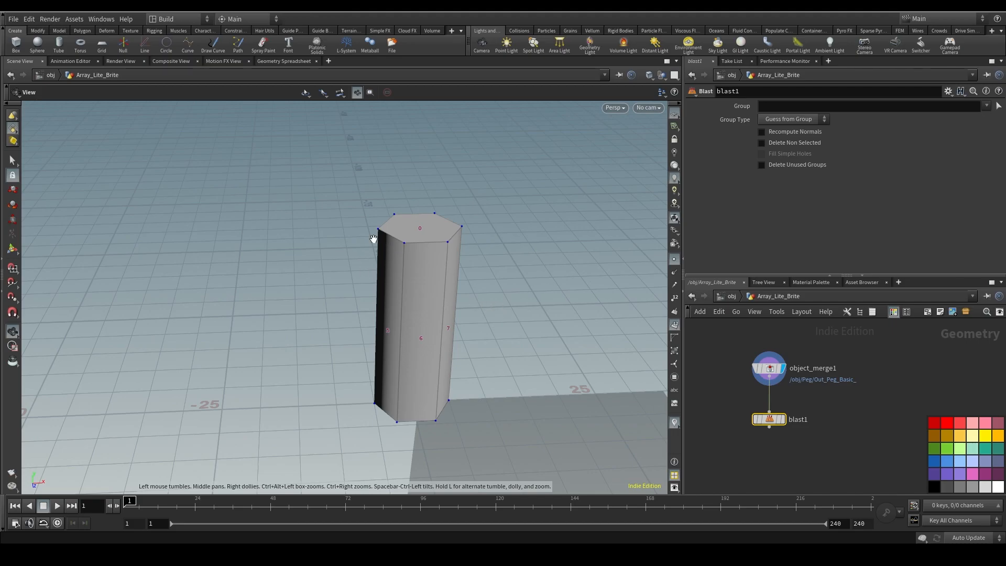
mouse_move(404, 267)
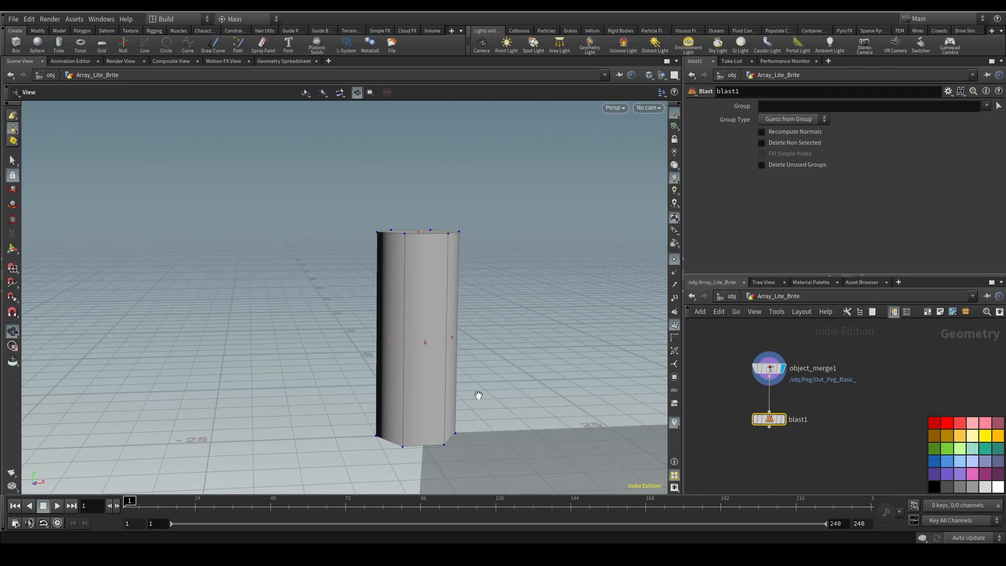
- Set blast1 Group to 1 with Delete Non Selected, keeping only the bottom cap
click(866, 105)
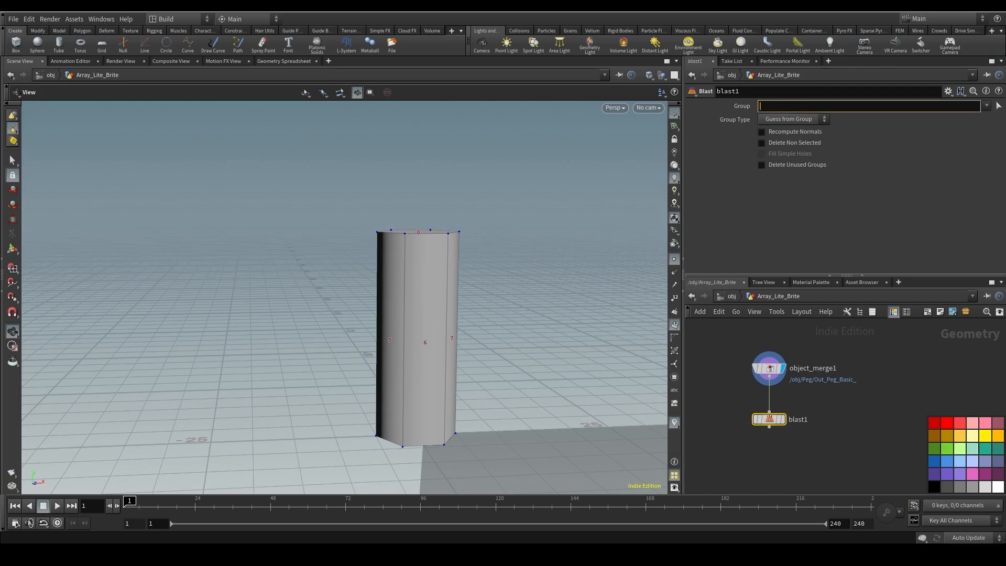
text(1)
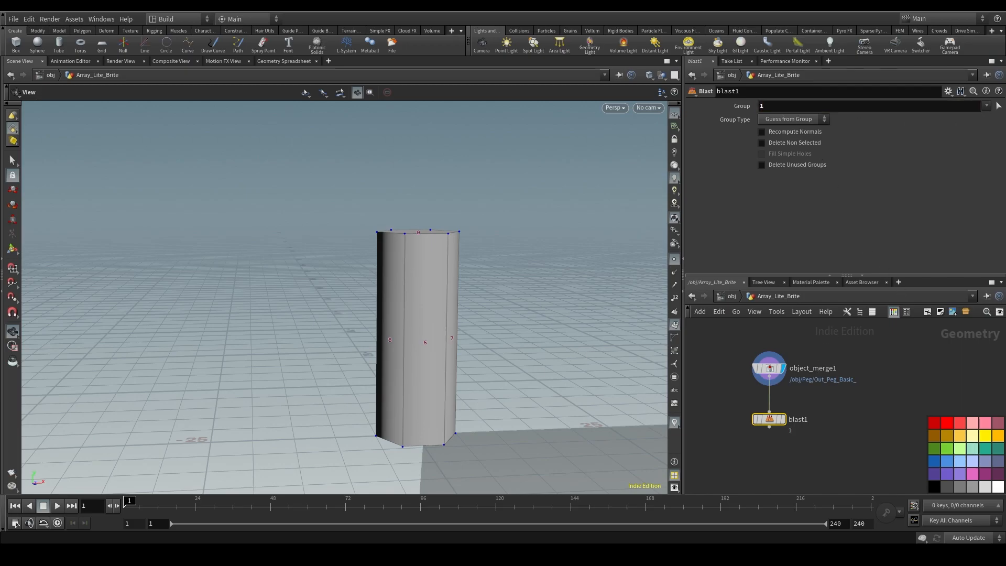
mouse_move(547, 365)
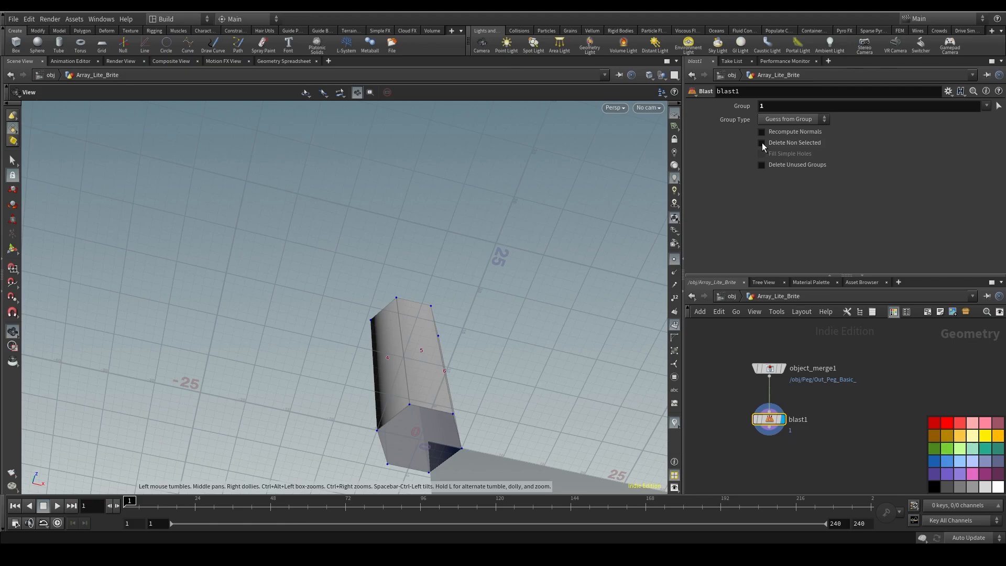
click(762, 143)
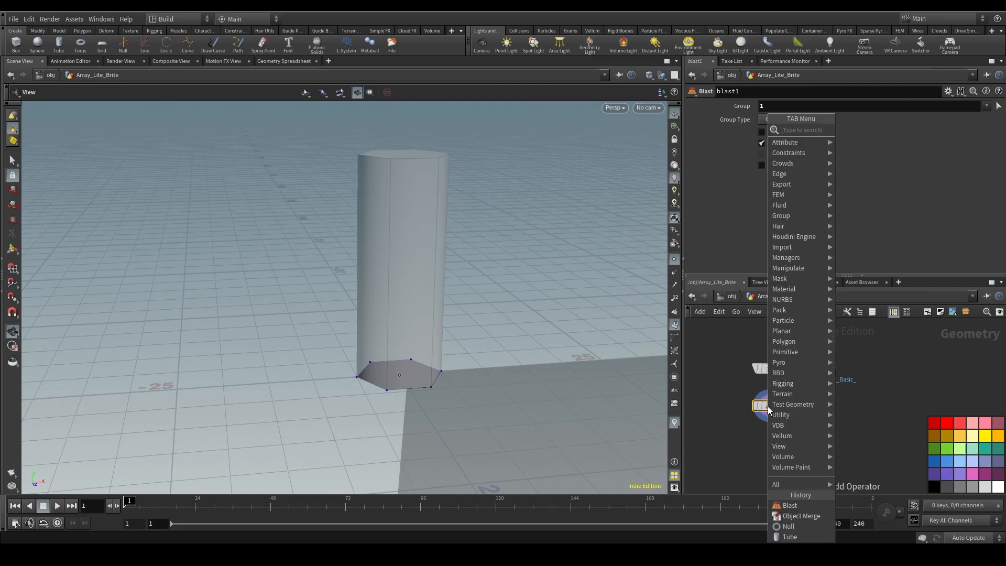
- Add a Convert node after blast1 and display it, turning the hexagon into a circle
text(convert)
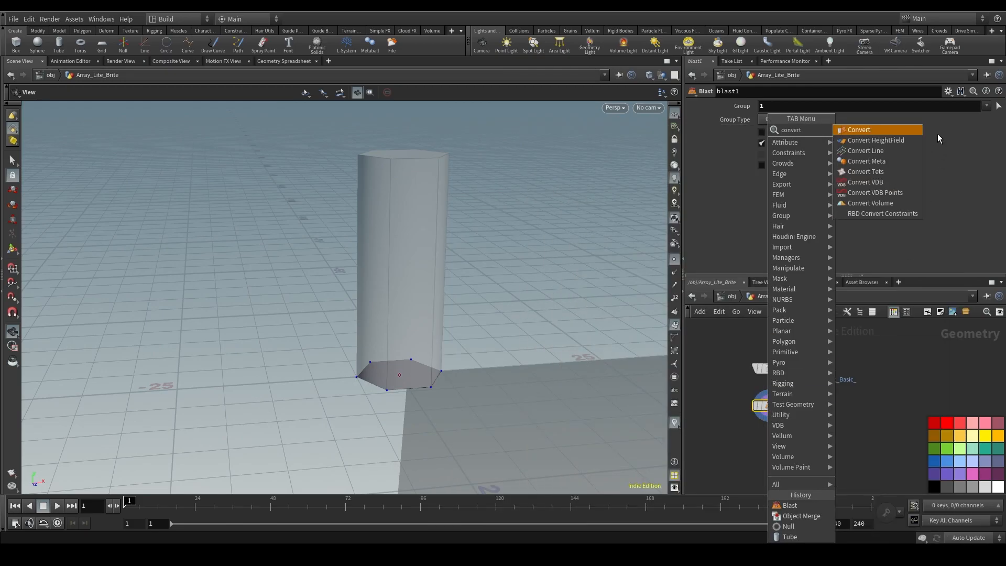
click(858, 129)
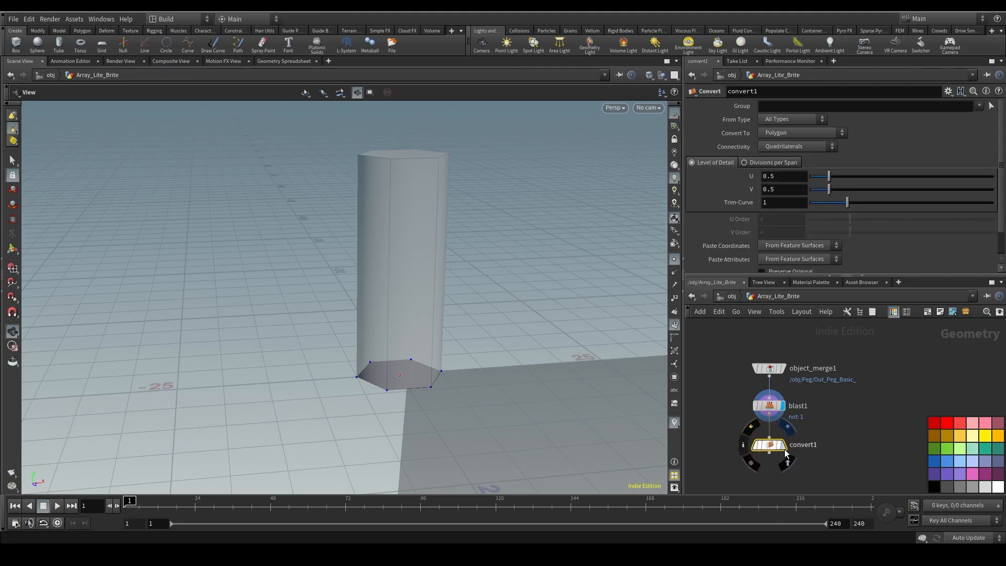
click(800, 133)
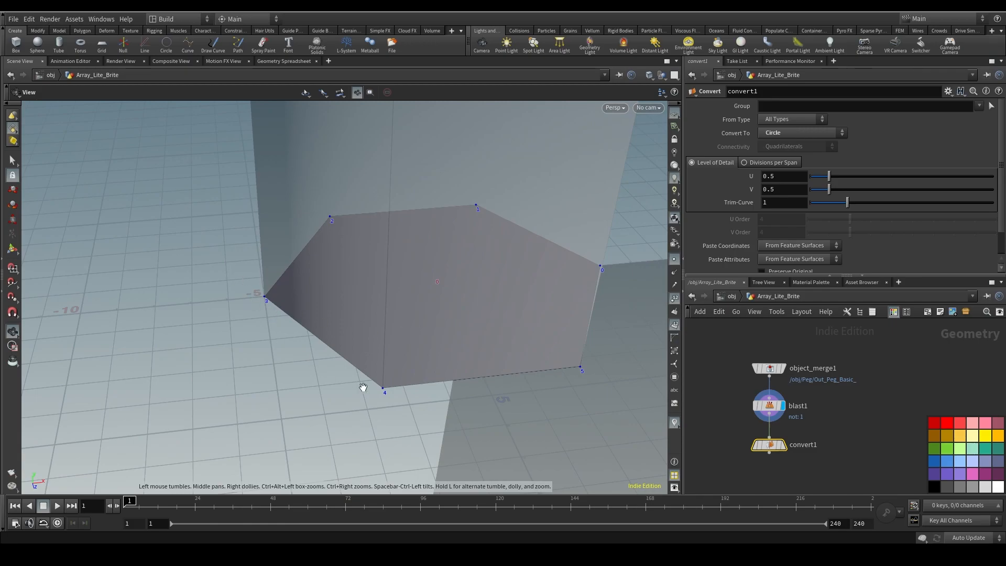
mouse_move(370, 306)
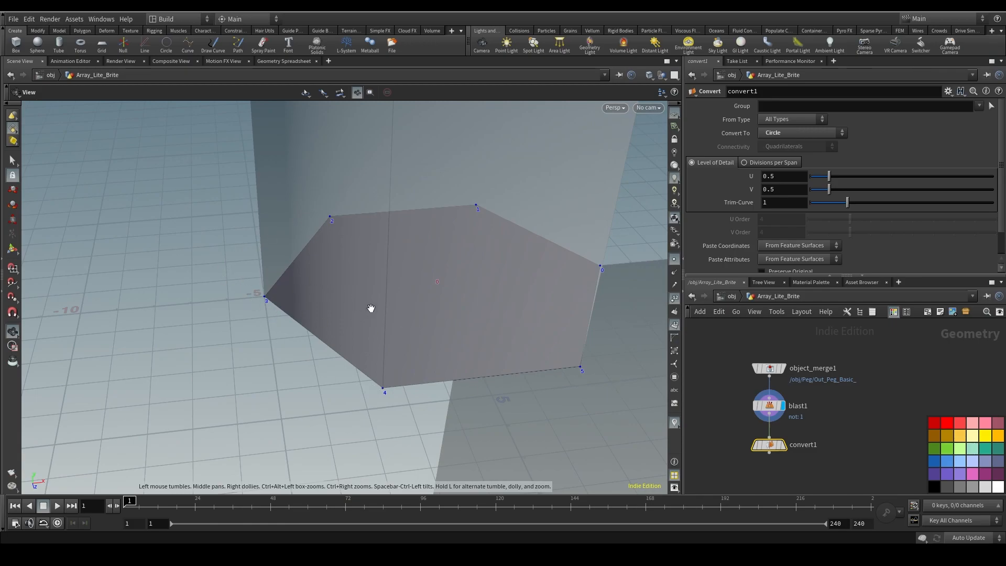
mouse_move(533, 310)
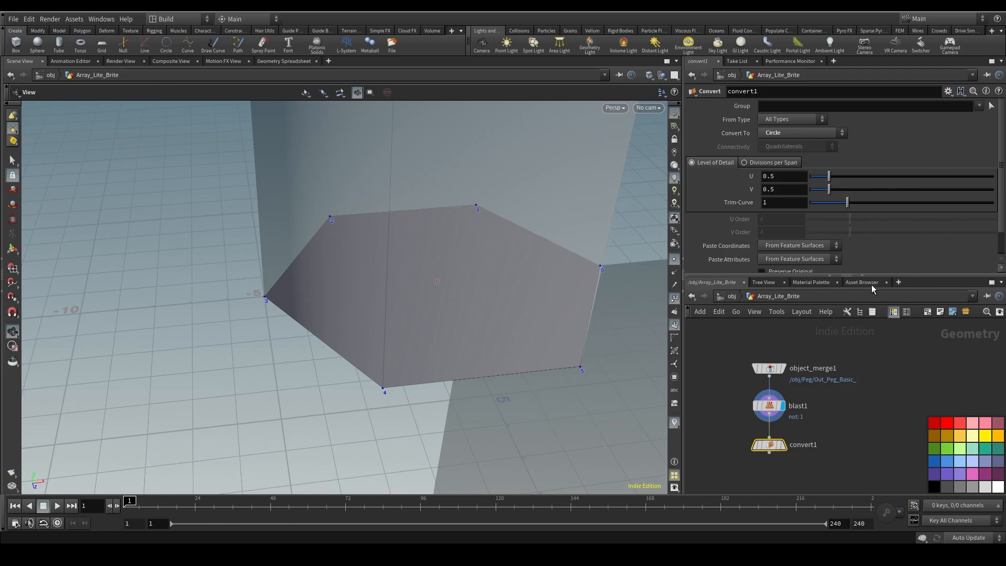
mouse_move(446, 276)
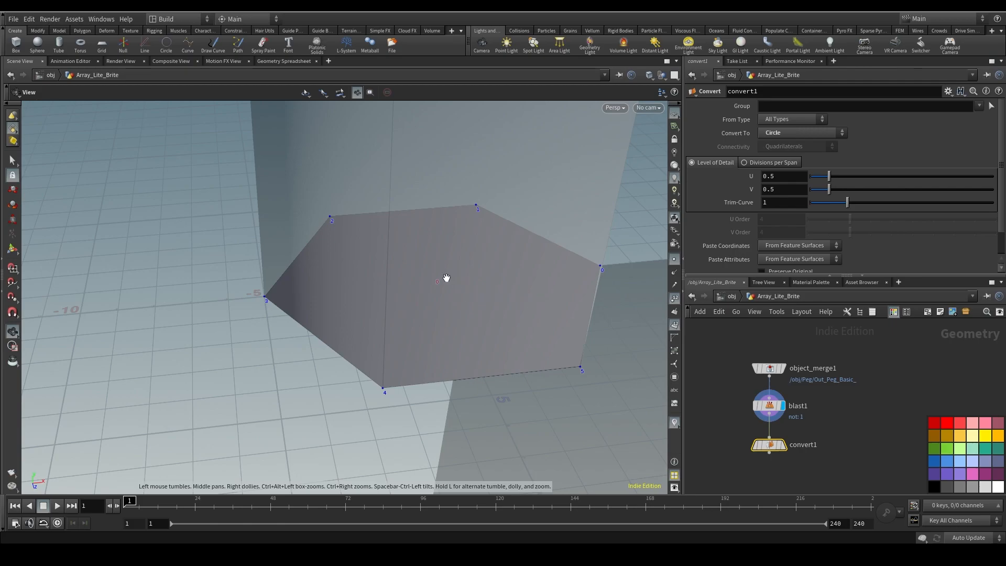
mouse_move(433, 282)
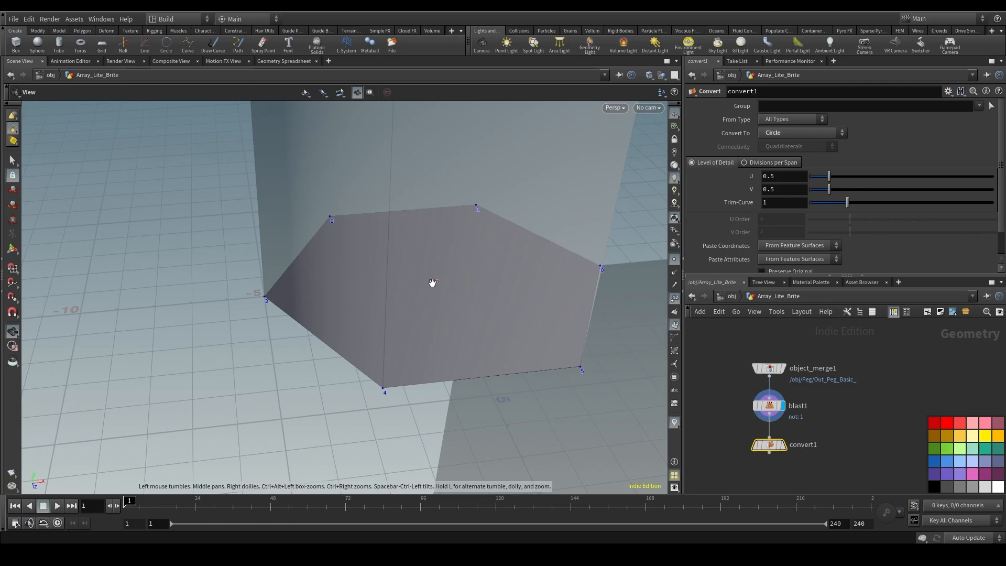
mouse_move(442, 293)
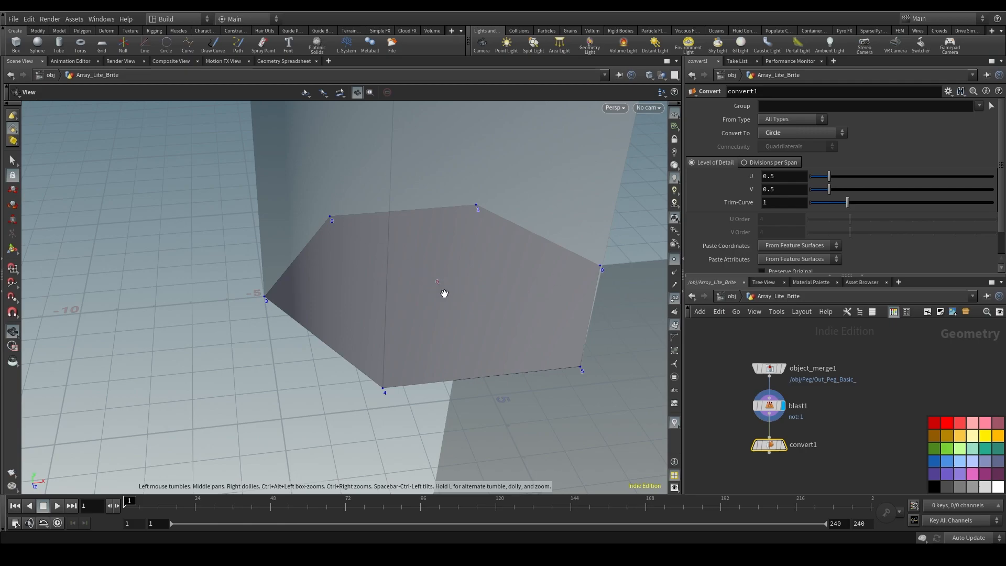
mouse_move(498, 288)
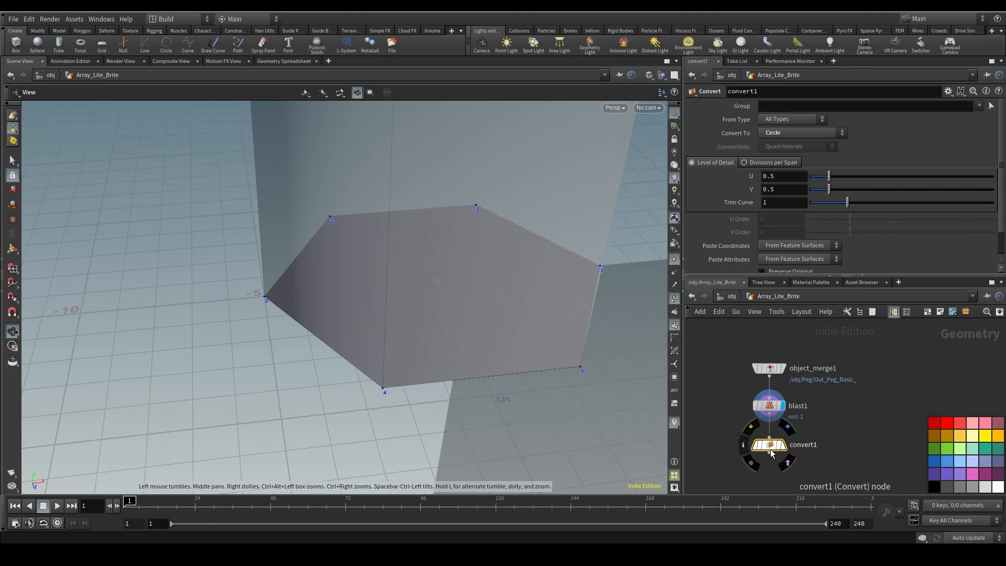
mouse_move(772, 453)
text(add)
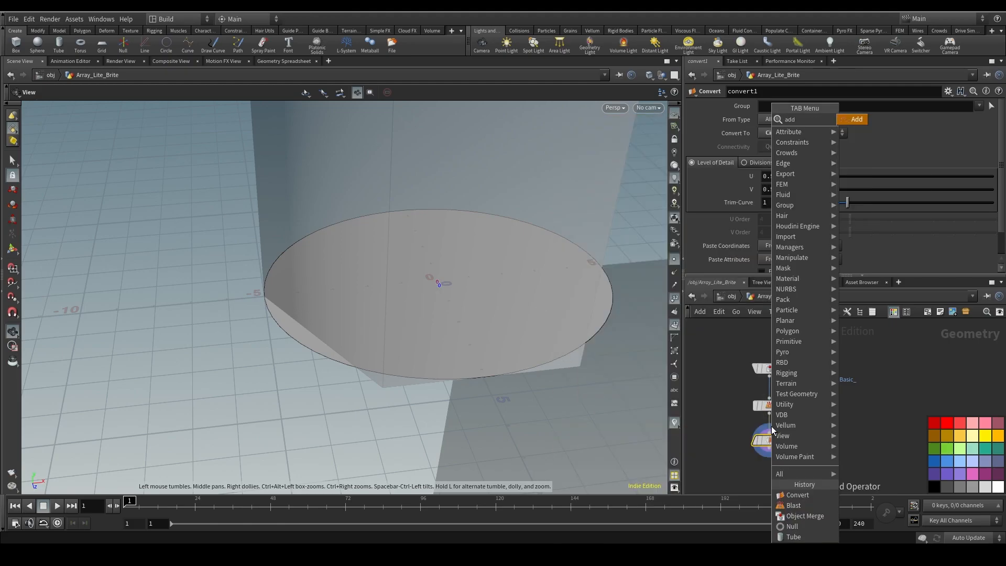
- Insert an Add node after convert1 set to Delete Geometry But Keep the Points
click(856, 119)
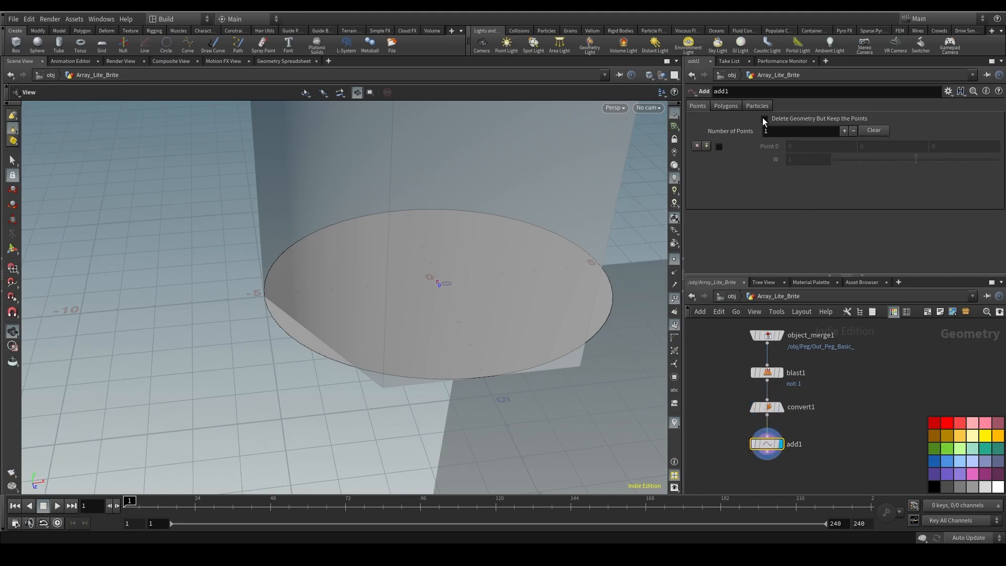
mouse_move(793, 125)
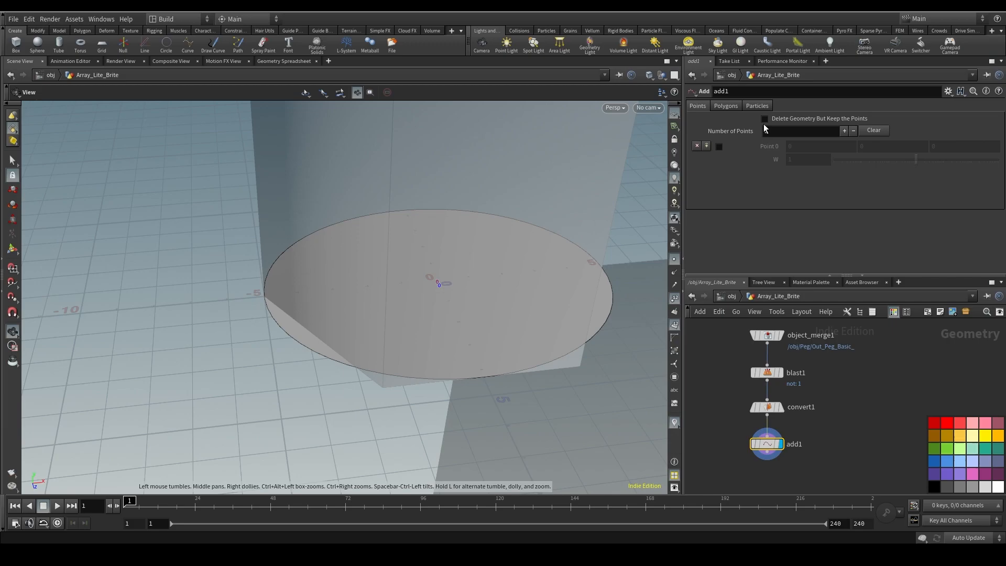
click(764, 118)
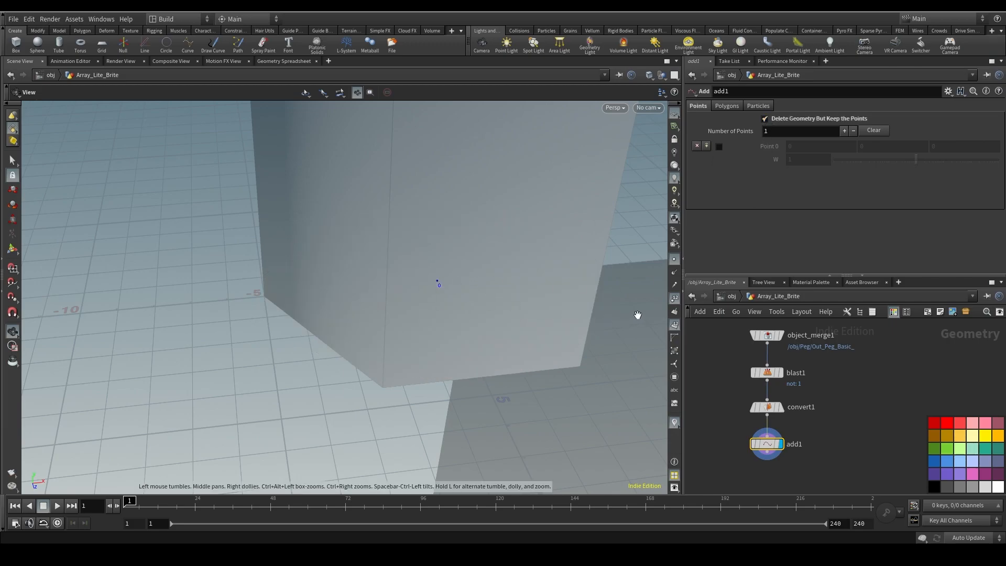
mouse_move(620, 299)
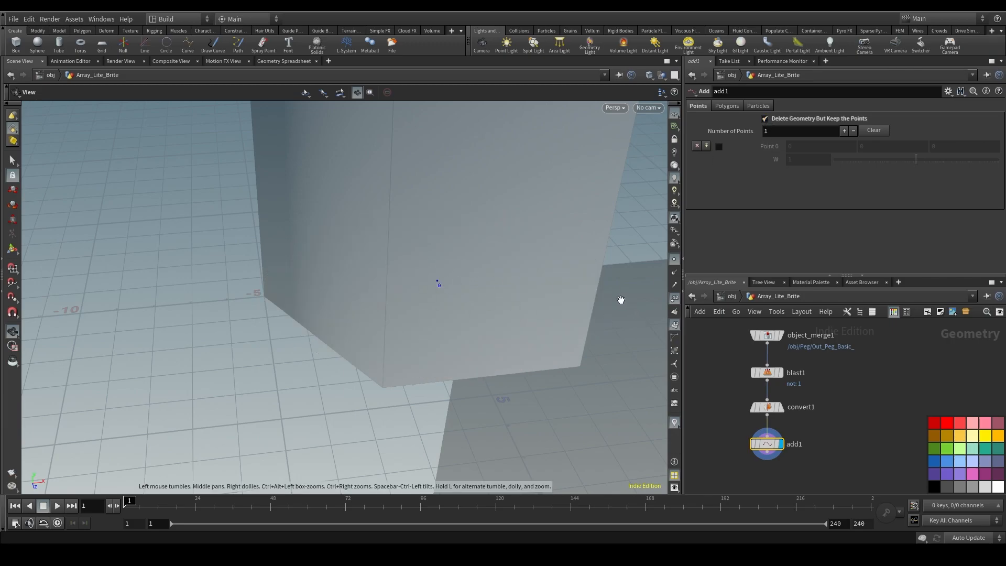
mouse_move(584, 293)
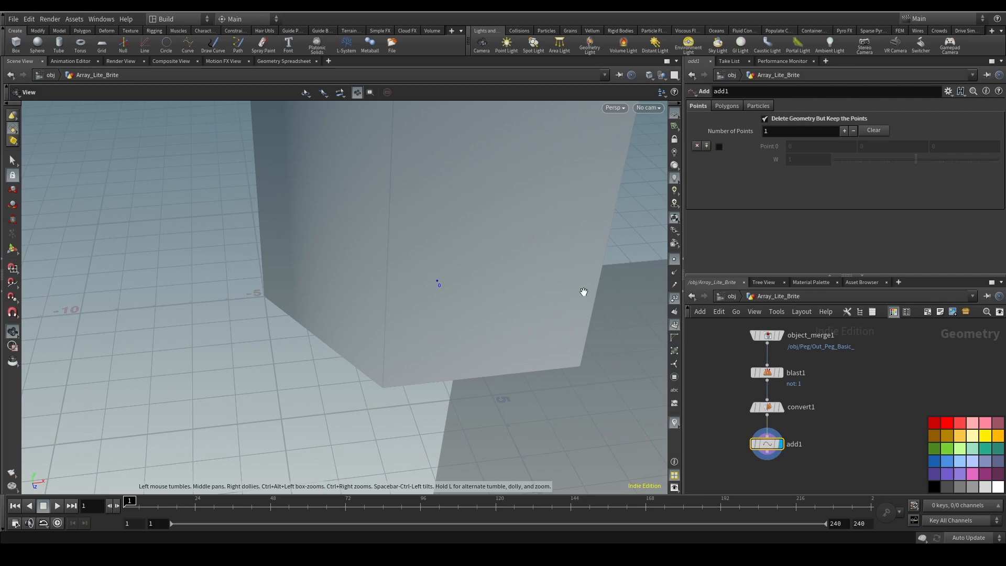
mouse_move(550, 284)
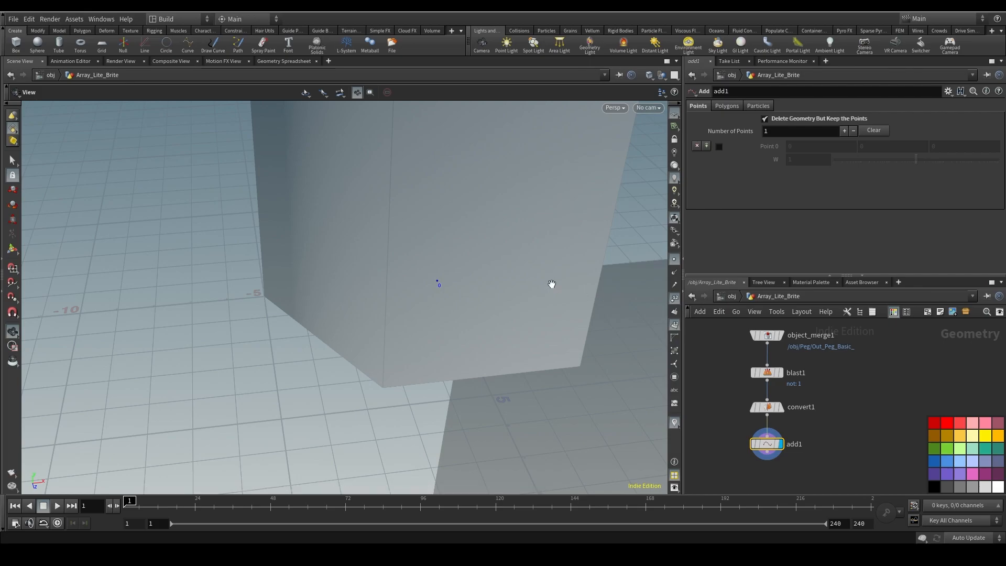
mouse_move(440, 282)
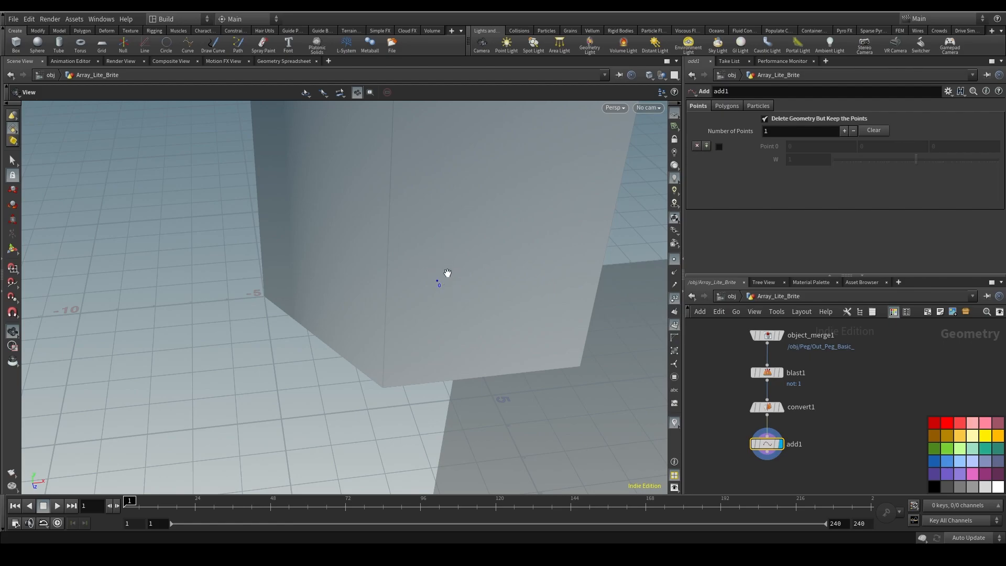
mouse_move(394, 269)
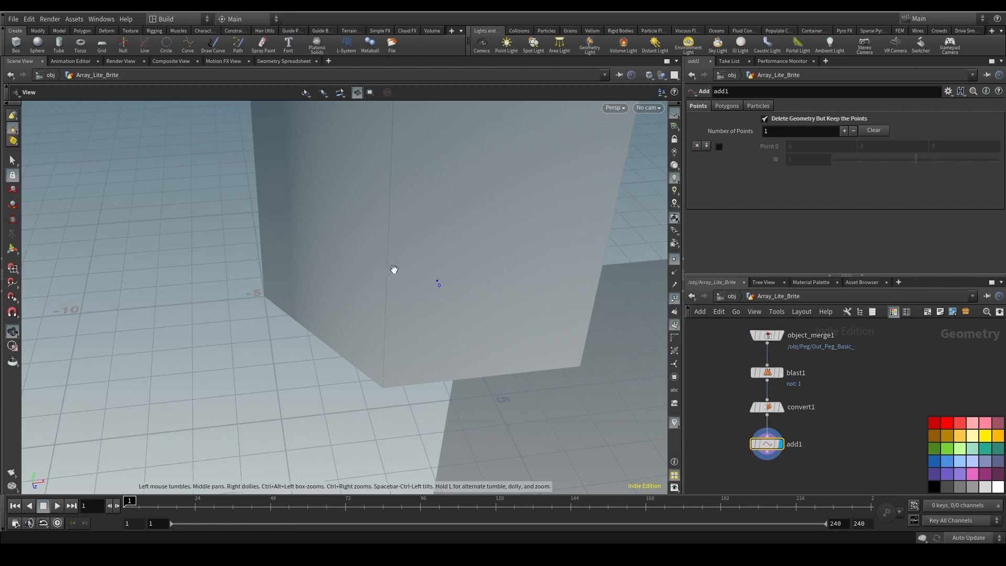
mouse_move(604, 350)
text(Ou)
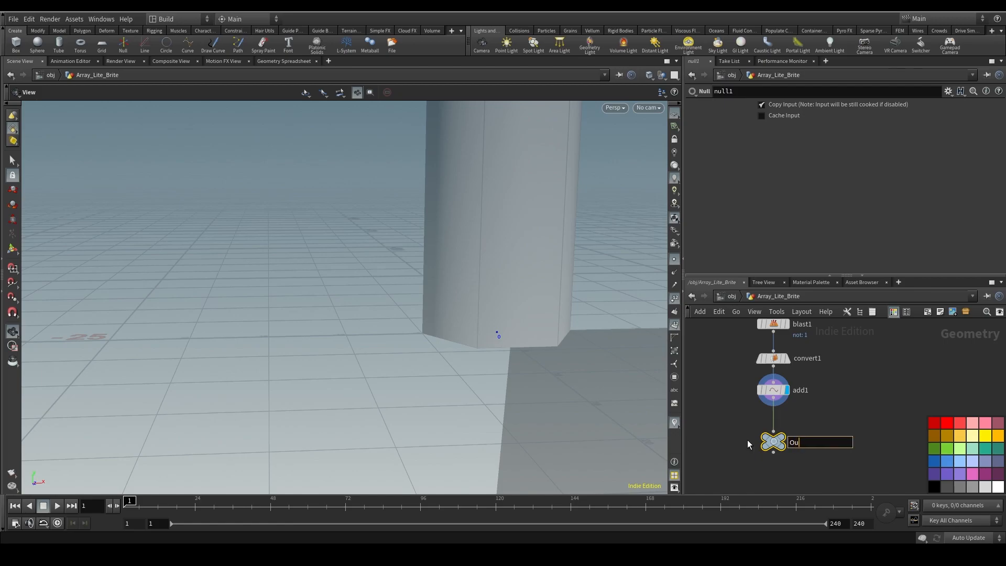
- Cap the chain with a Null below add1 named Out_sing_pt
text(t_sing_pt)
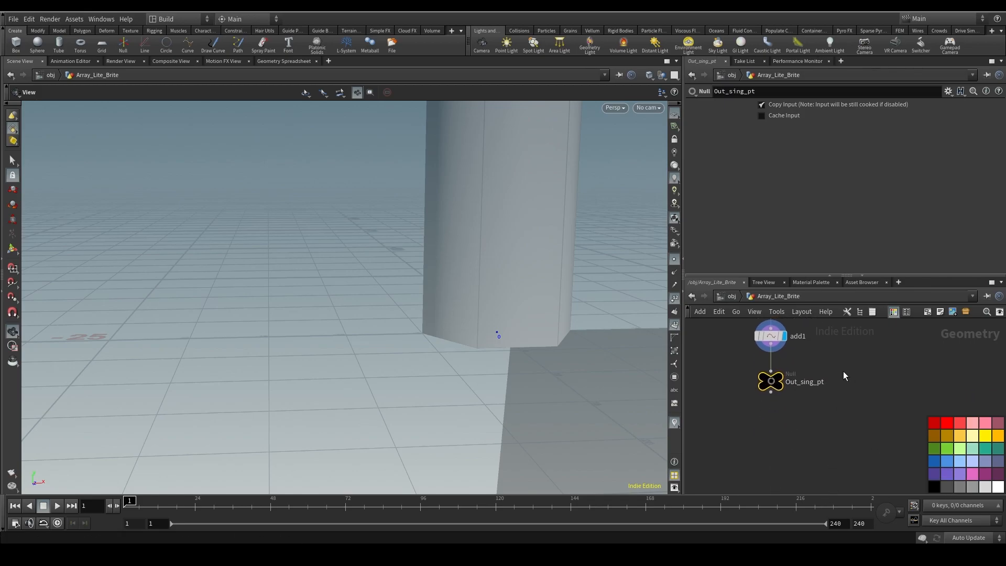
click(770, 381)
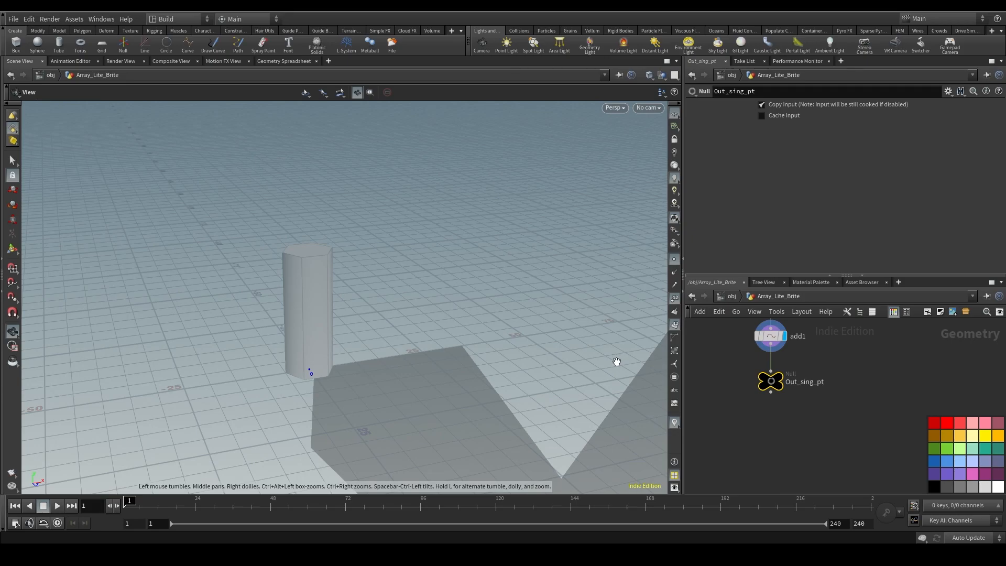
mouse_move(396, 355)
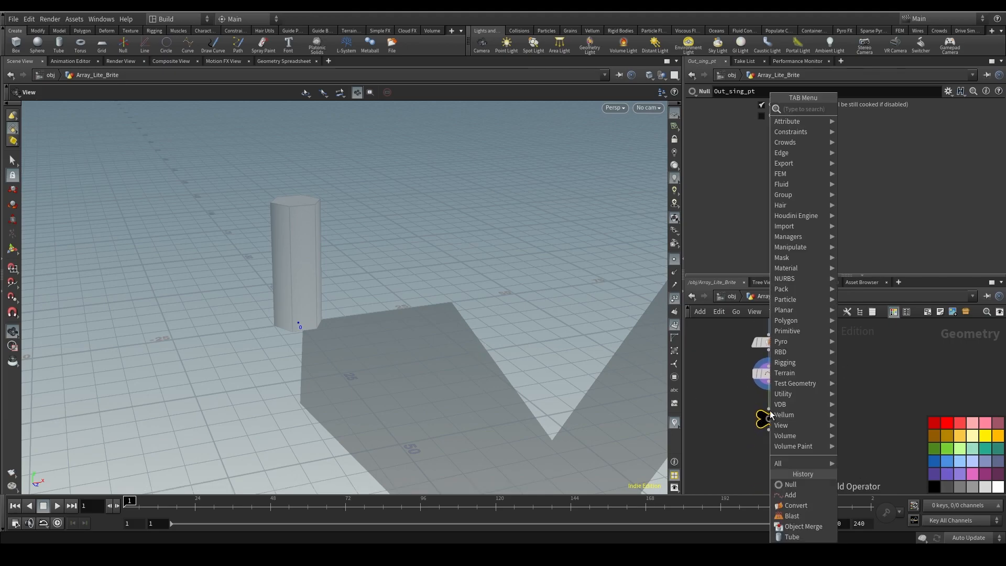
- Add a Copy and Transform repeating the point 32 times at 25-unit X spacing, then a second copy
text(copy)
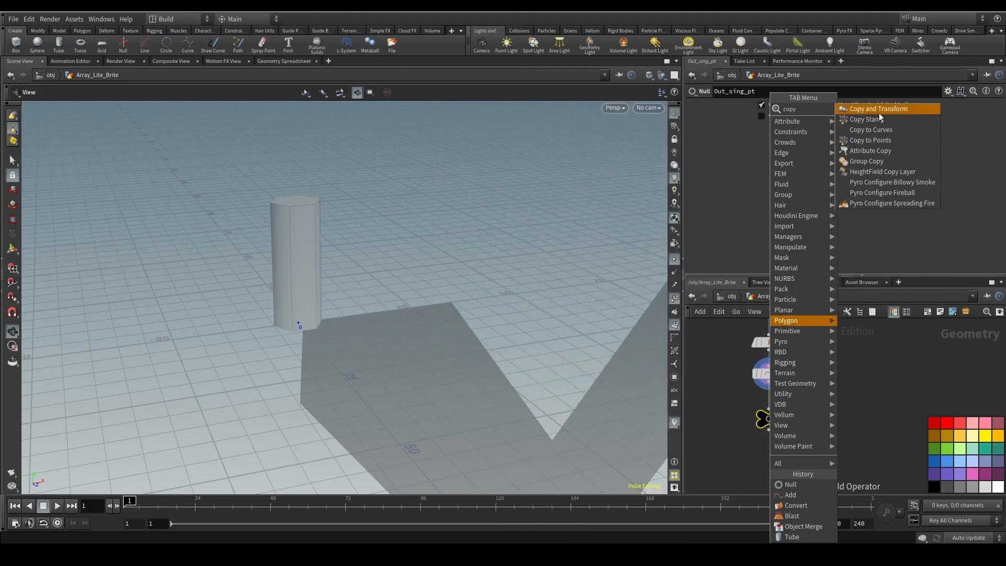
click(877, 108)
text(25)
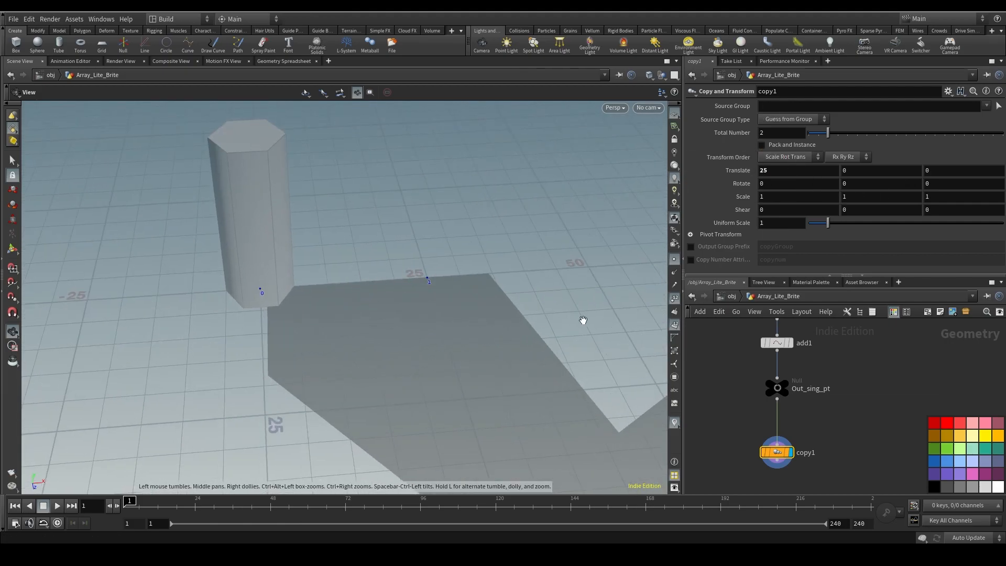
mouse_move(250, 275)
text(32)
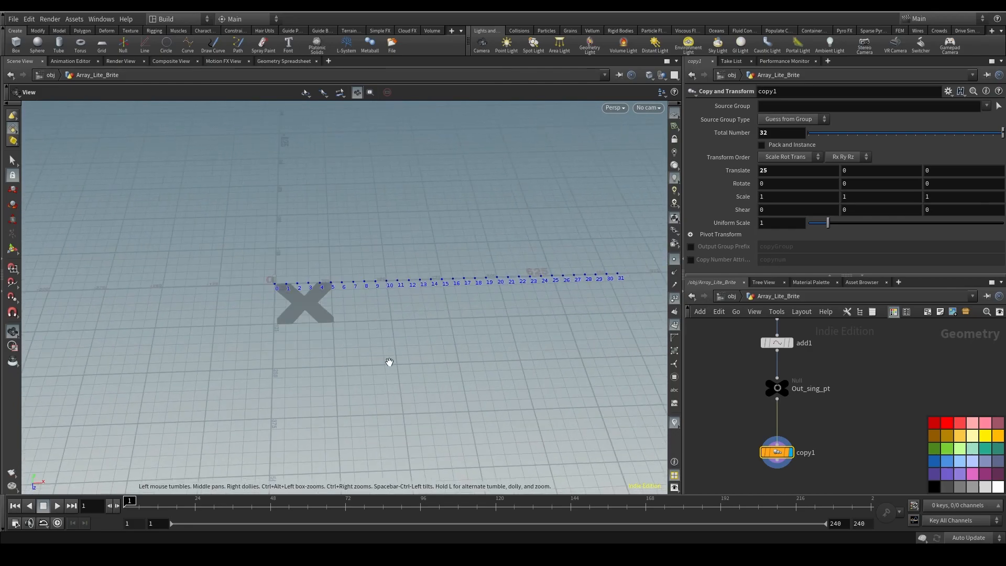
mouse_move(715, 296)
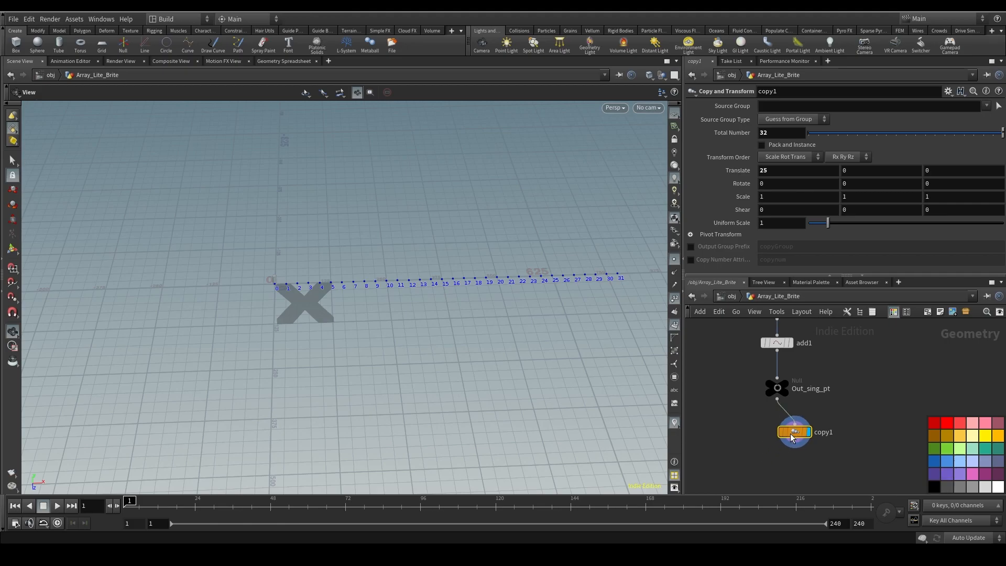
mouse_move(435, 316)
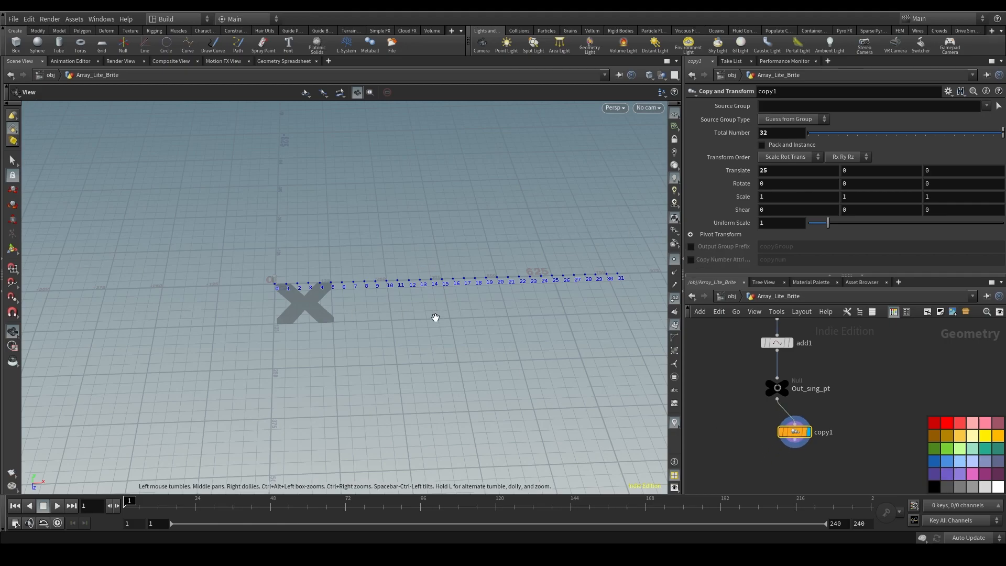
mouse_move(314, 186)
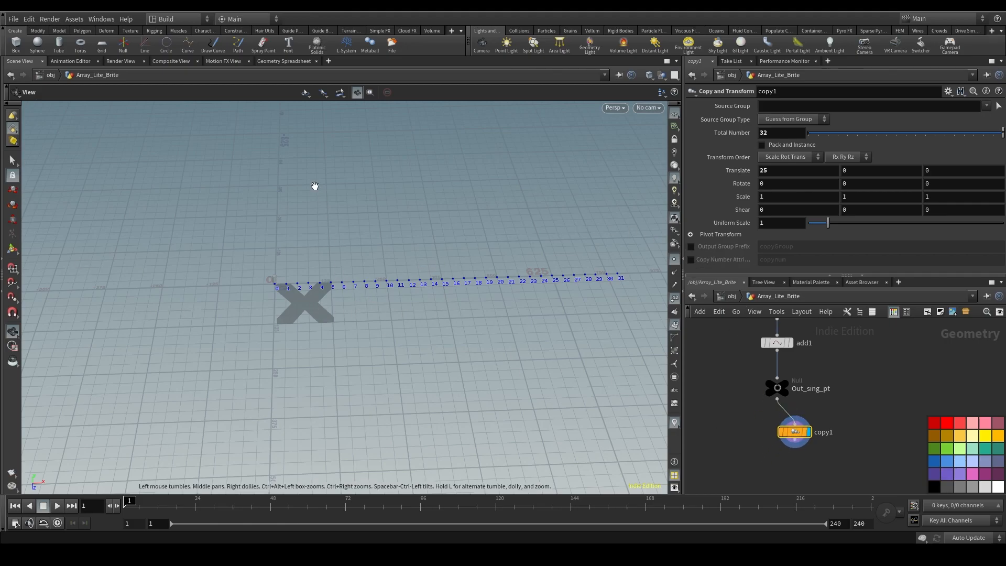
mouse_move(242, 294)
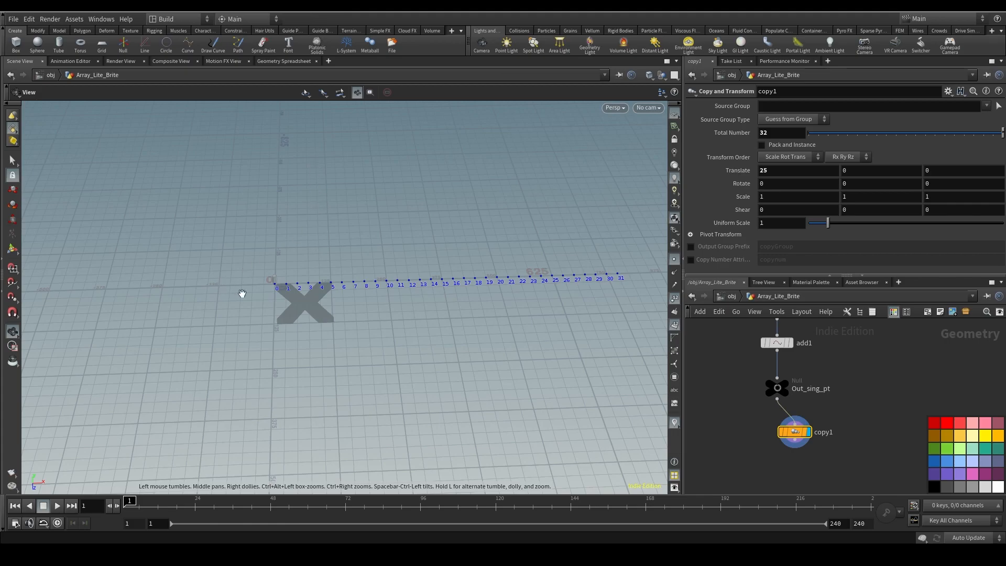
mouse_move(338, 446)
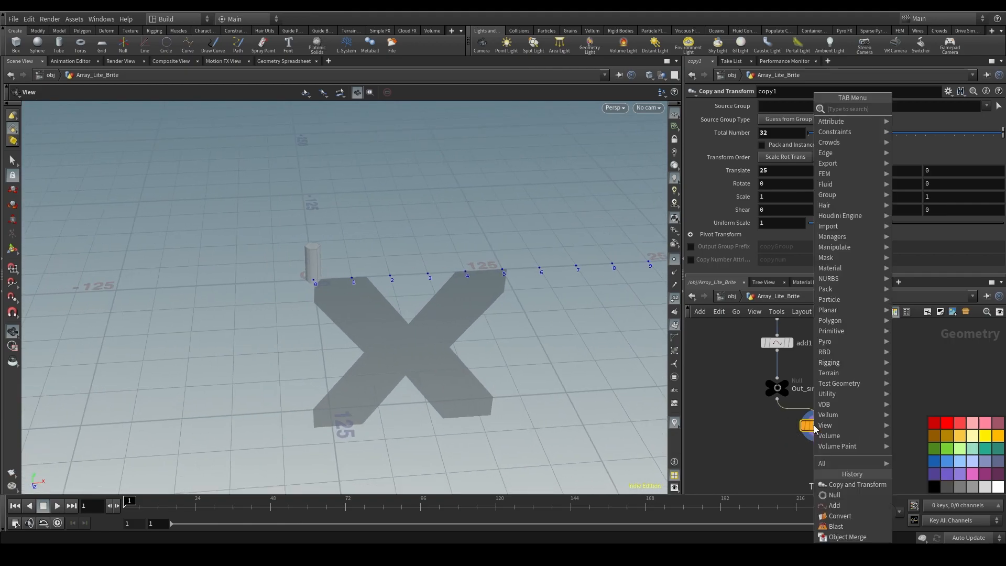
click(856, 484)
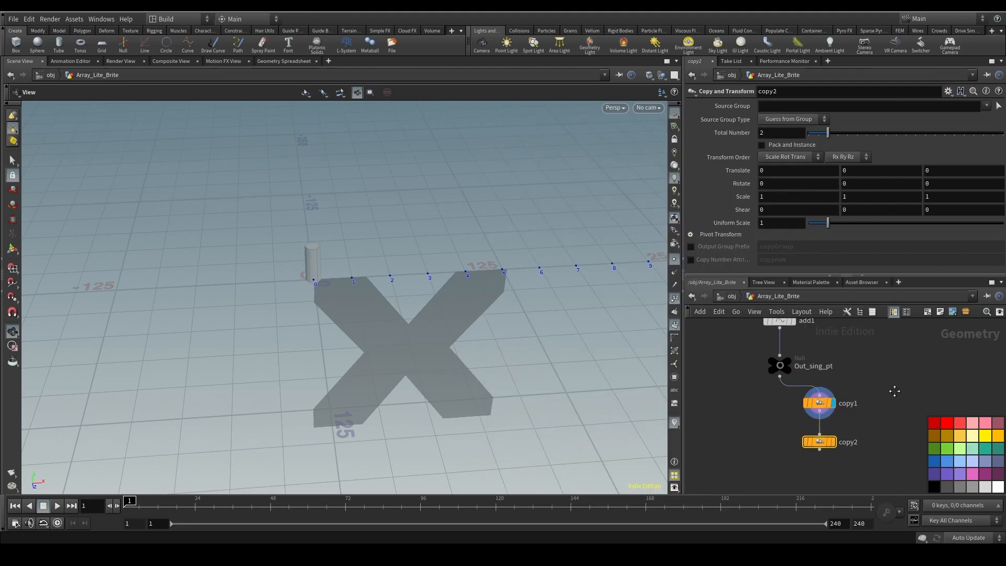
mouse_move(386, 150)
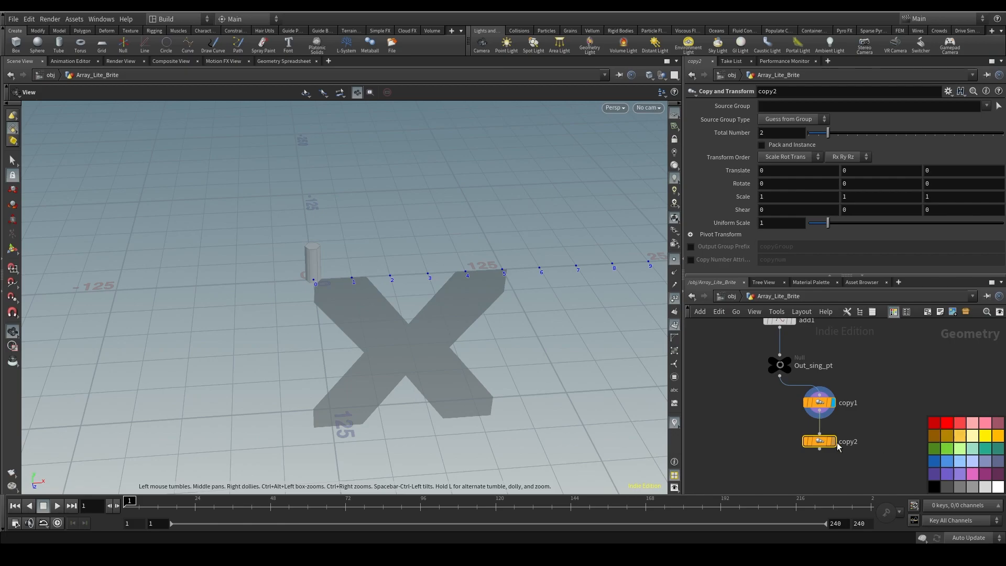
- Set the second copy's Translate X and Z to 12.5 with Total Number 2 for a staggered row
click(818, 441)
text(25)
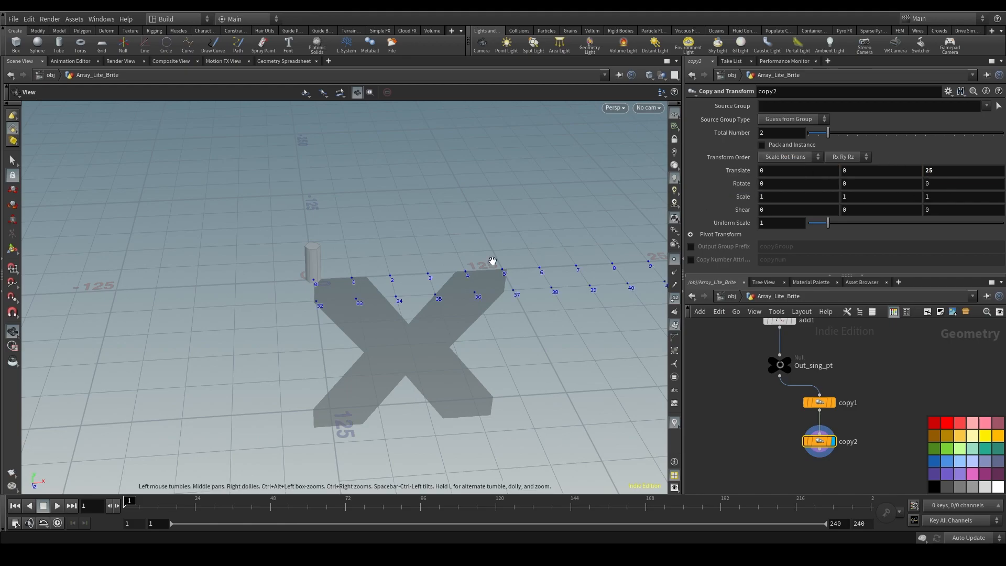
mouse_move(835, 270)
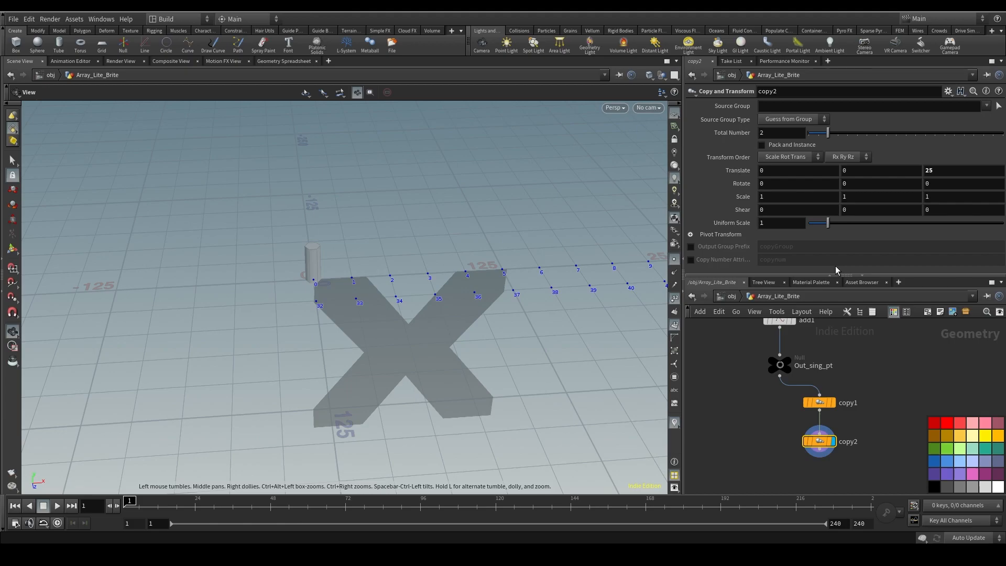
mouse_move(909, 190)
text(12.5)
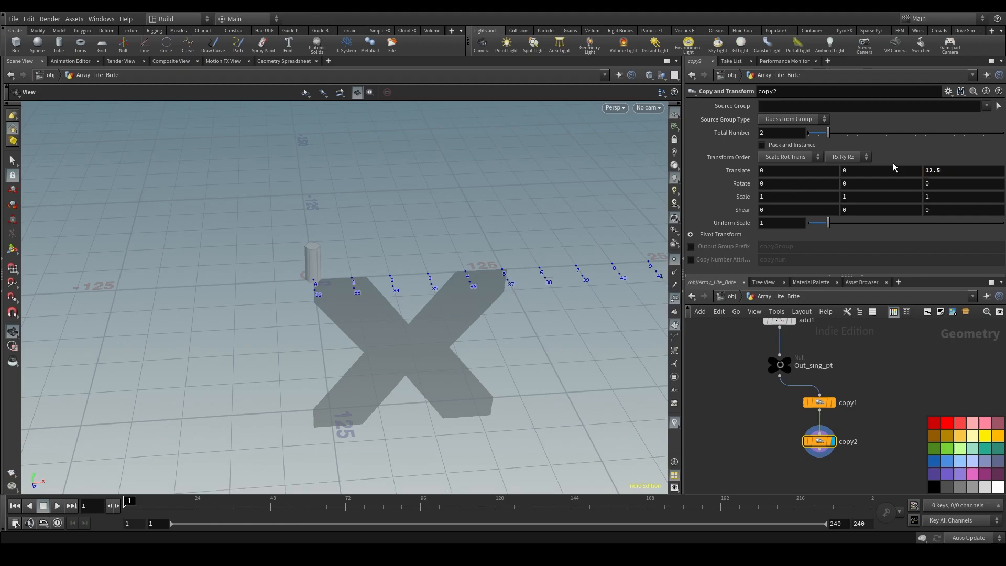
mouse_move(285, 300)
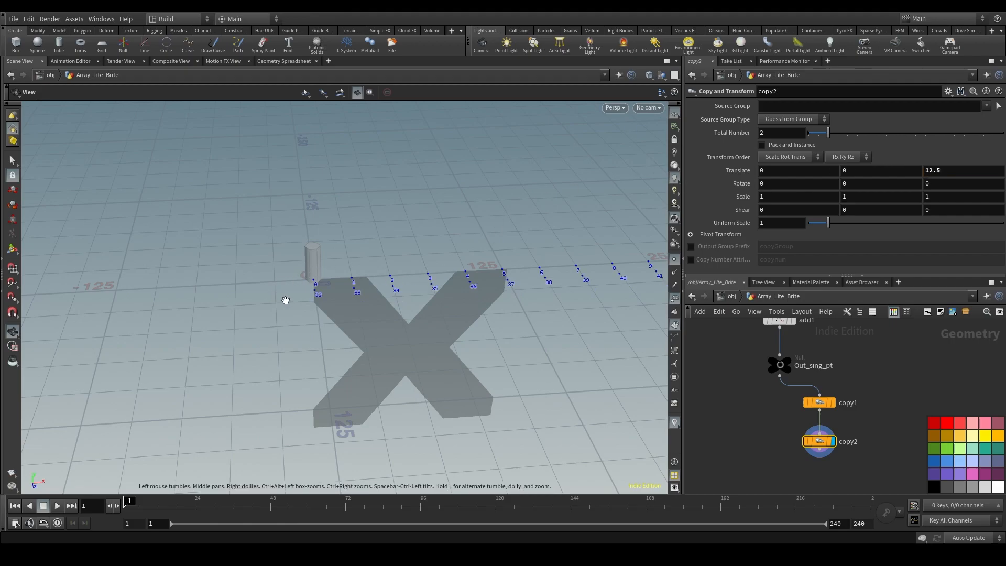
click(797, 170)
text(12.5)
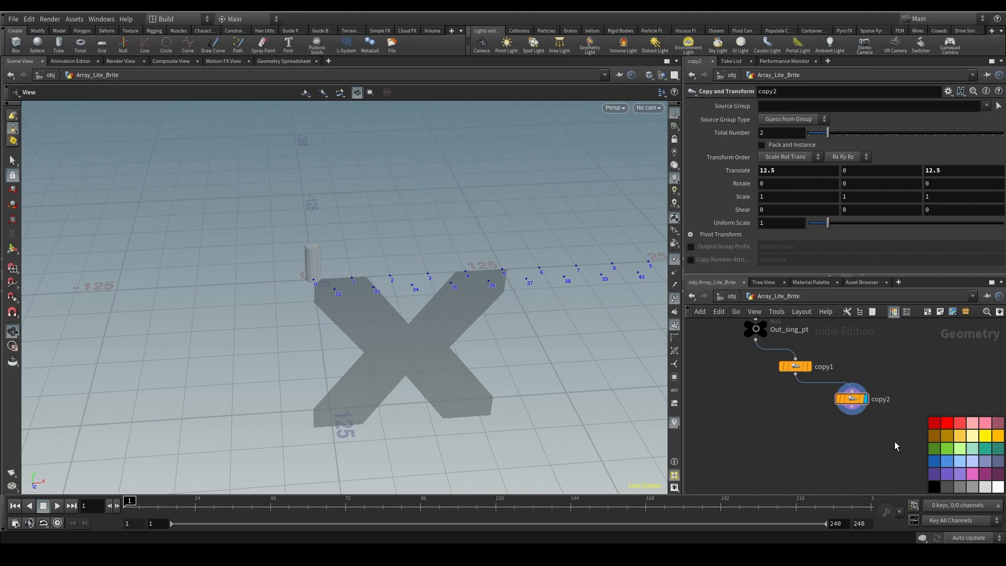
mouse_move(532, 323)
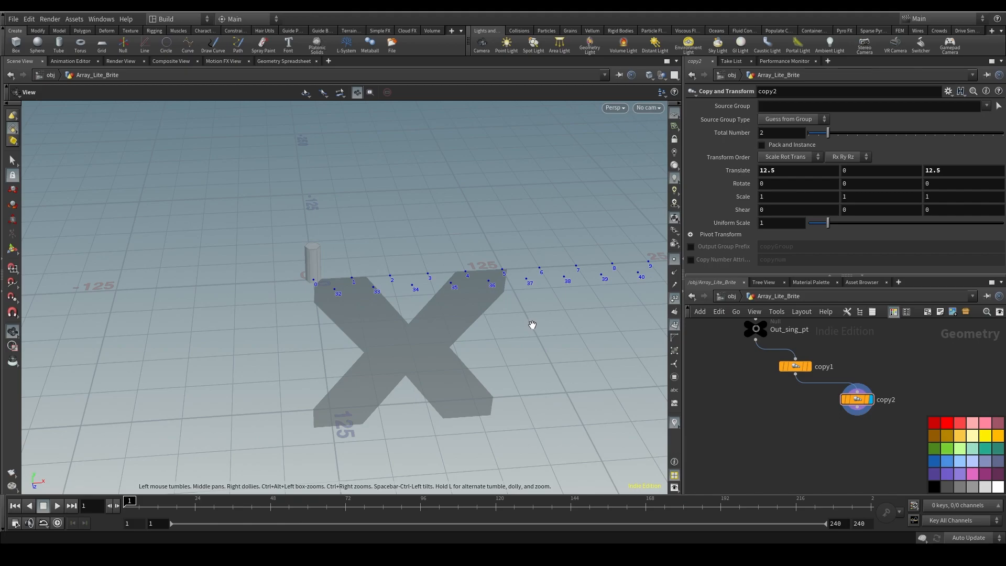
mouse_move(358, 314)
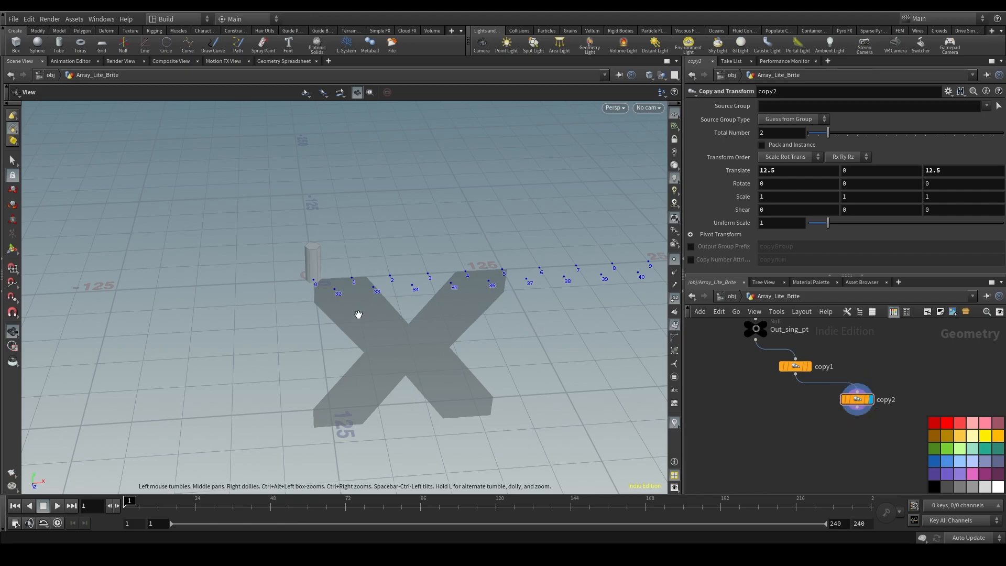
mouse_move(777, 403)
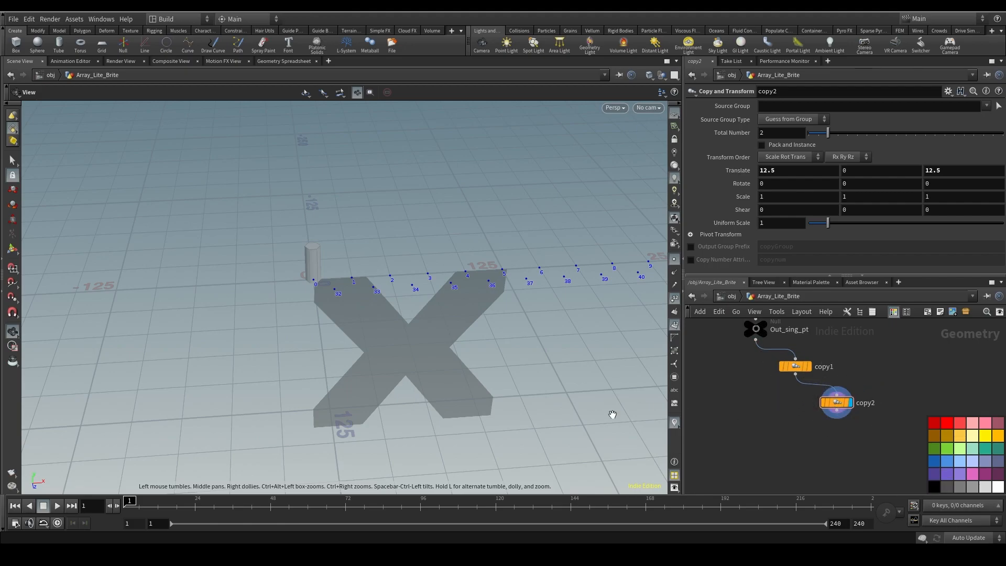
mouse_move(607, 334)
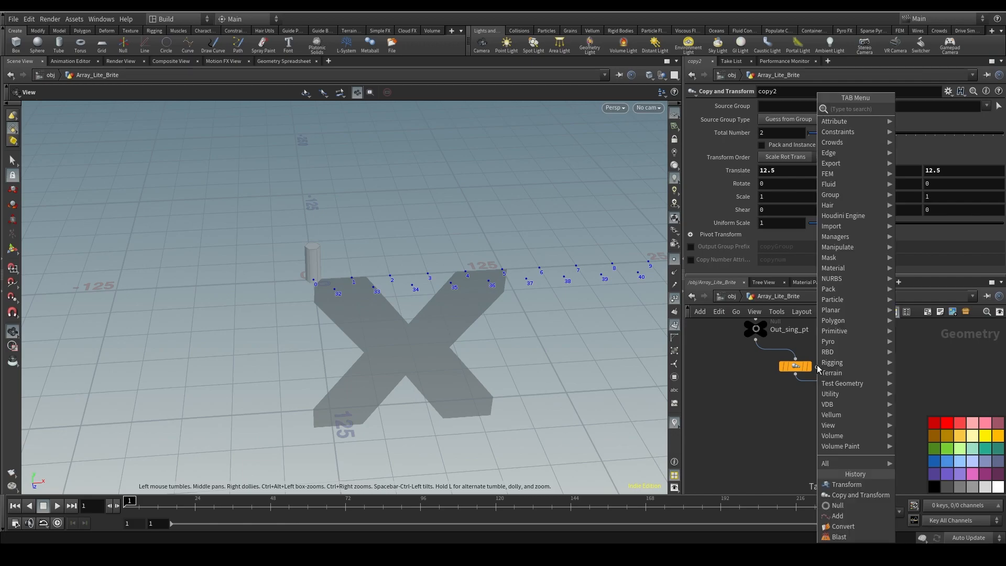
- Name the copies Horizontal and Vertical_Offset and add a Vertical copy of 25 rows at 25-unit Z spacing
click(859, 494)
text(Horizon)
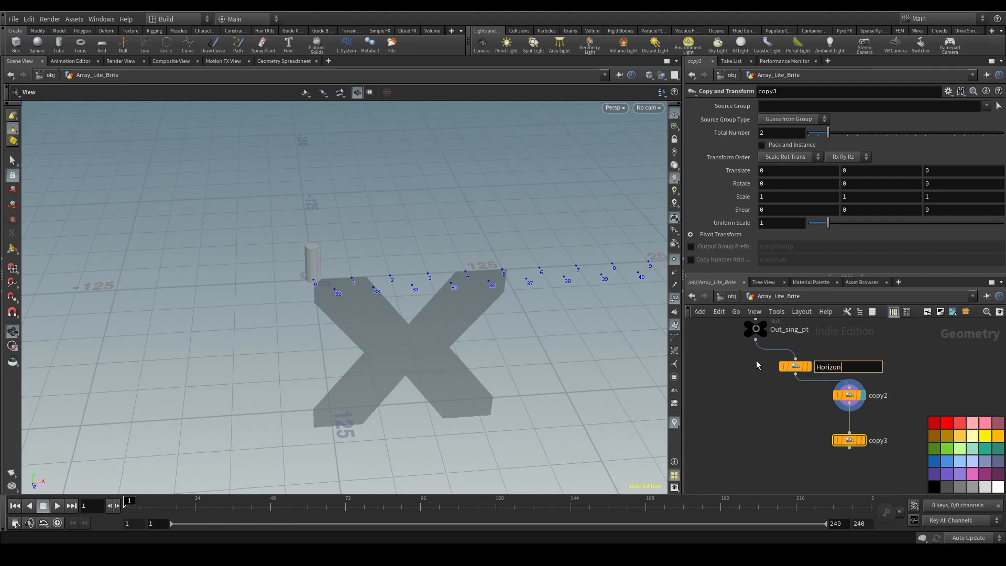
double_click(877, 395)
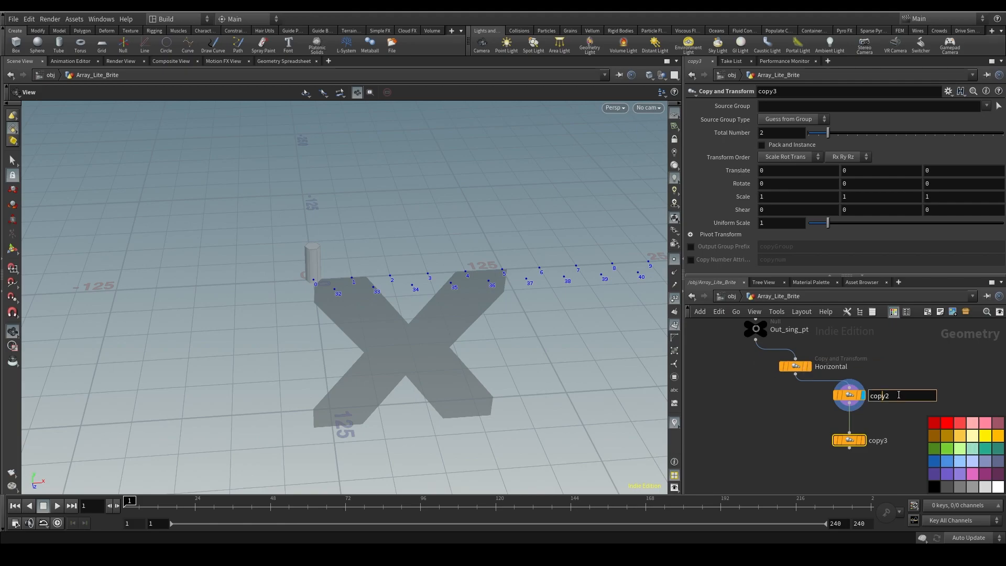
text(Vertical)
click(963, 170)
text(25)
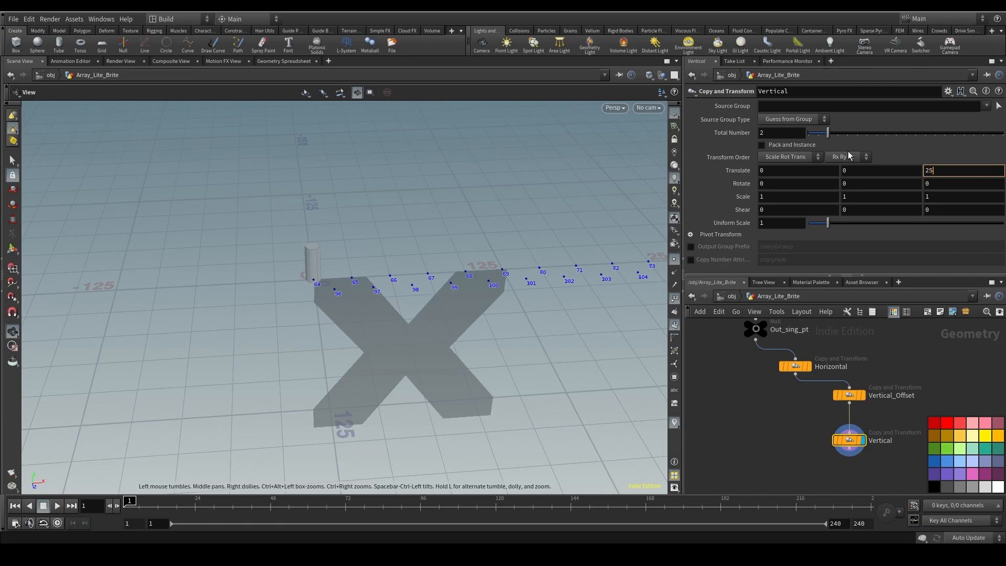
key(Return)
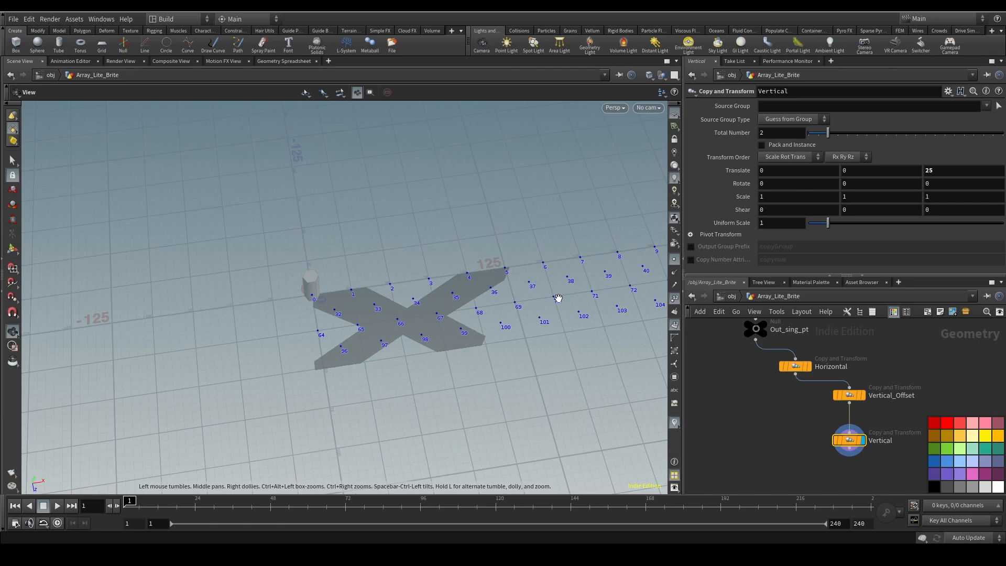
mouse_move(339, 351)
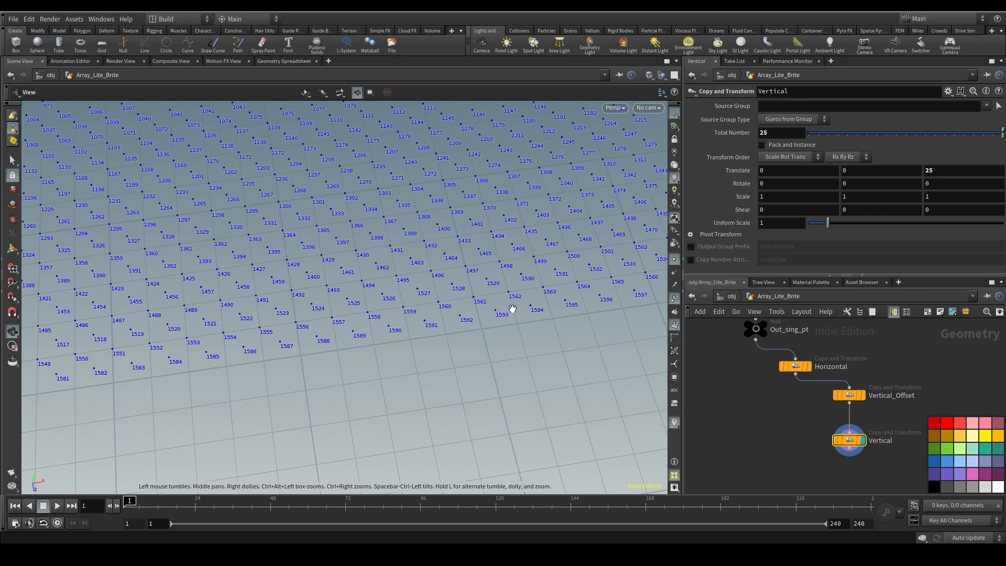
mouse_move(489, 263)
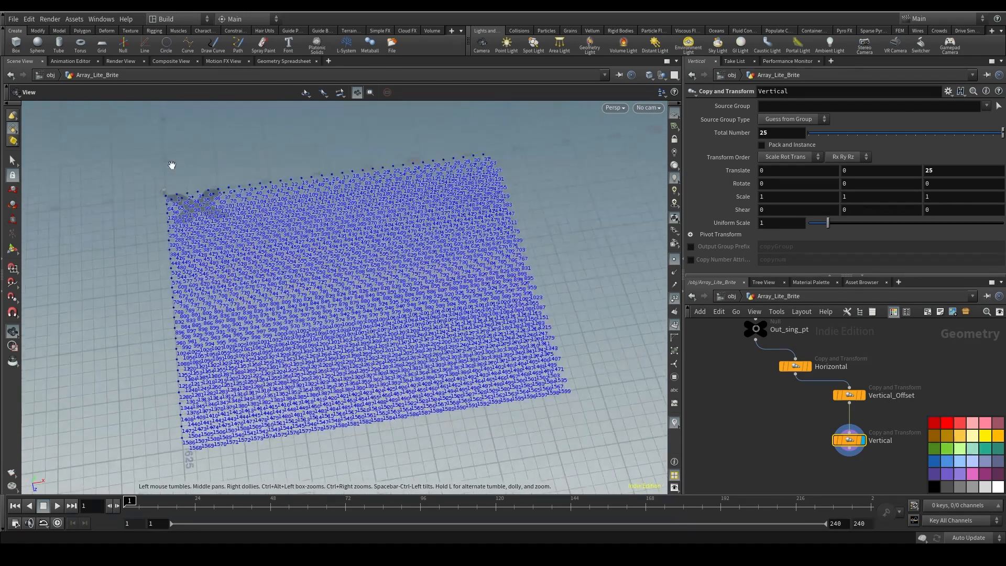
key(Tab)
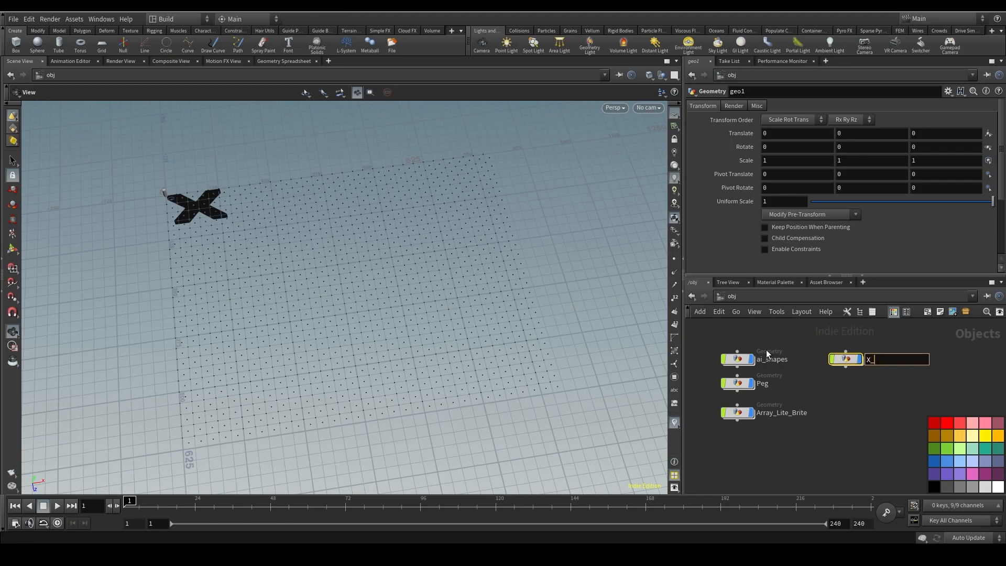
- Name the new geometry object X_Lite_Brite and dive into the ai_shapes network
text(_Lite_B)
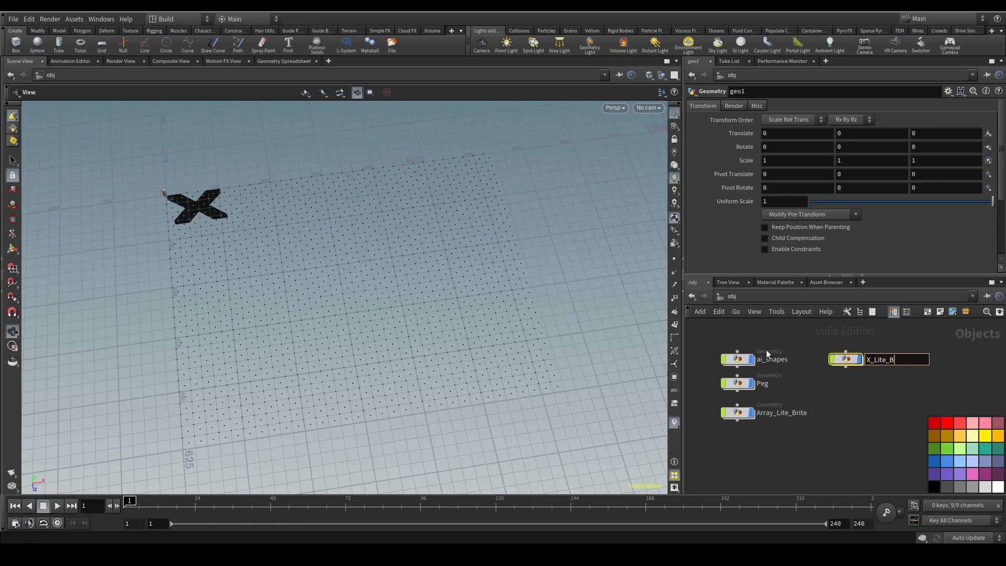
key(Return)
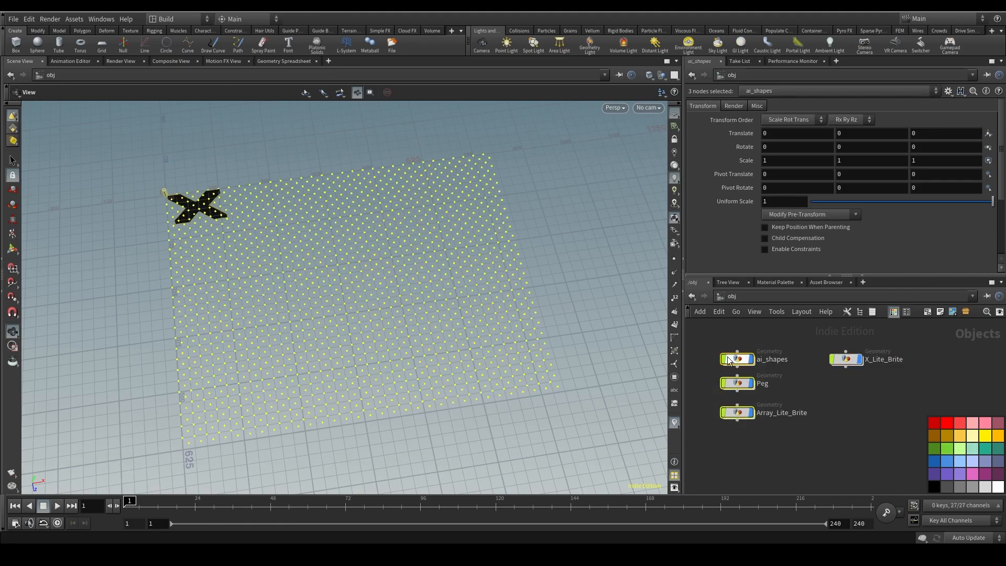
click(736, 358)
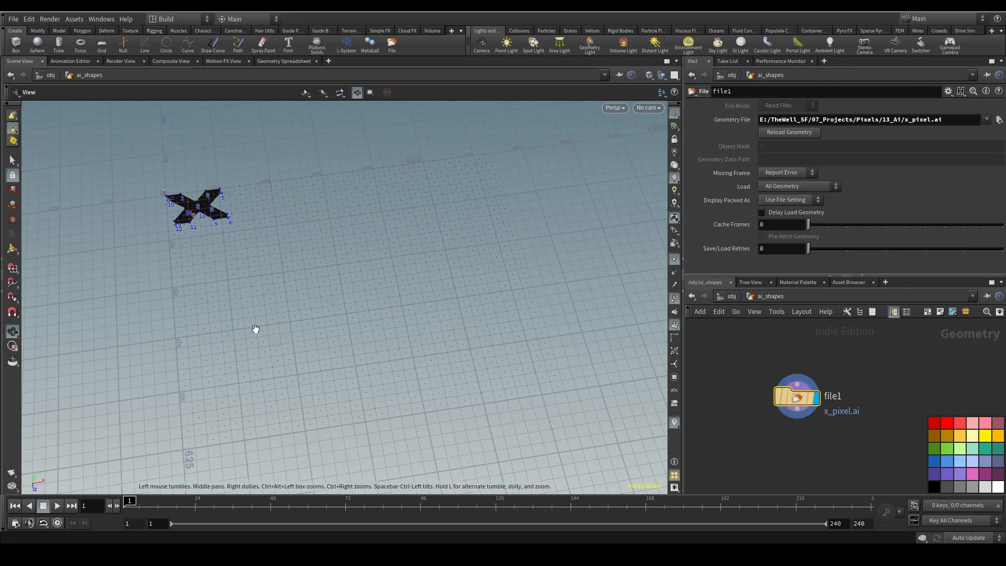
mouse_move(661, 313)
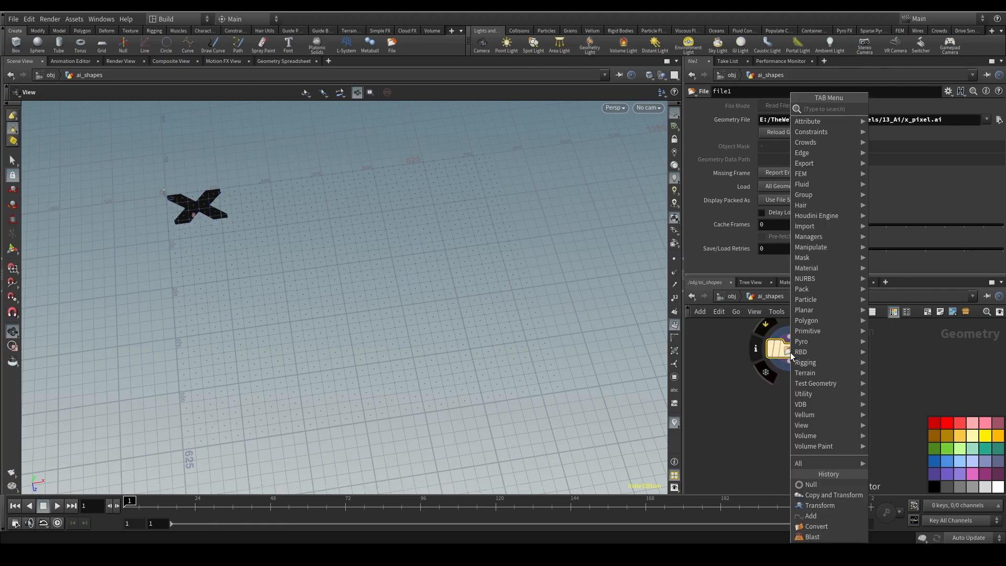
- Rotate the imported X shape 90 degrees with a Transform and extrude it -25 with PolyExtrude
text(trans)
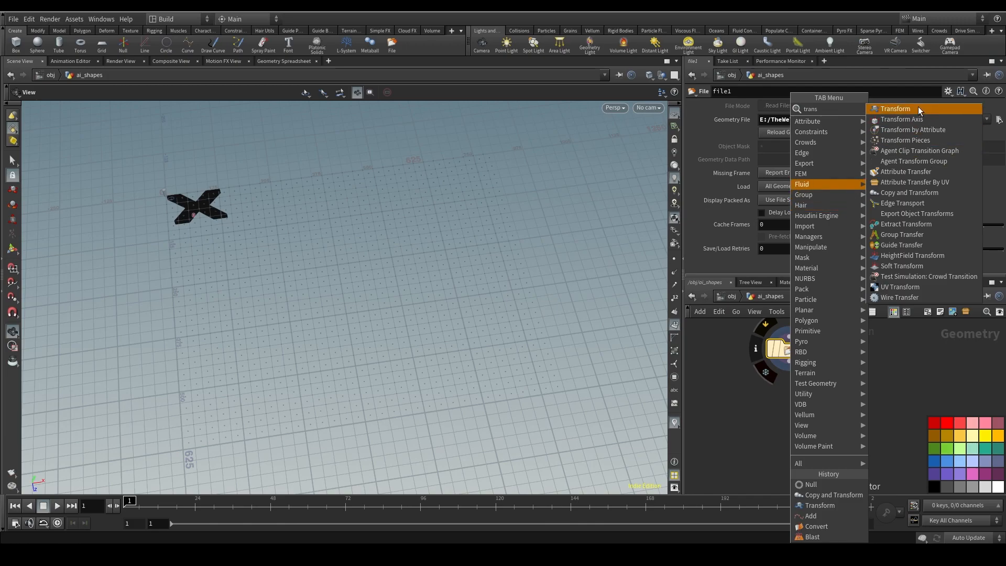
click(895, 108)
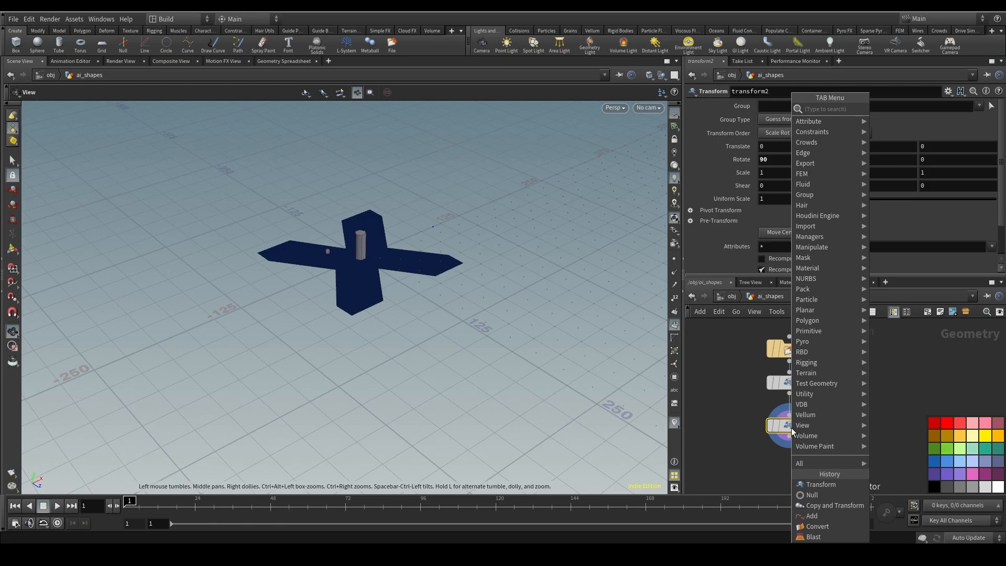
text(polyex)
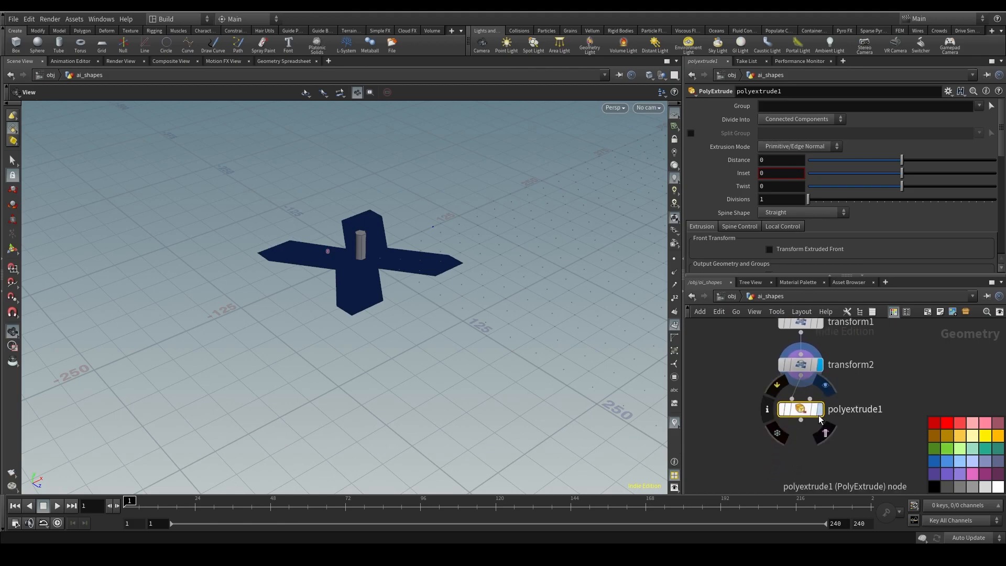
mouse_move(799, 410)
text(-25)
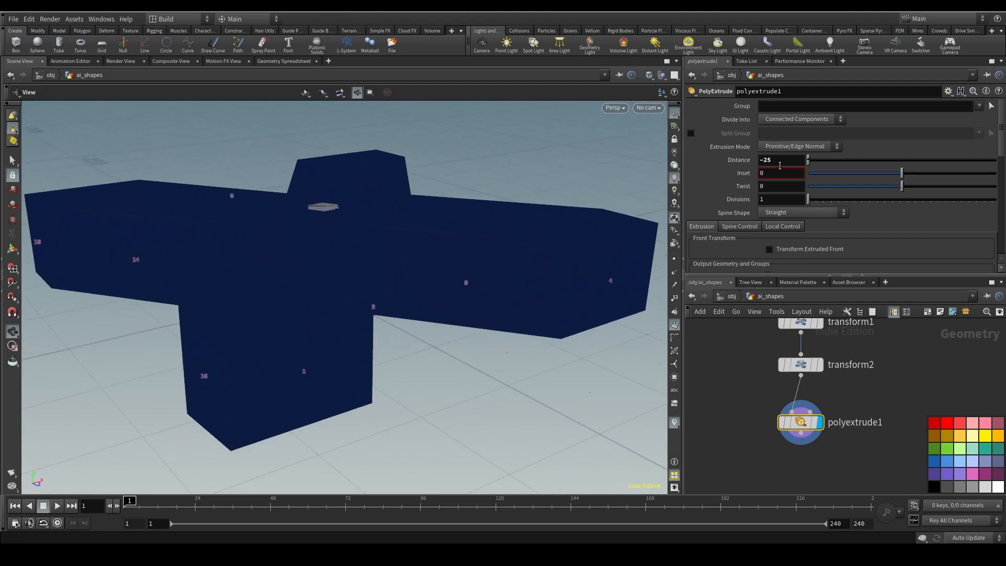
click(799, 420)
text(tran)
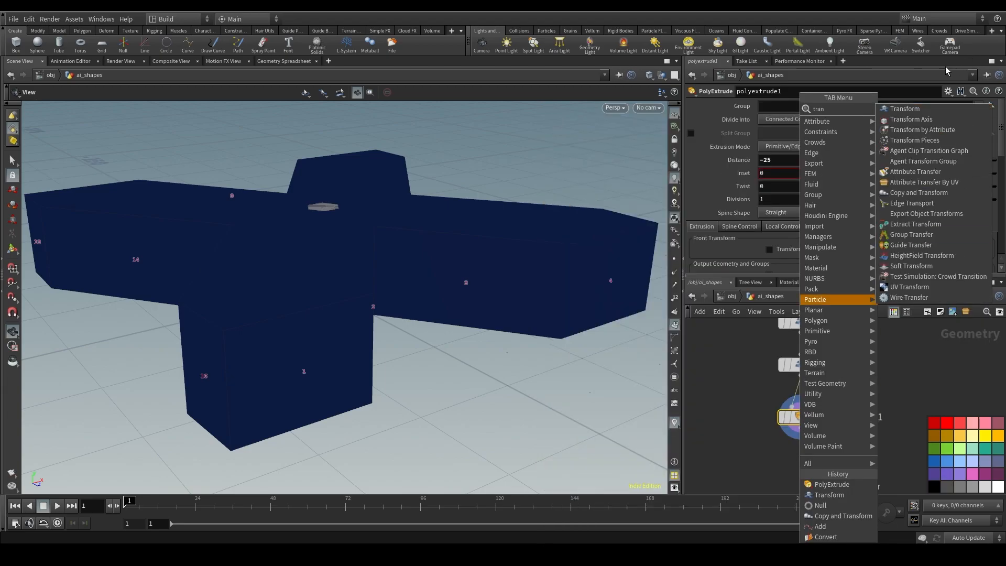
- Add a Transform whose Translate Y references ch("../polyextrude1/dist") from the extrusion
click(903, 108)
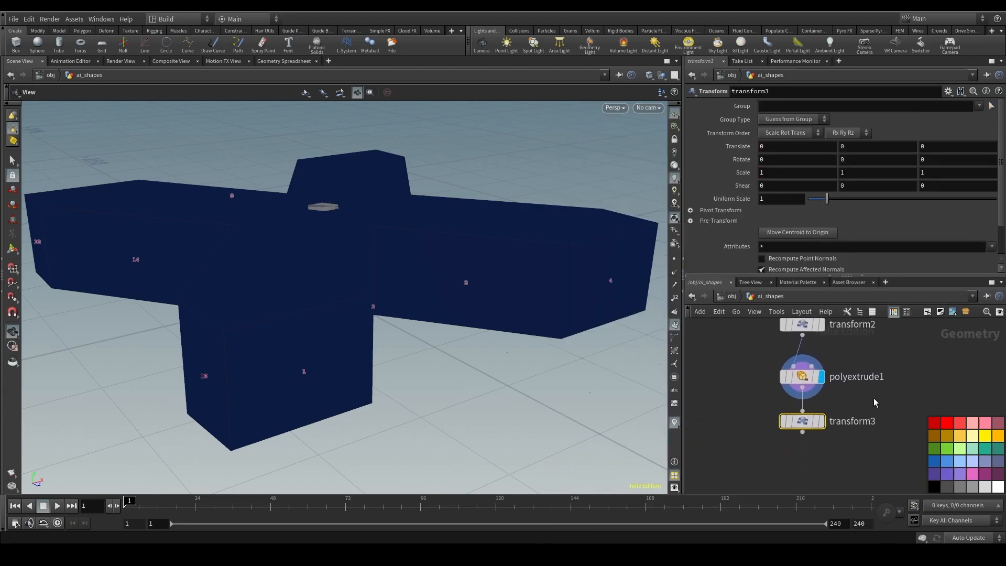
click(802, 376)
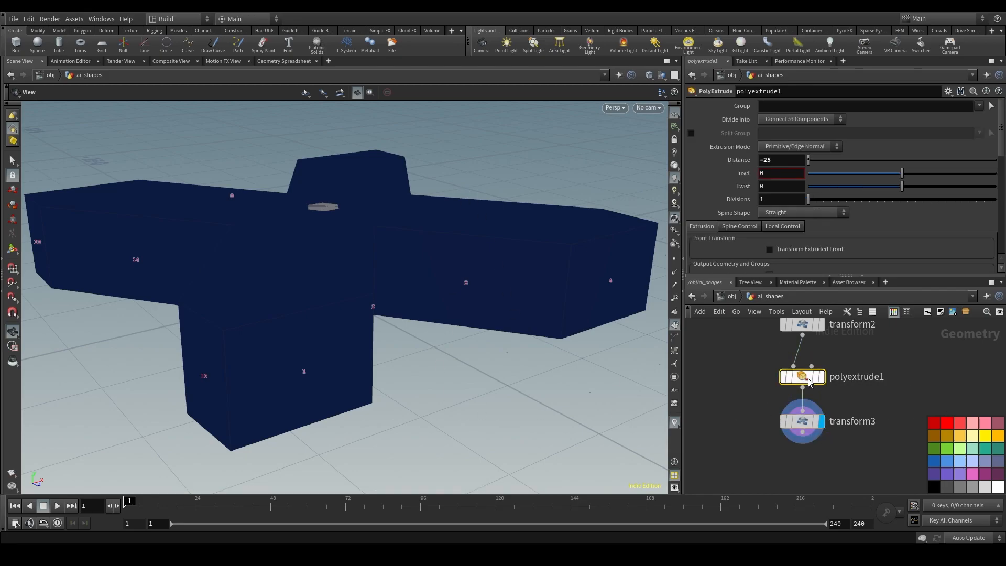
right_click(780, 159)
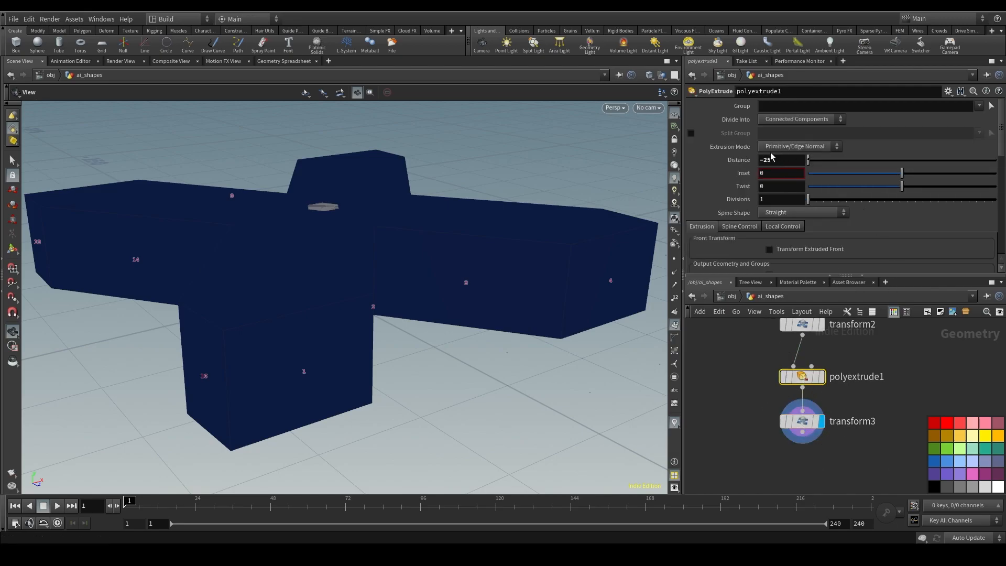
click(800, 421)
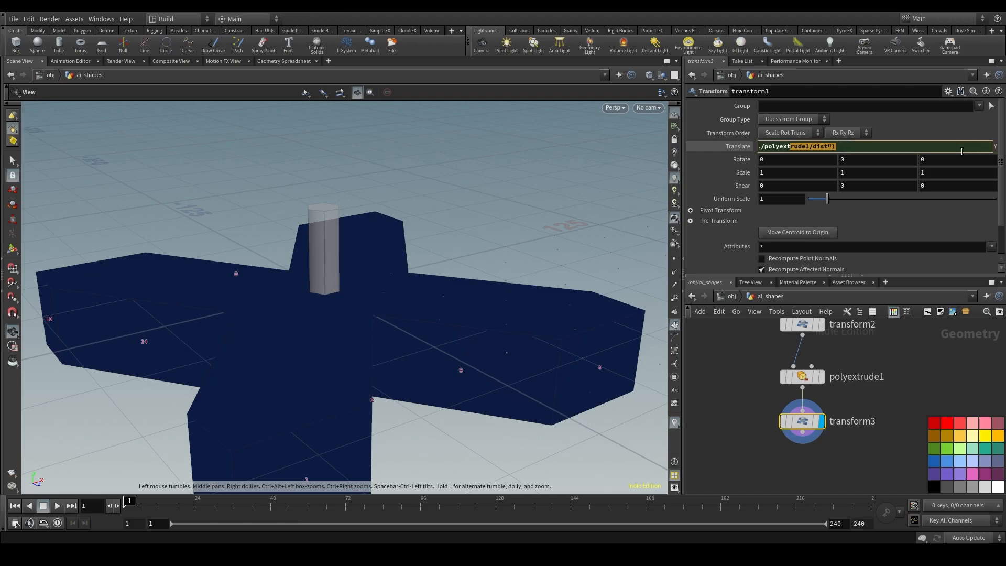
text(ch("../polyextrude1/dist")/)
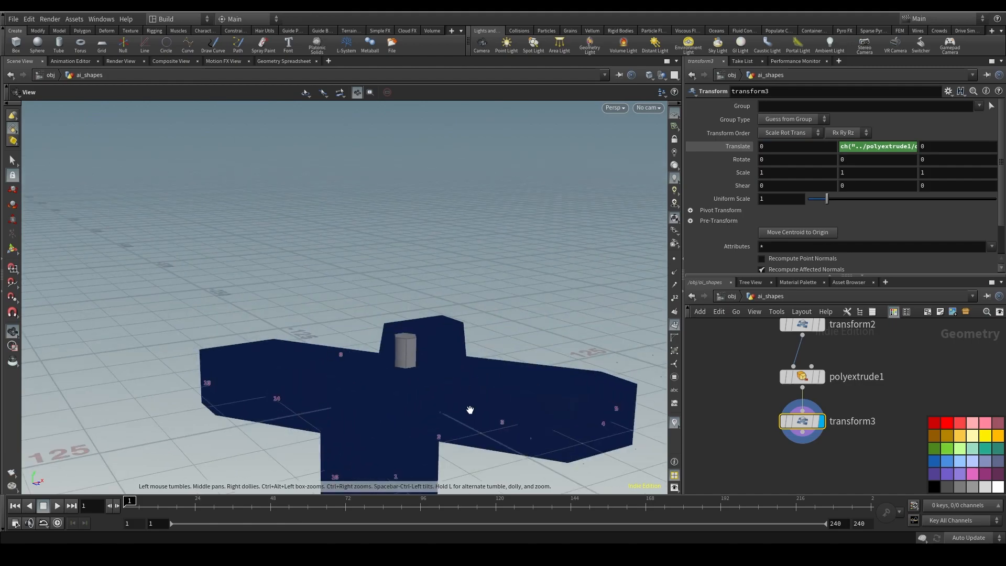
mouse_move(828, 433)
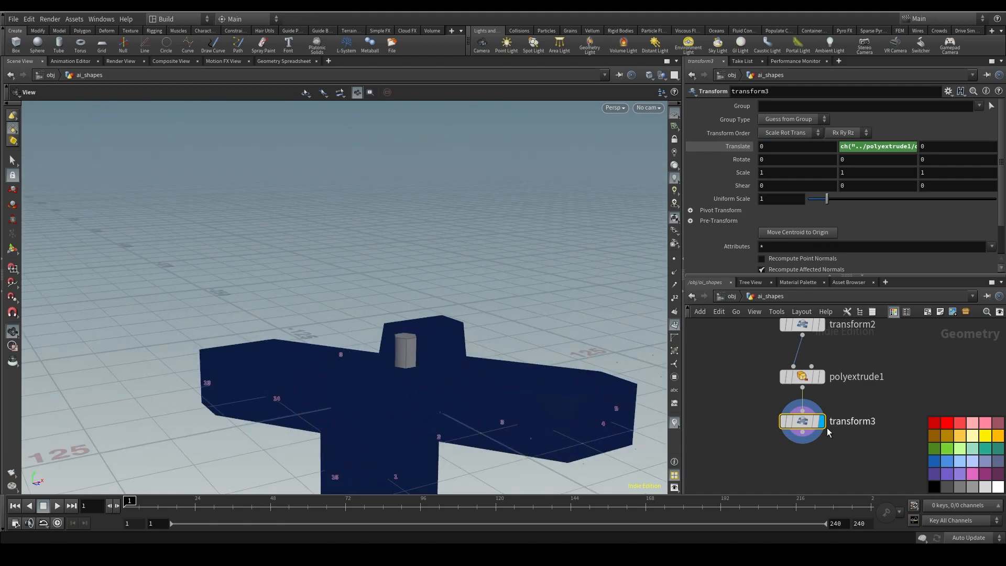
- Cap the X chain with a Null named OUT_X_Boundary
key(Tab)
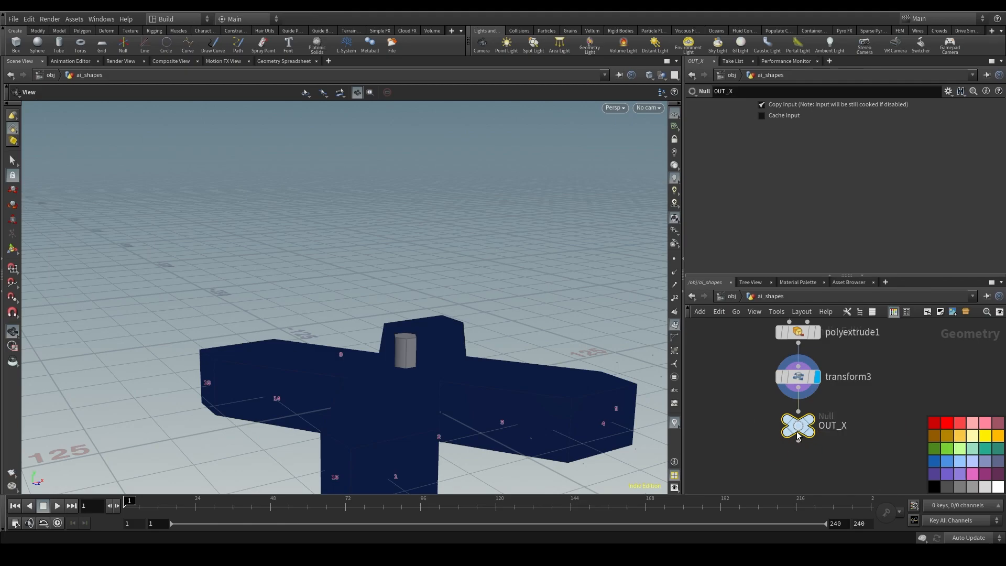
double_click(831, 425)
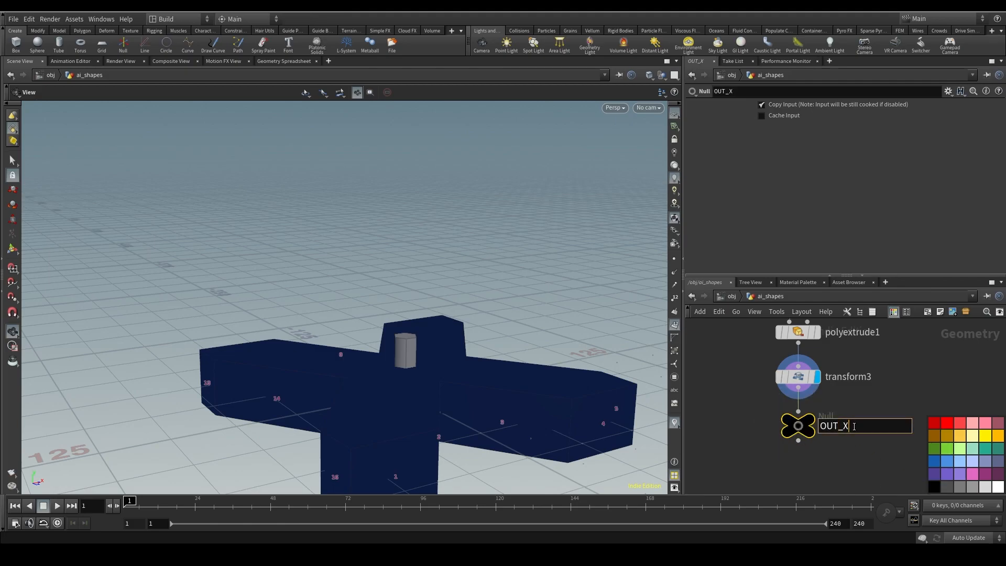
text(_Boudary)
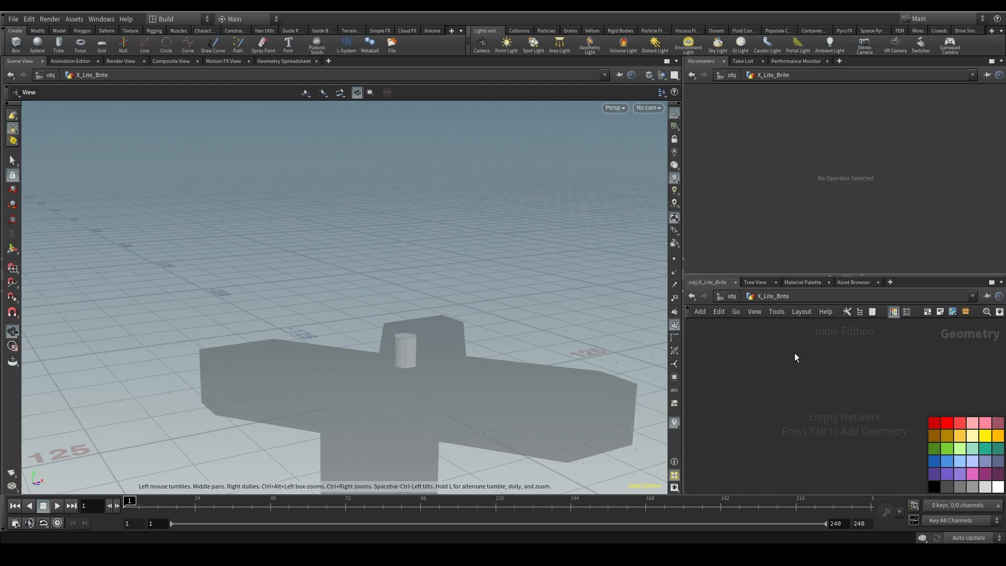
mouse_move(528, 292)
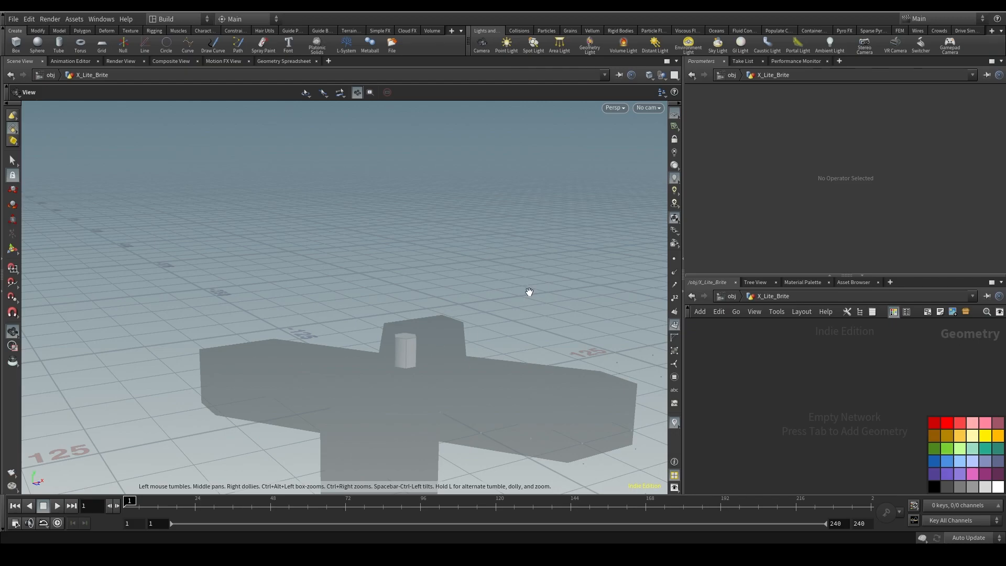
mouse_move(793, 436)
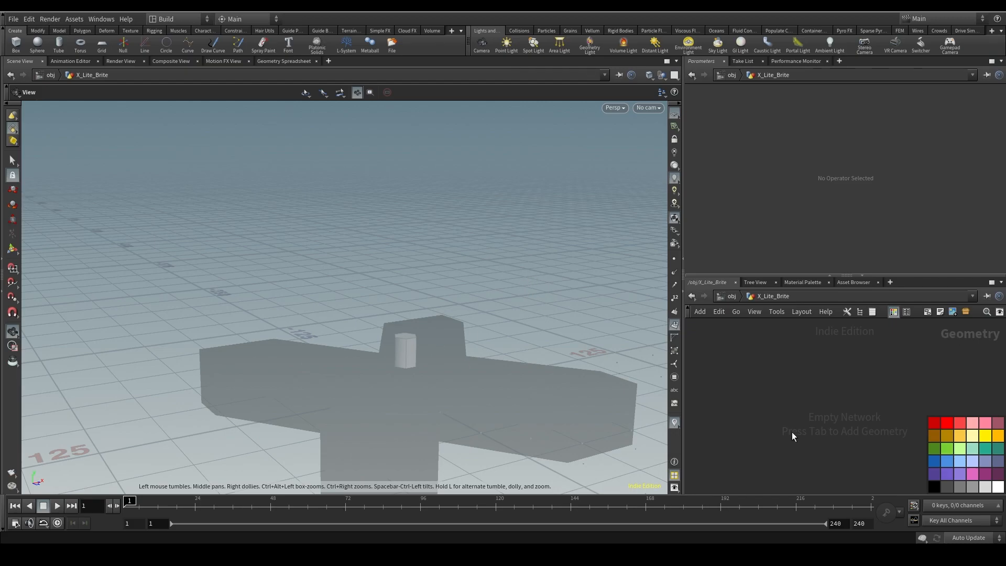
- Object Merge the peg output Out_Peg_Basic_ into the X_Lite_Brite network
key(Tab)
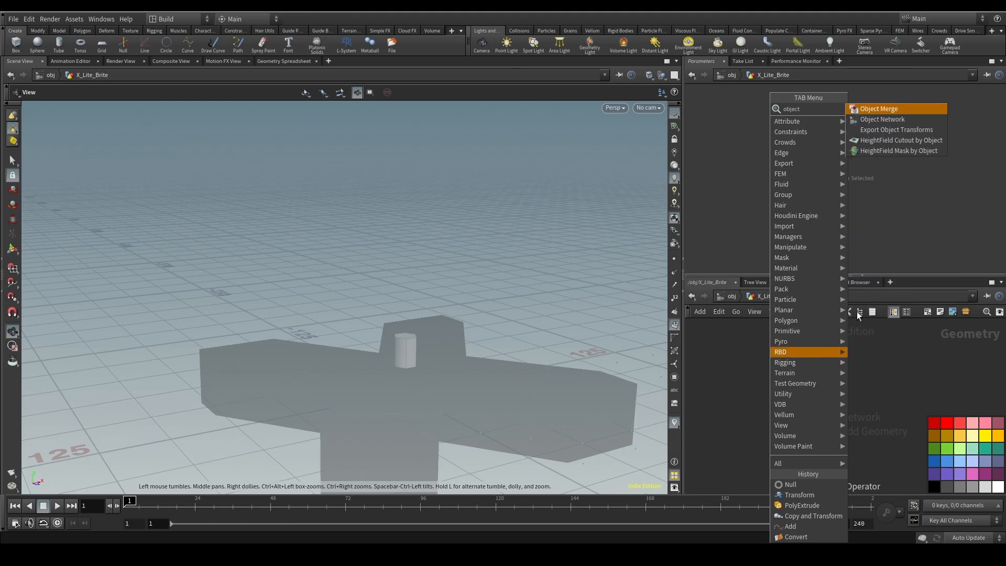
click(878, 108)
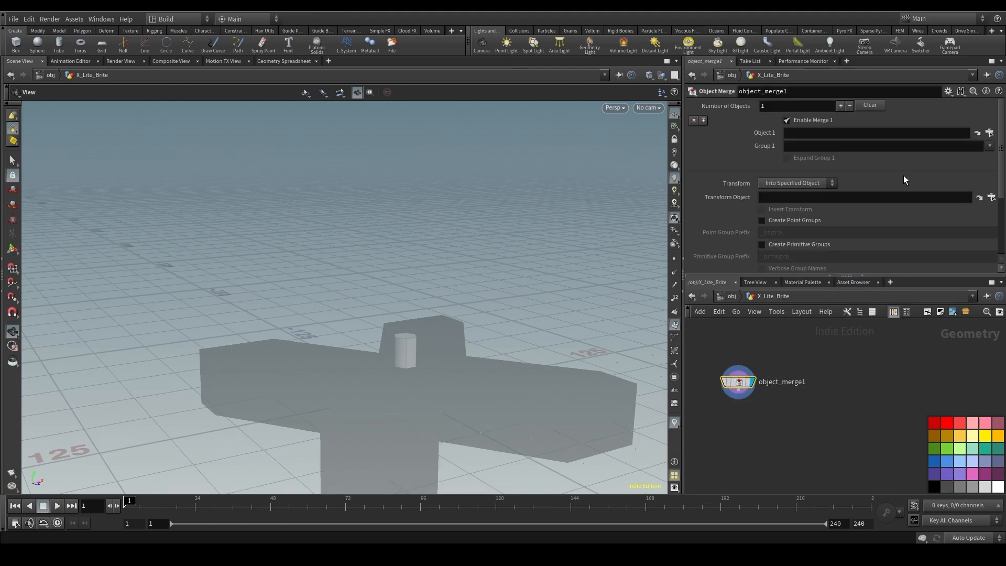
click(989, 133)
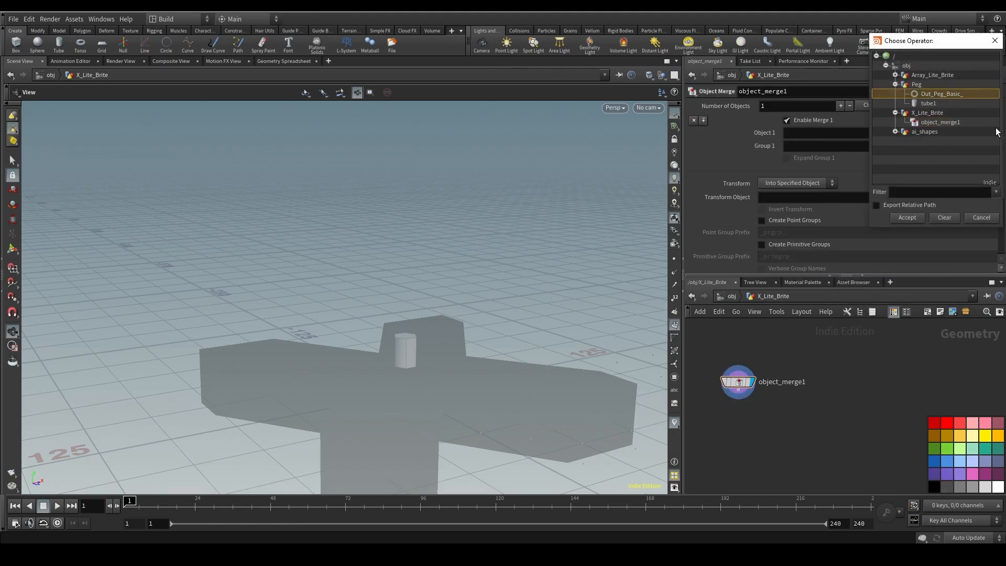
click(905, 217)
text(PEG)
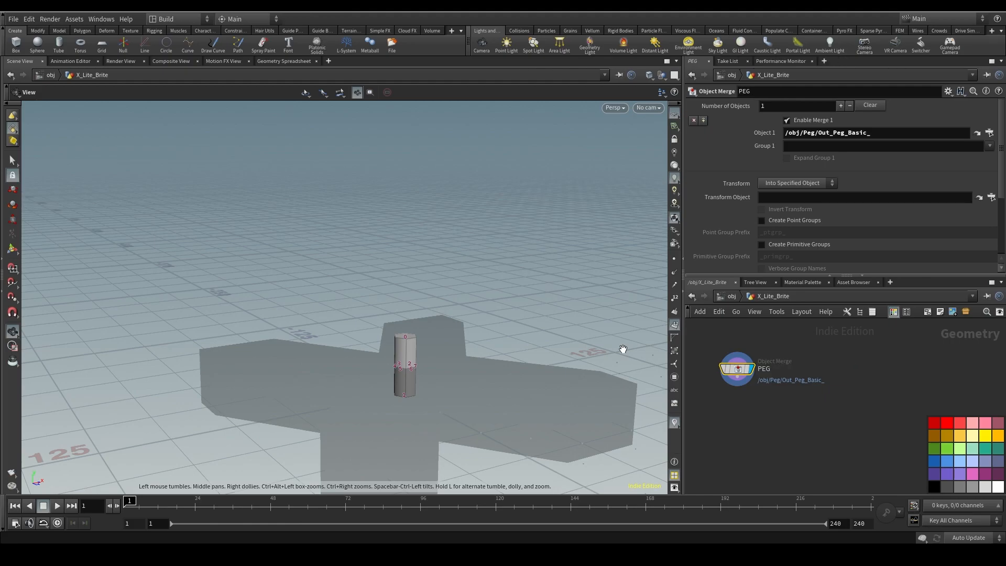
- Object Merge the hexagonal point array Out_ARRAY from Array_Lite_Brite
key(Tab)
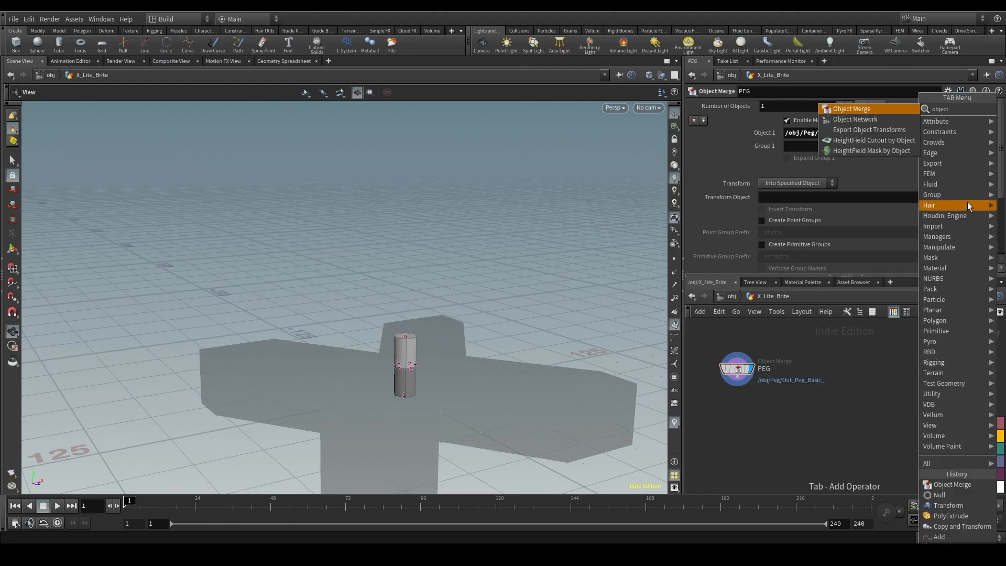
click(851, 108)
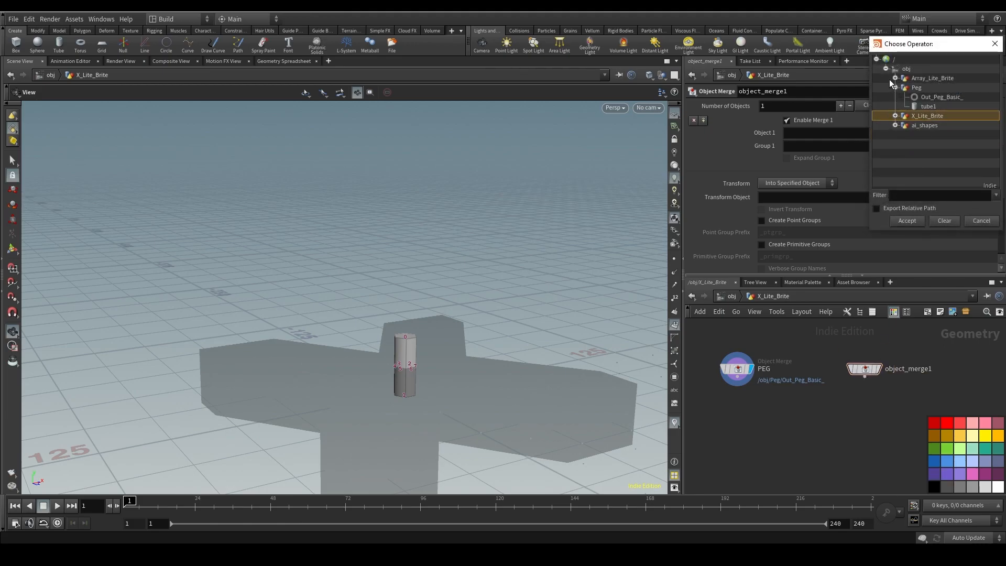
click(893, 77)
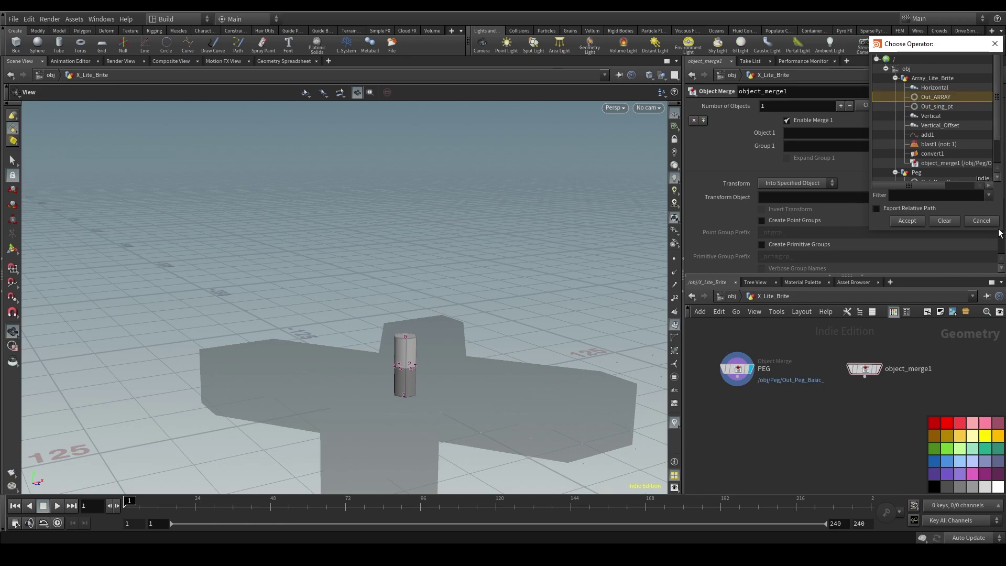
click(905, 221)
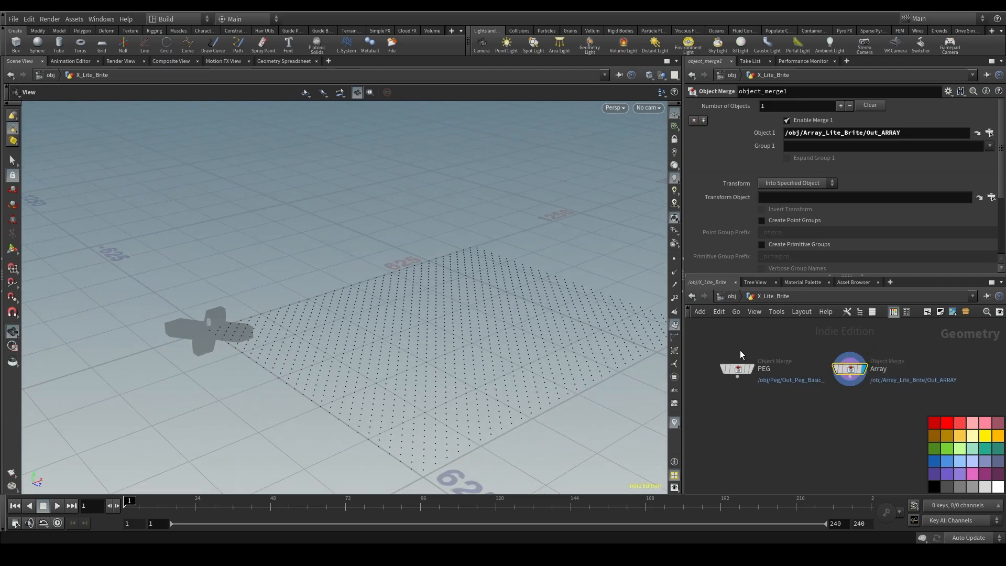
- Object Merge the OUT_X_Boundary shape as the third input
key(tab)
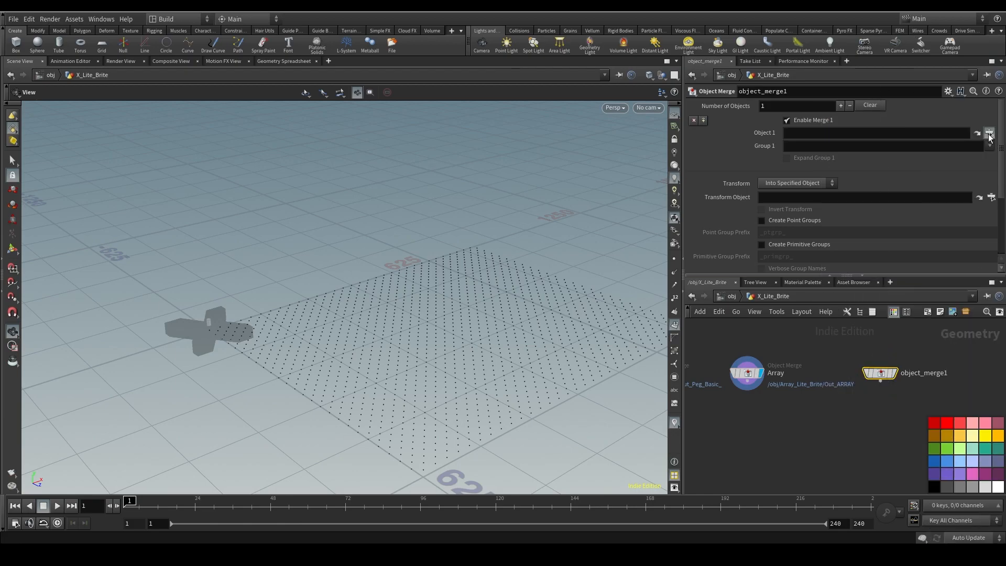
click(988, 133)
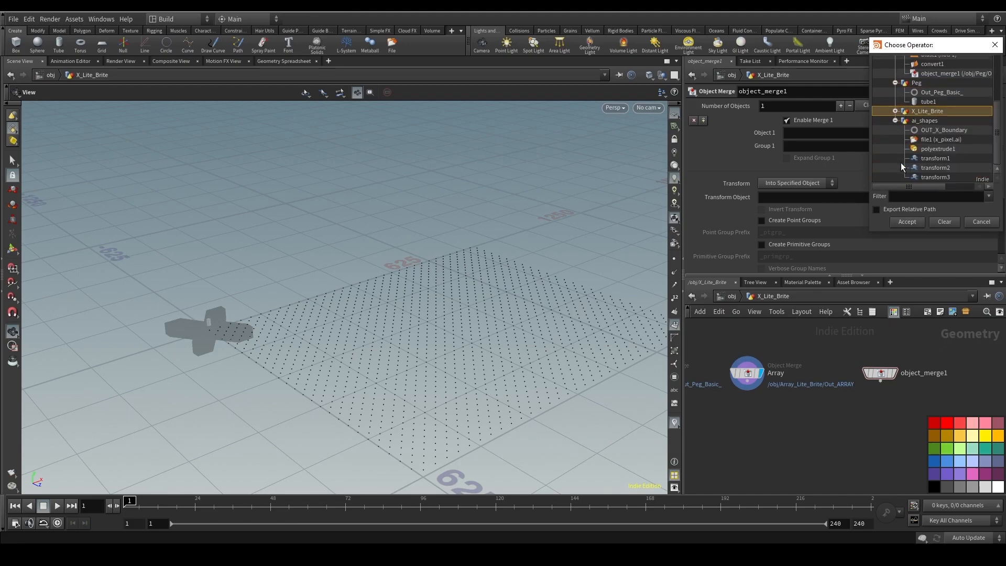
click(905, 221)
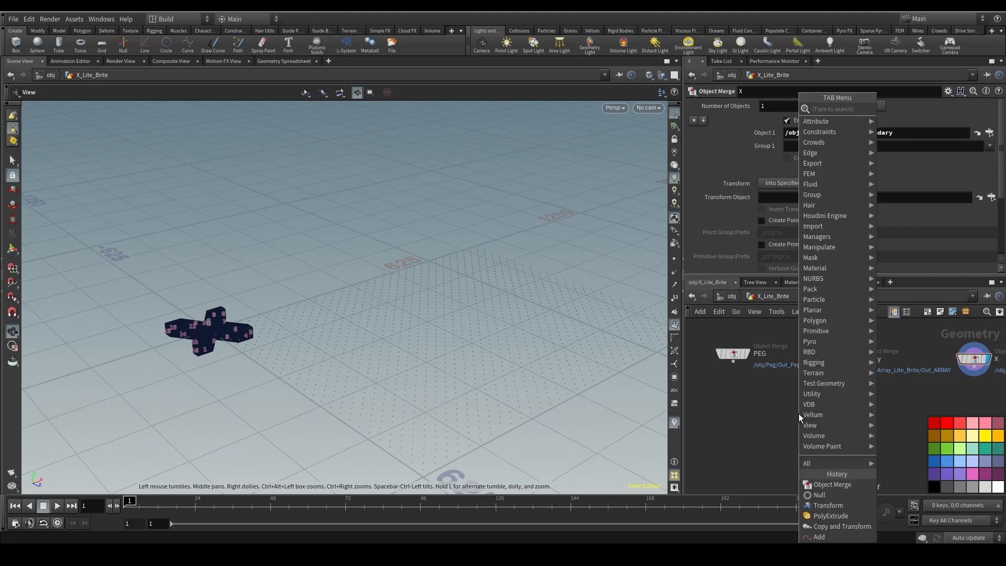
- Copy the peg onto every array point with Copy to Points and display the field of pegs
text(copy)
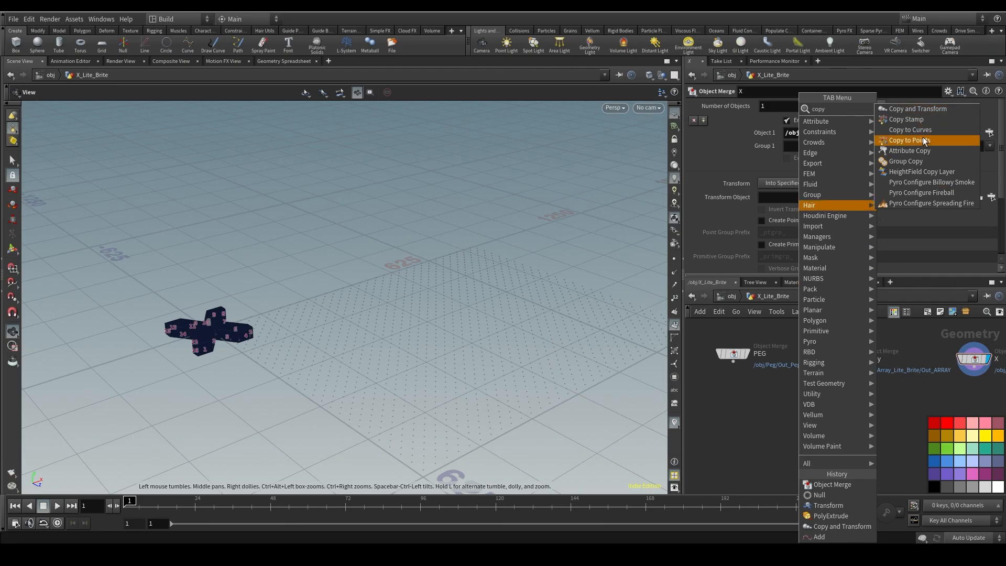
click(908, 139)
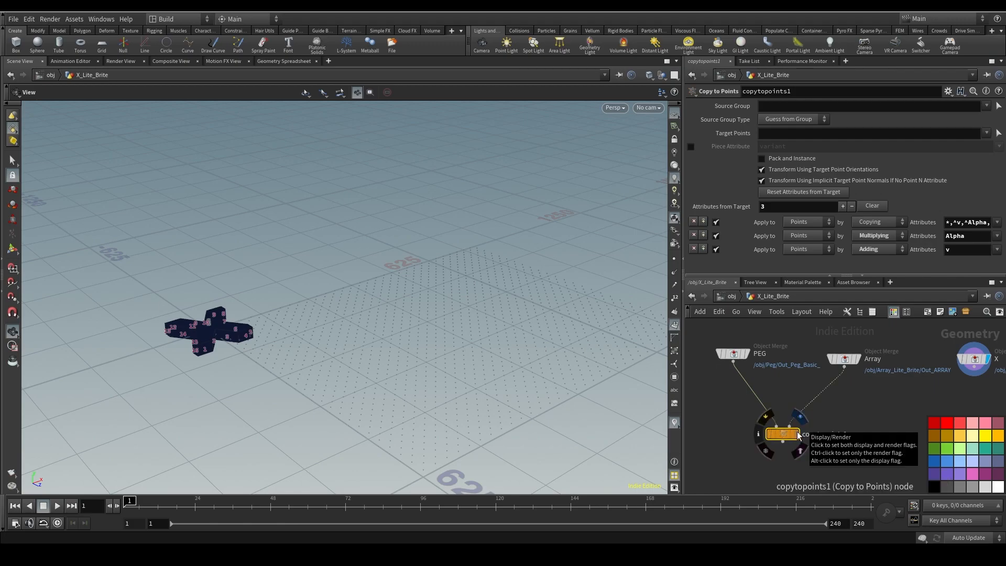
click(782, 434)
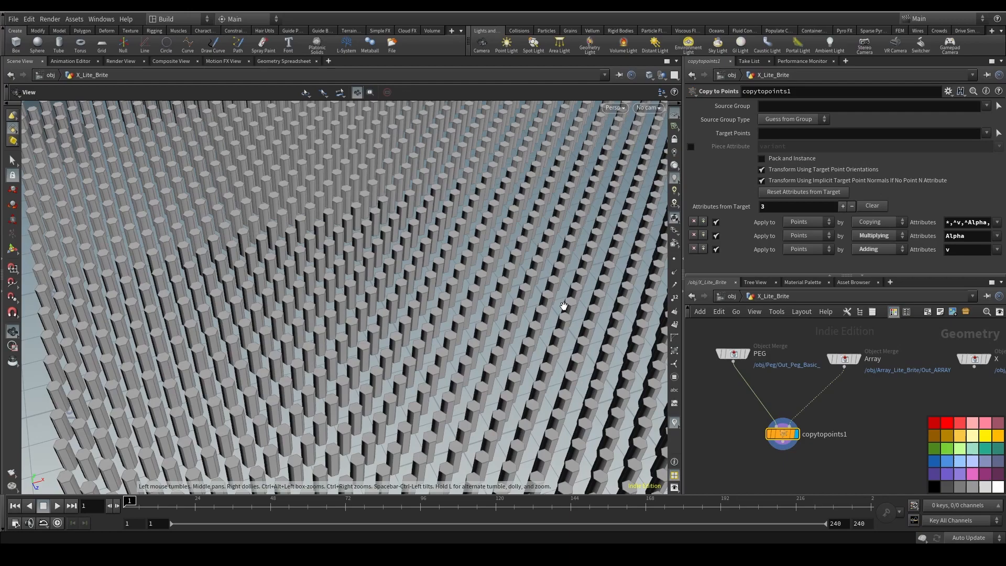
mouse_move(561, 242)
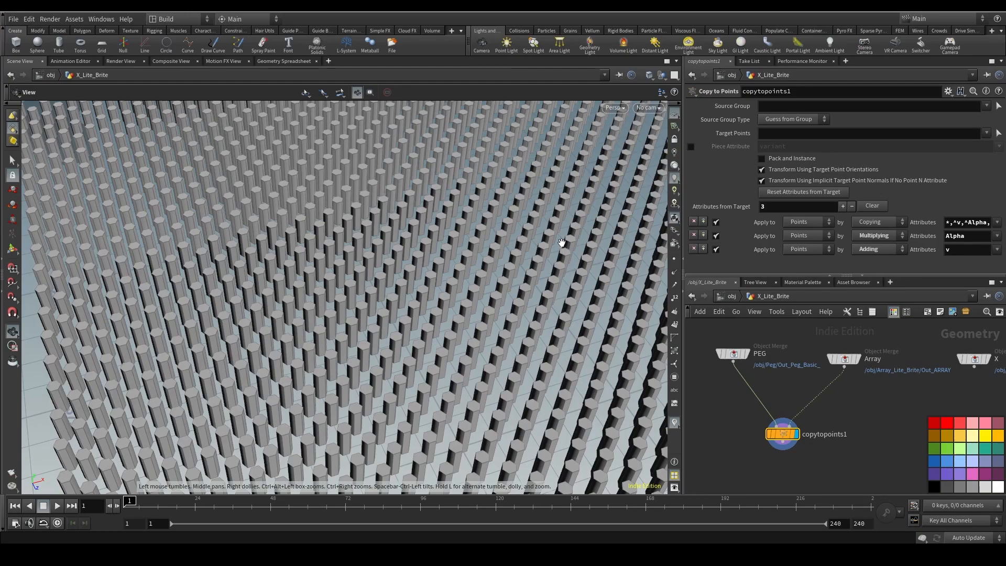
mouse_move(571, 227)
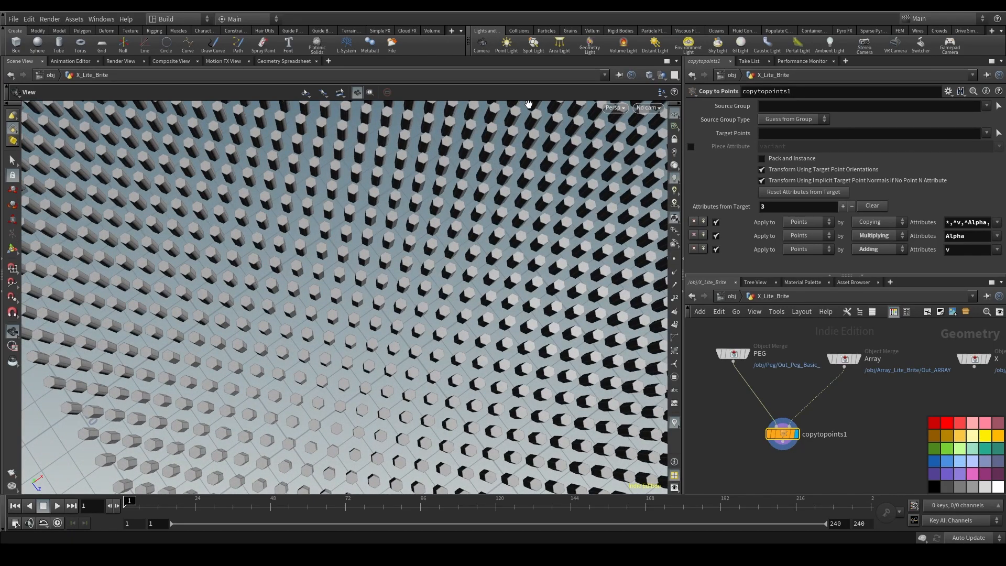
mouse_move(797, 467)
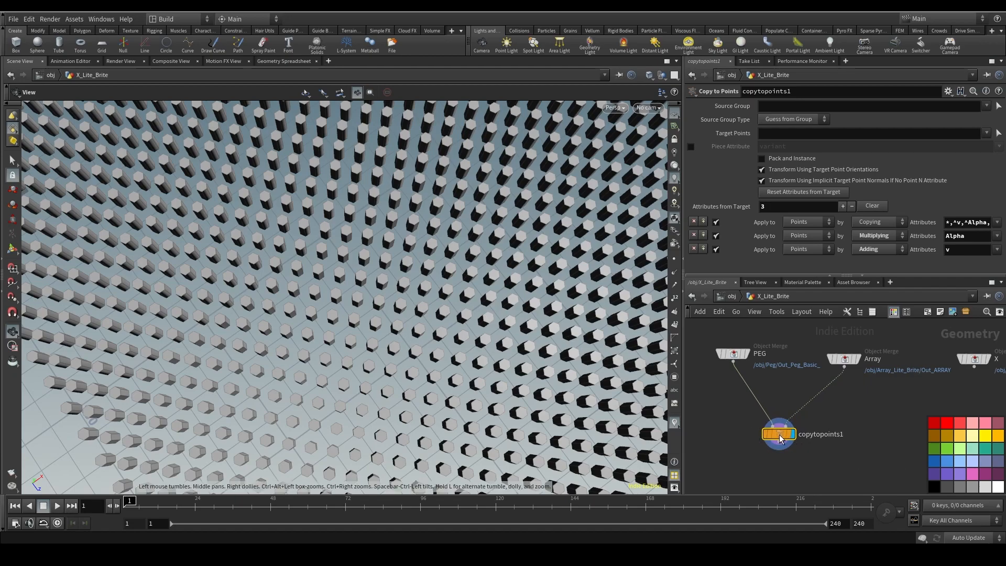
mouse_move(740, 470)
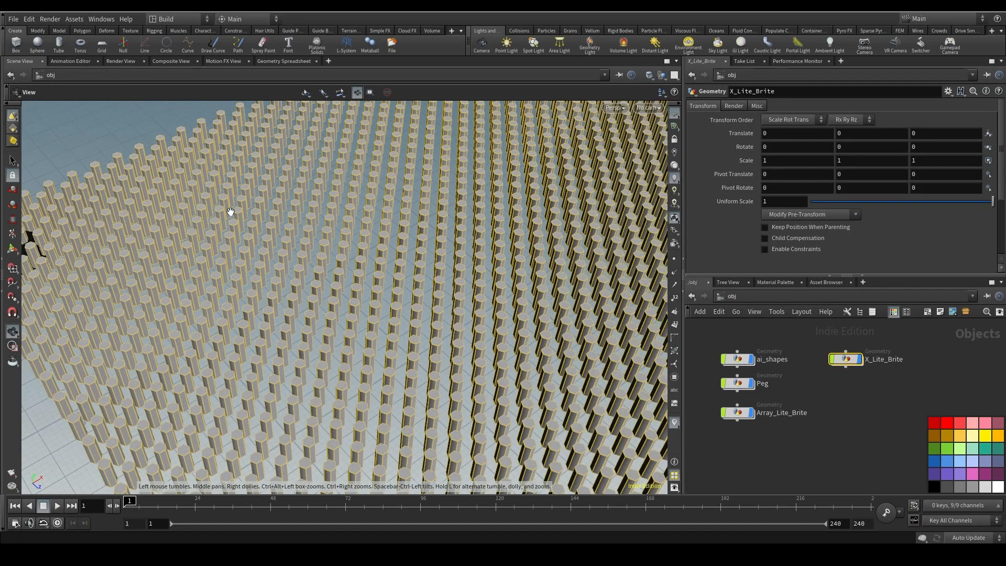
mouse_move(256, 296)
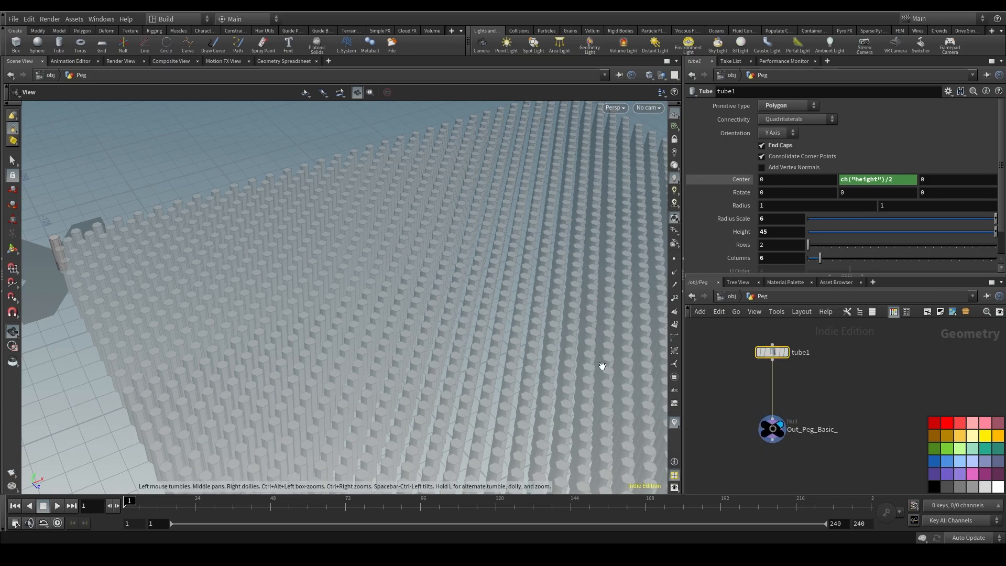
mouse_move(794, 223)
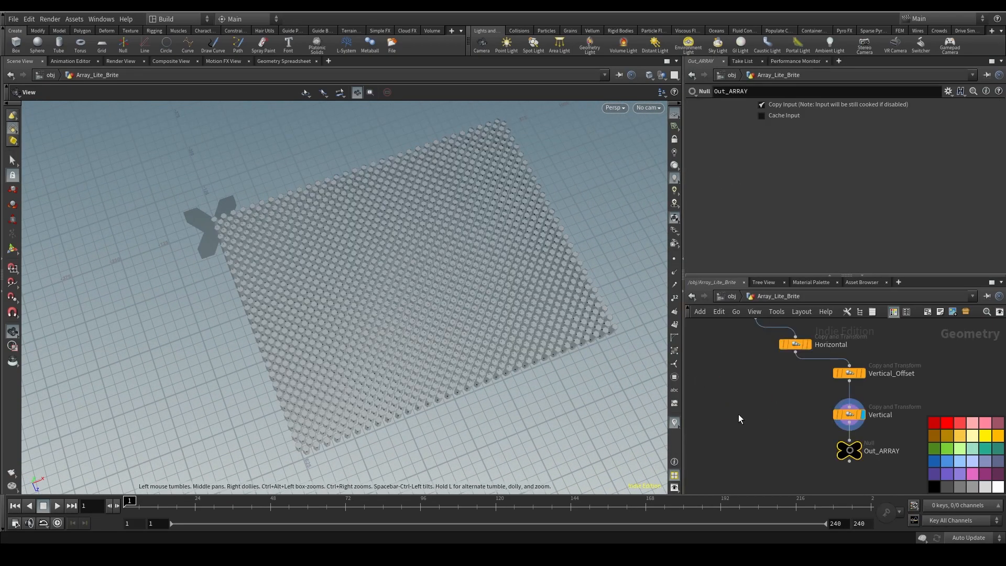
mouse_move(782, 444)
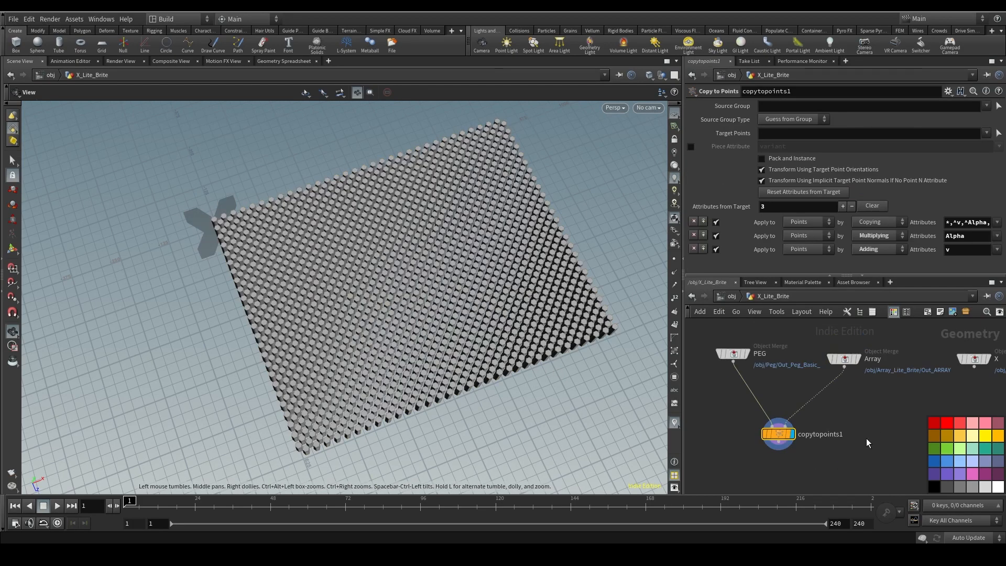
- Add a Group Create named X_Boundary making point group x_pts kept in bounding regions
key(Tab)
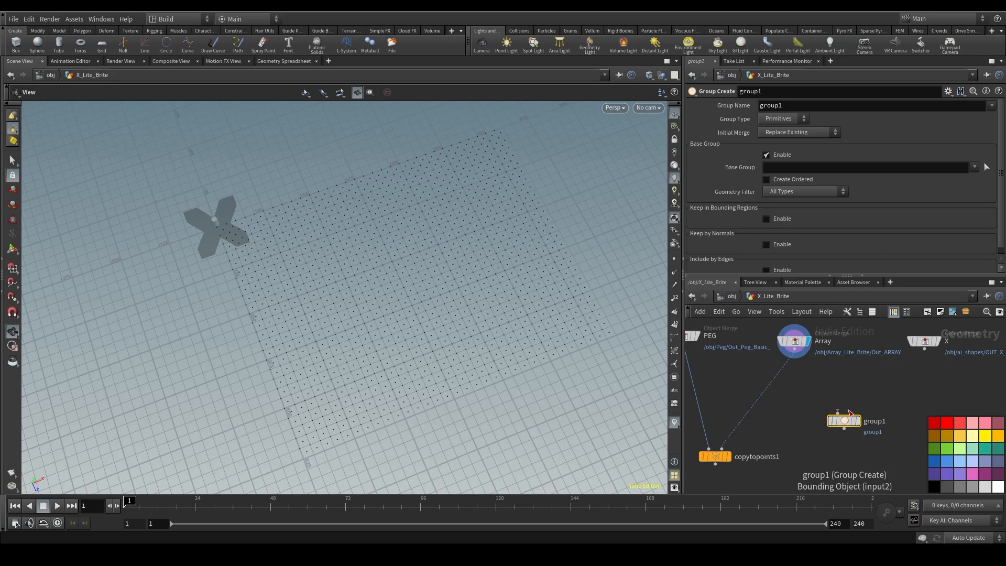
mouse_move(852, 399)
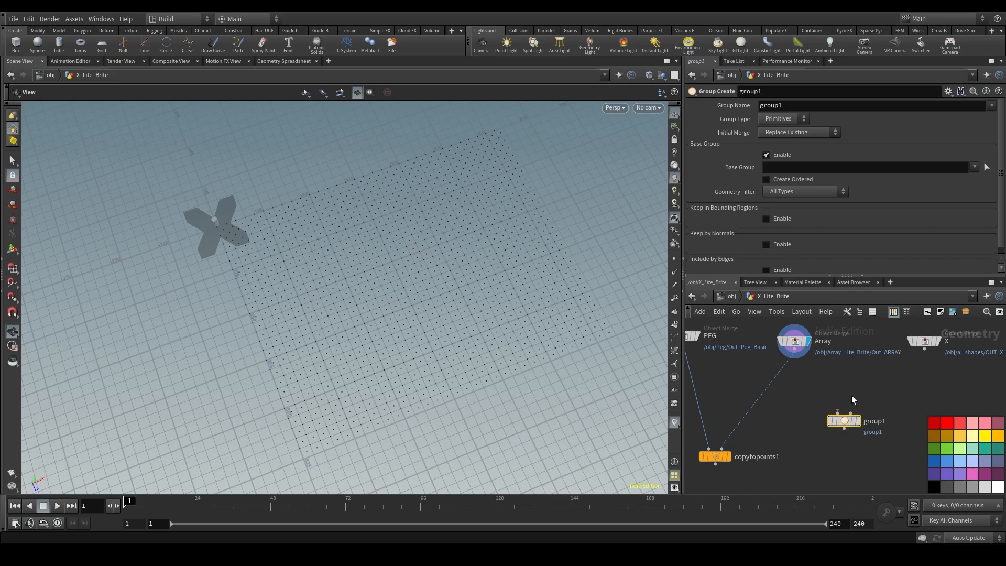
mouse_move(855, 389)
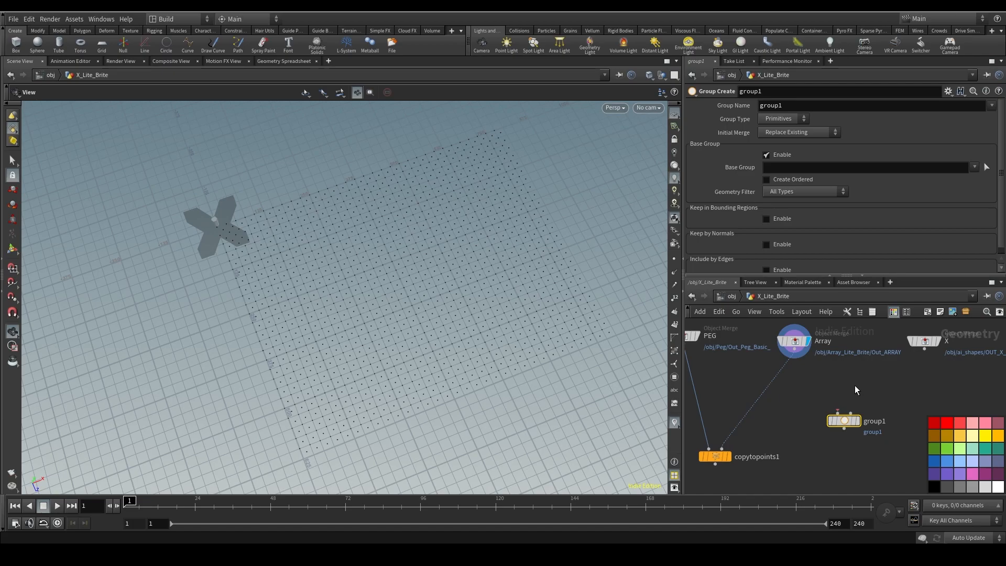
double_click(873, 421)
text(X_Boundary)
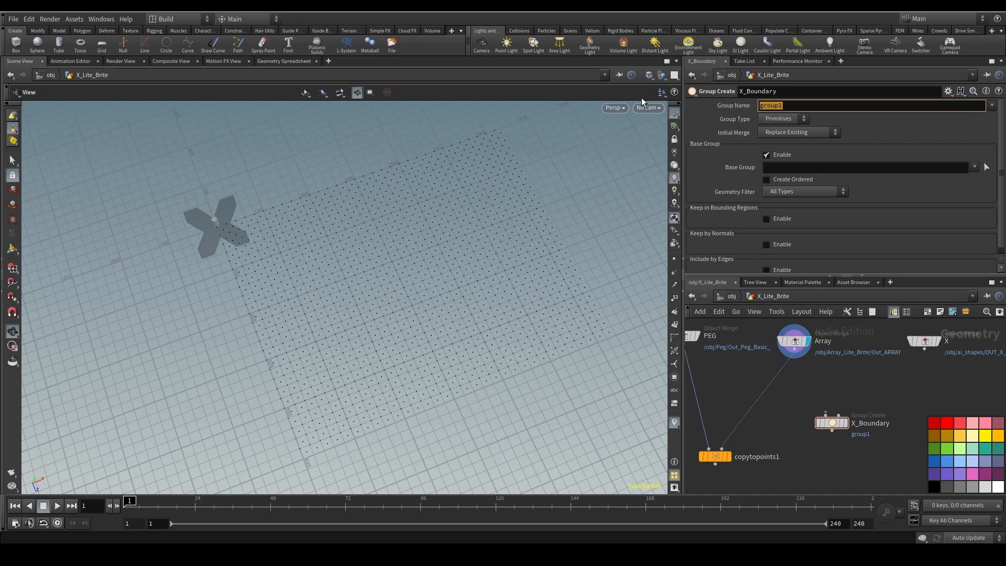
text(x_pts)
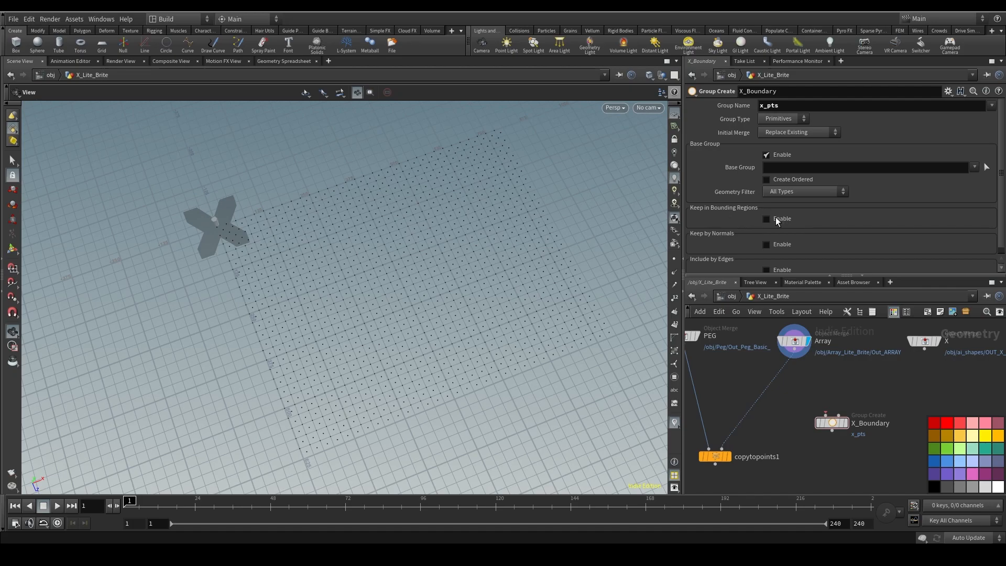
click(766, 219)
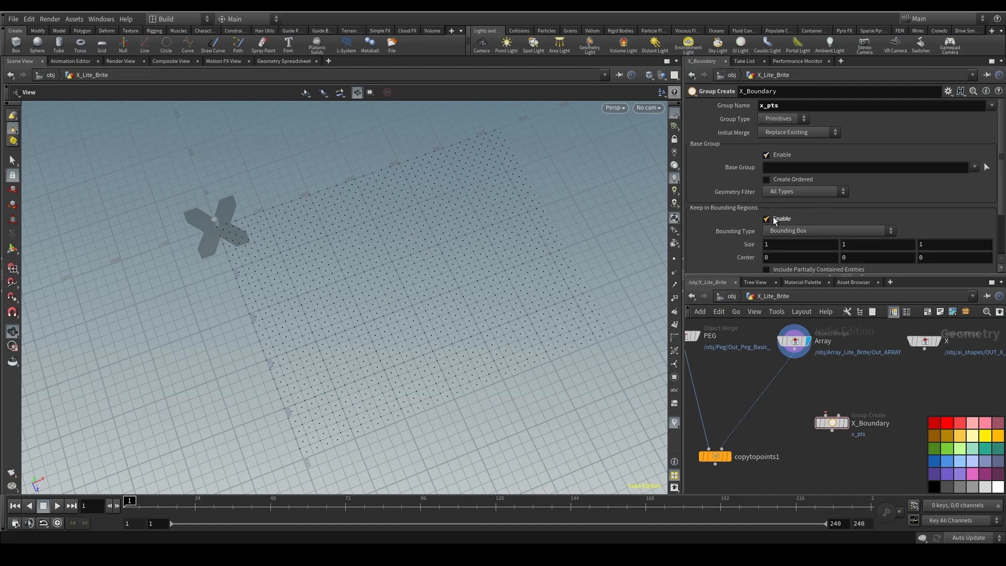
- Use a Bounding Object region and wire the X shape merge in as the bound
click(781, 119)
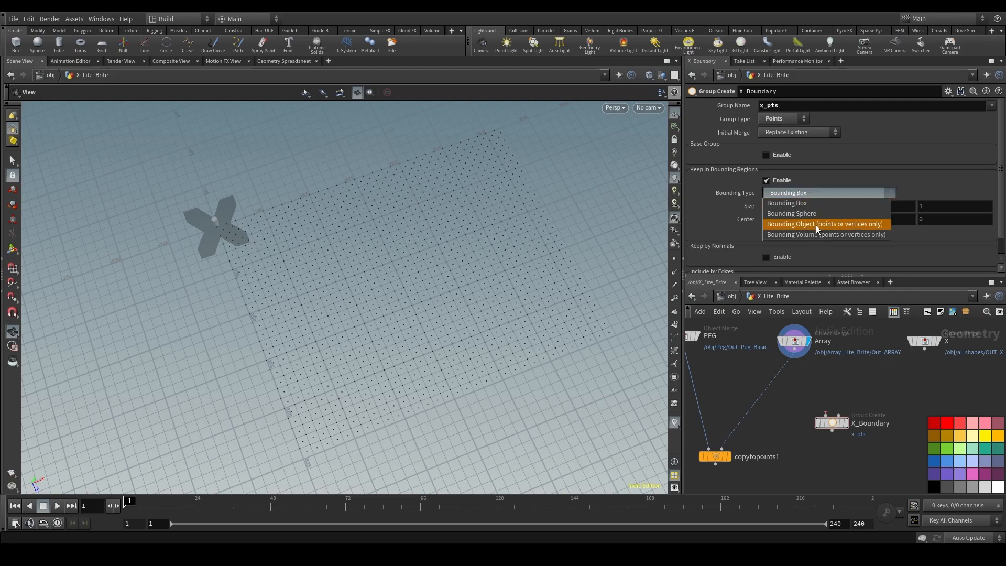
mouse_move(784, 228)
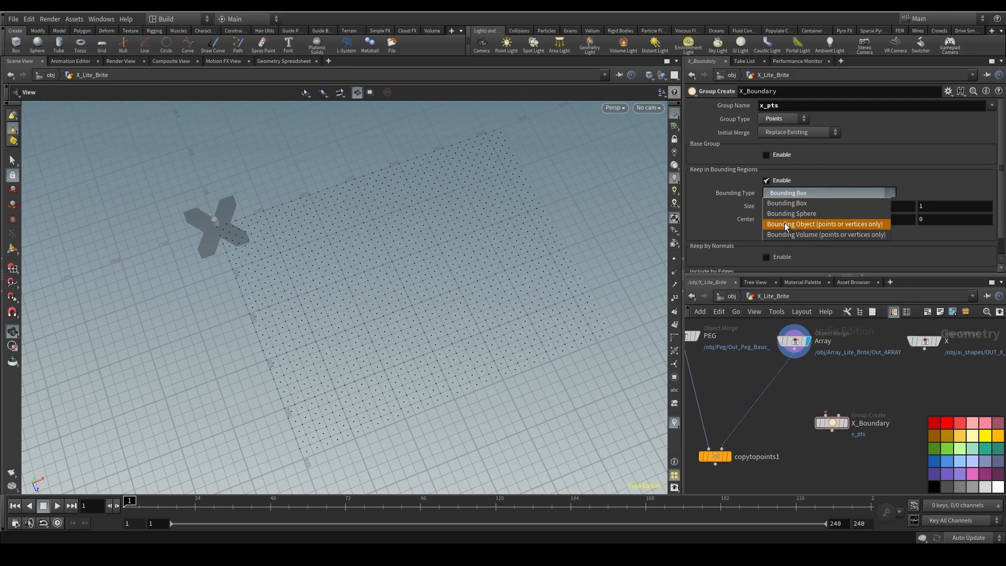
click(824, 223)
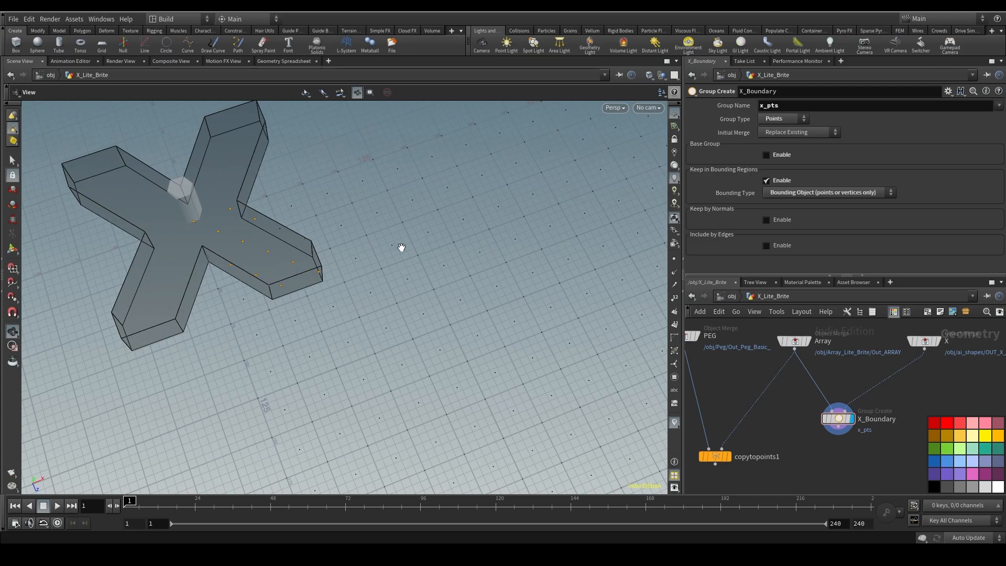
mouse_move(461, 256)
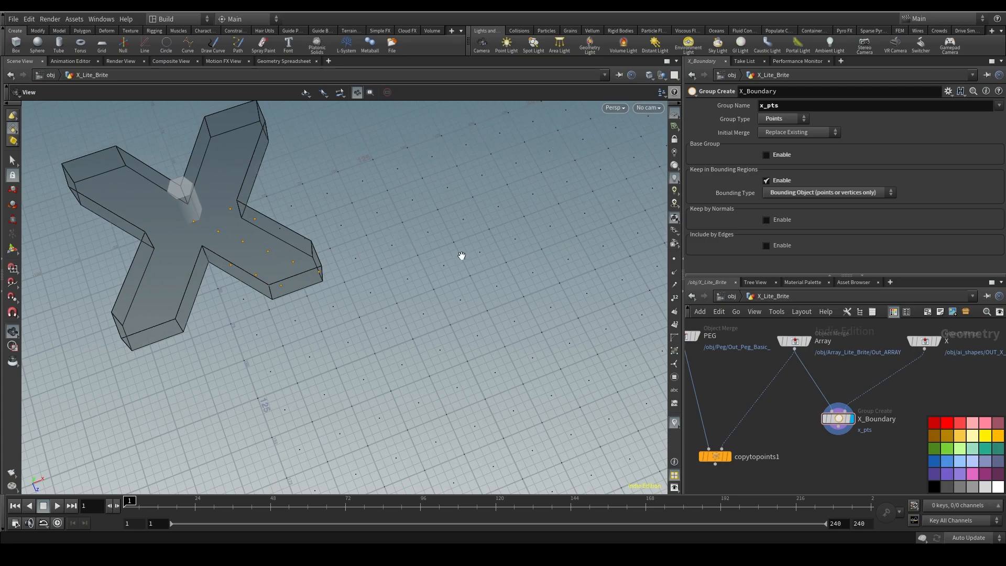
scroll(down, 3)
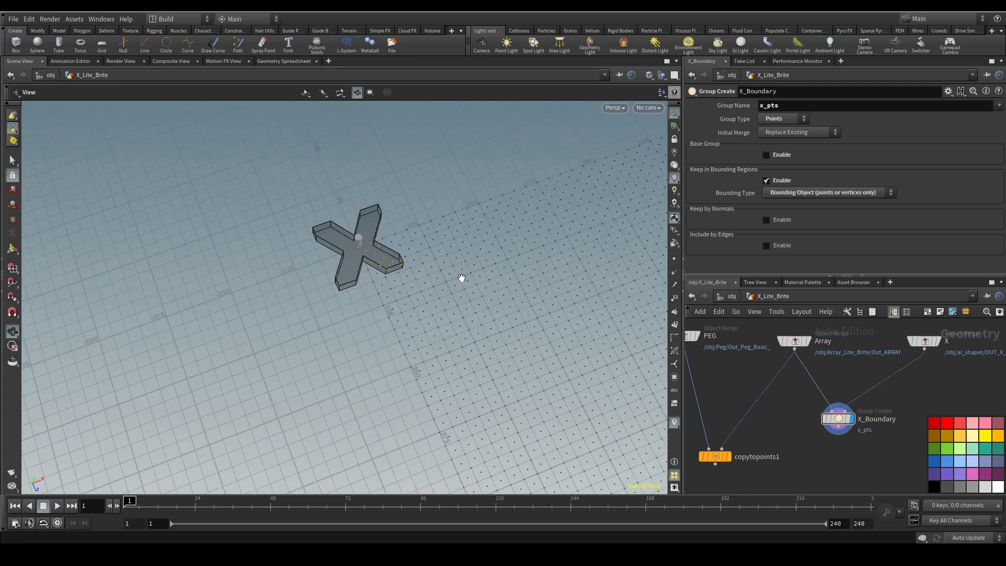
click(924, 341)
text(tran)
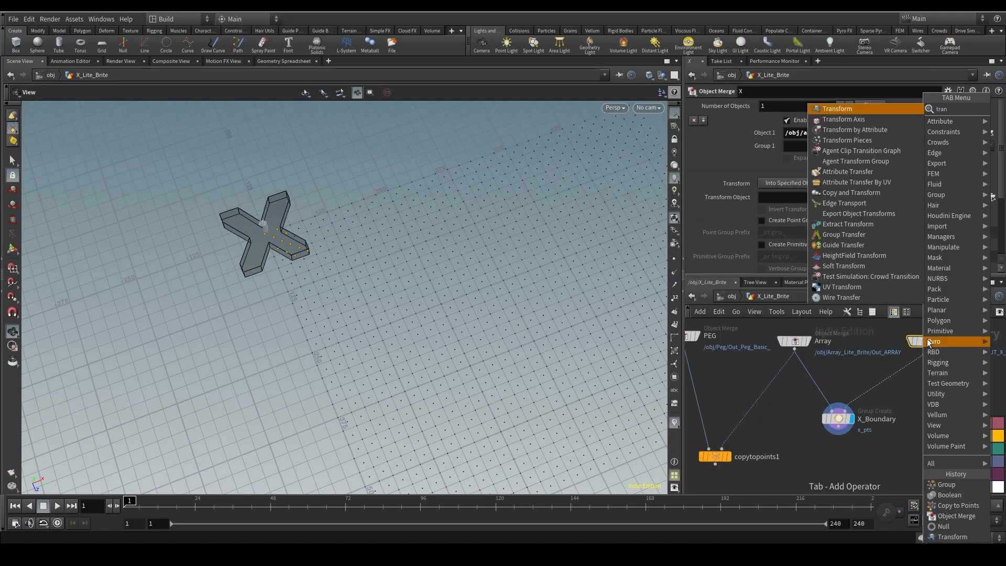
- Add a Transform after the X shape moving it to 200, 0, 260 over the grid
click(836, 108)
text(300)
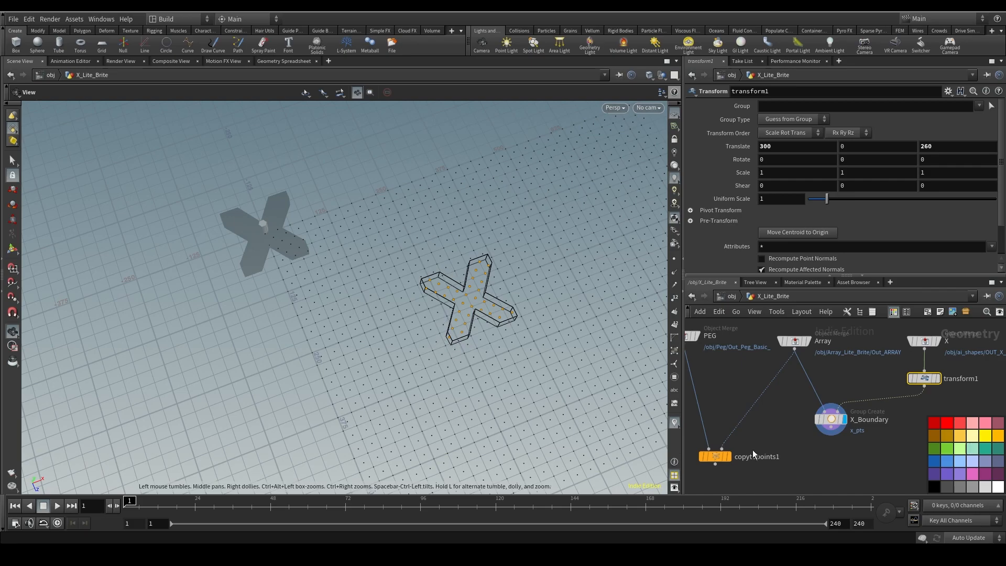
scroll(up, 3)
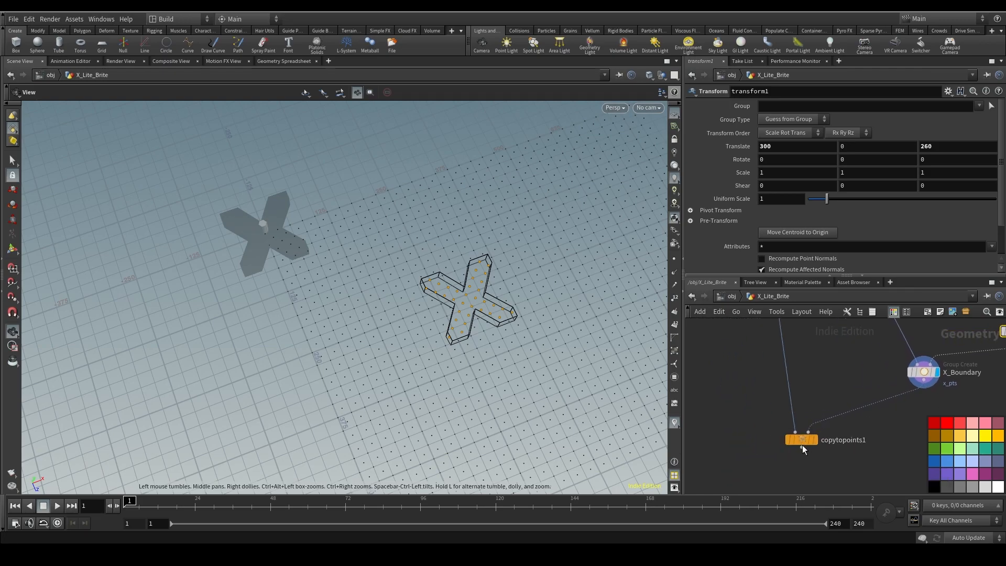
- Restrict copytopoints1's Target Points to the x_pts group, leaving an X of pegs, then select the X transform
click(799, 439)
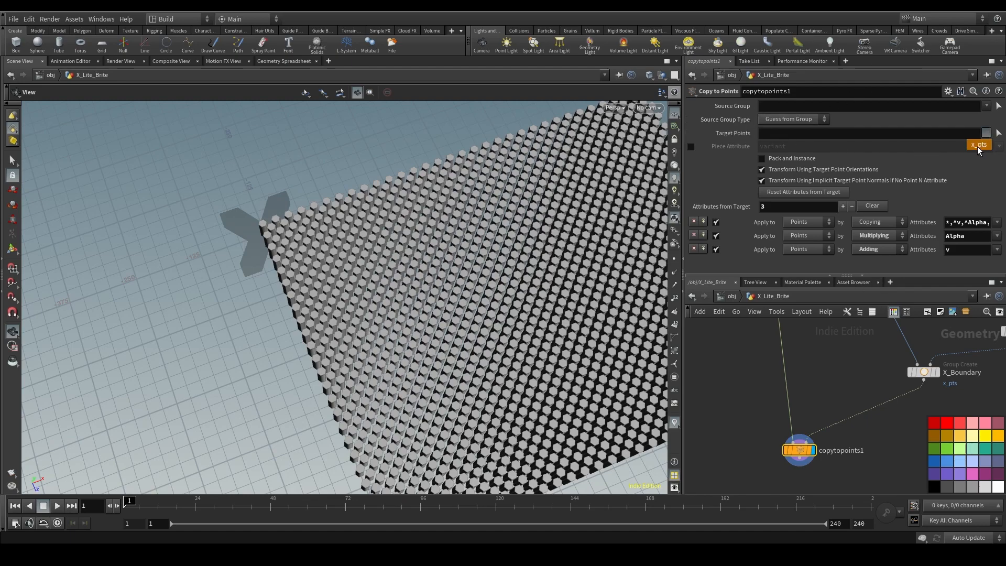
click(978, 143)
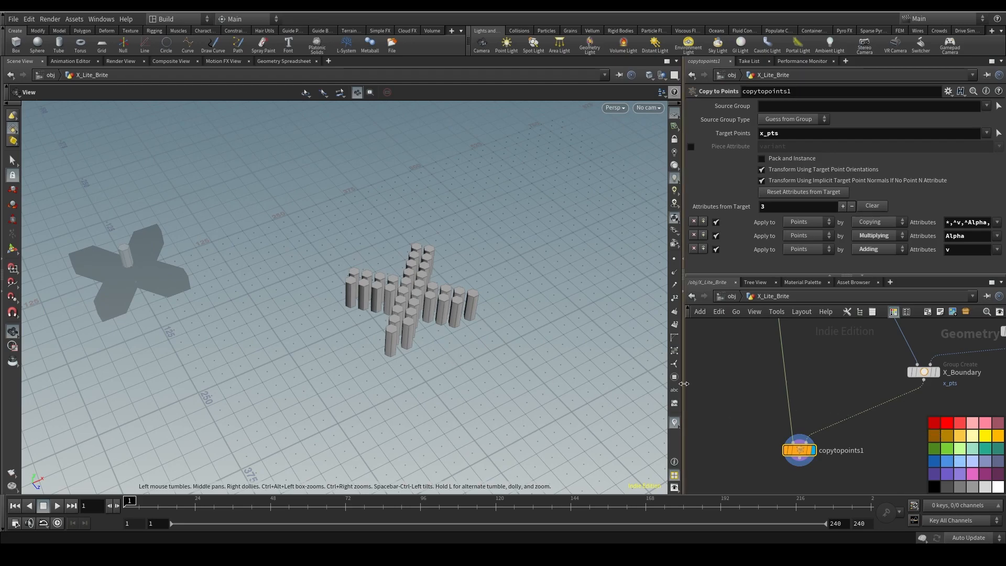
mouse_move(806, 391)
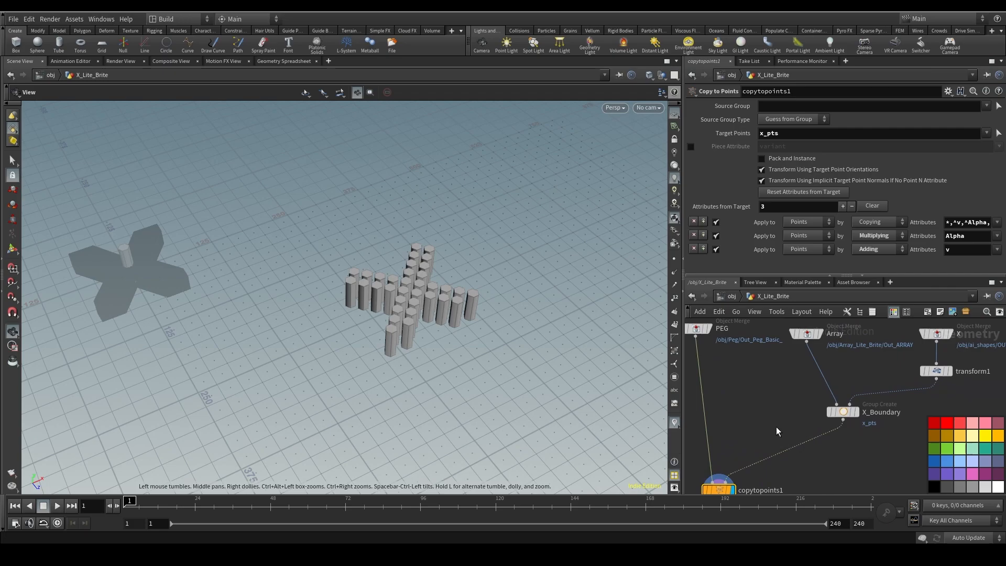
mouse_move(470, 347)
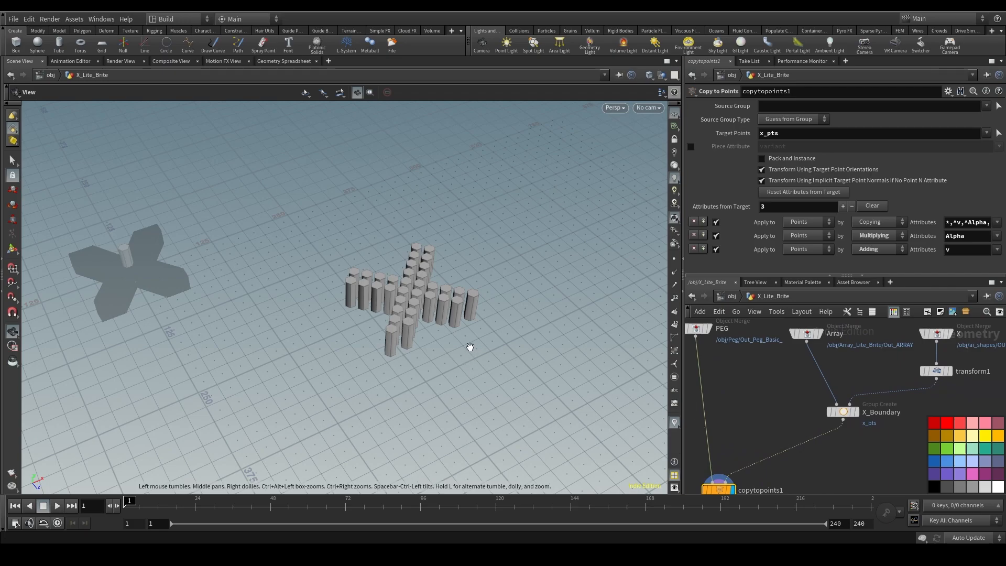
mouse_move(483, 340)
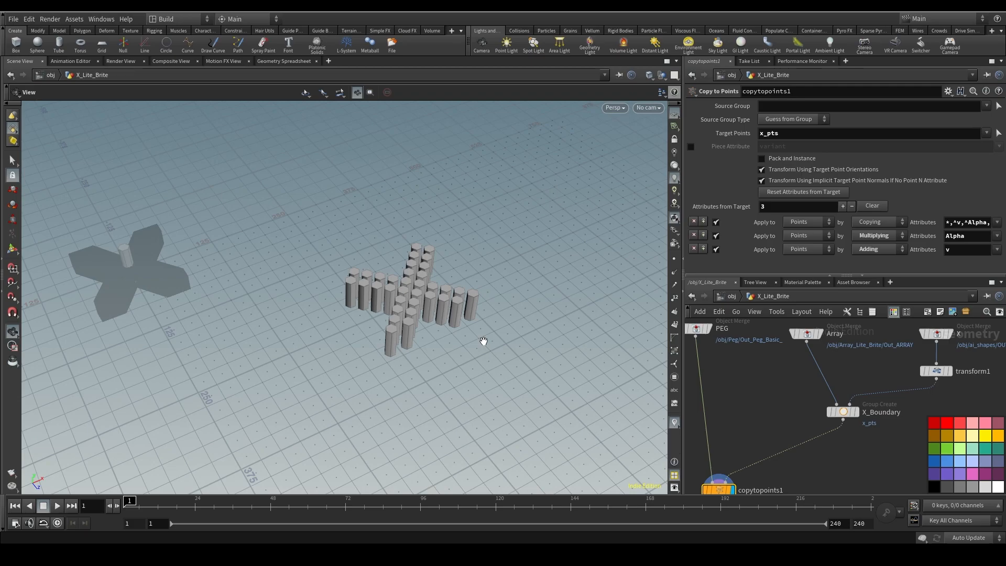
mouse_move(449, 360)
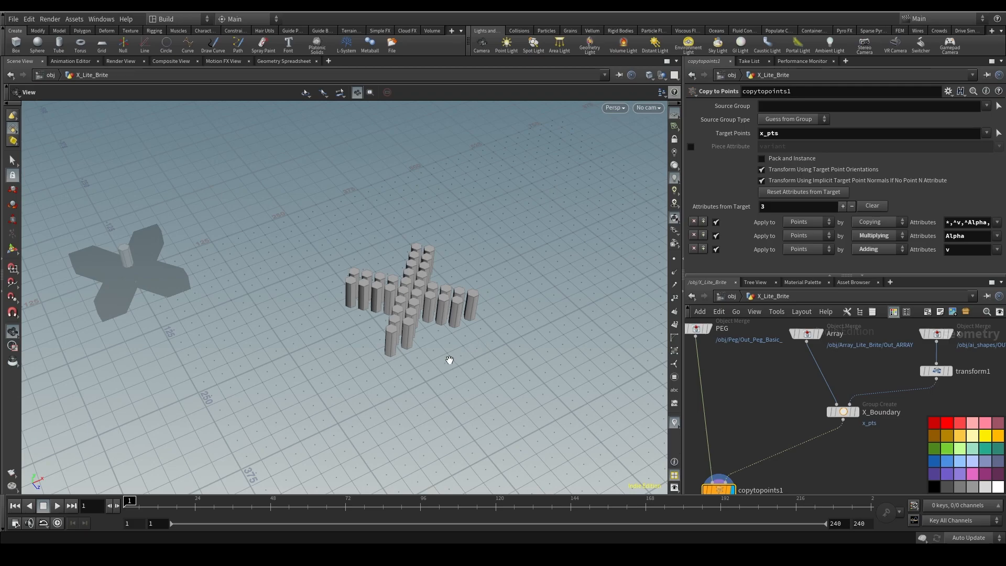
mouse_move(468, 322)
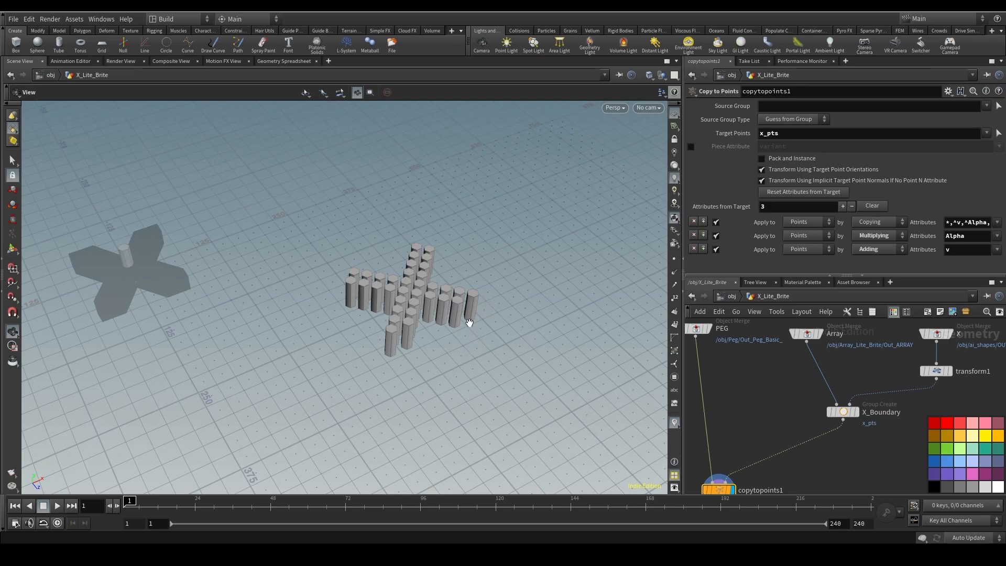
mouse_move(470, 328)
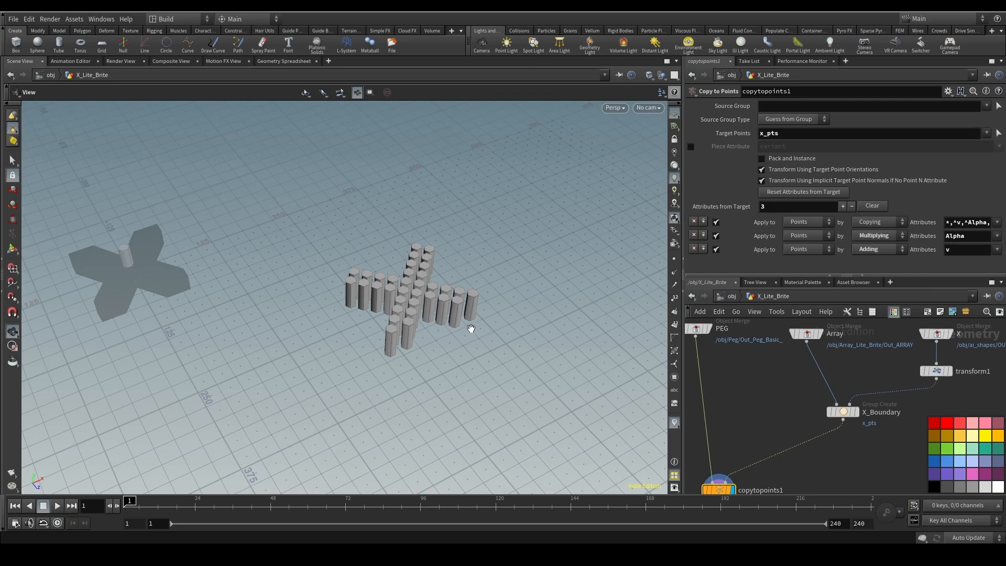
mouse_move(499, 339)
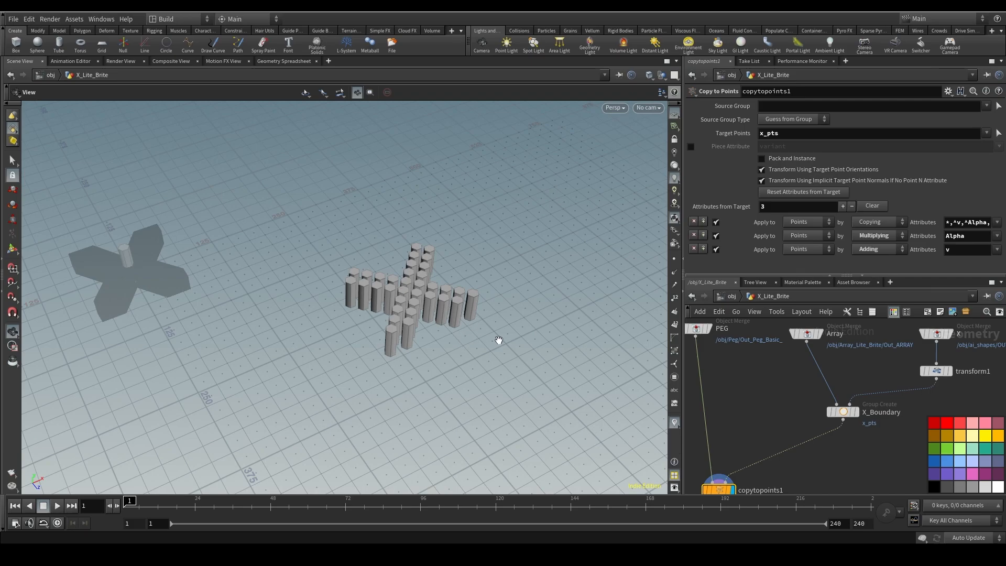
mouse_move(553, 363)
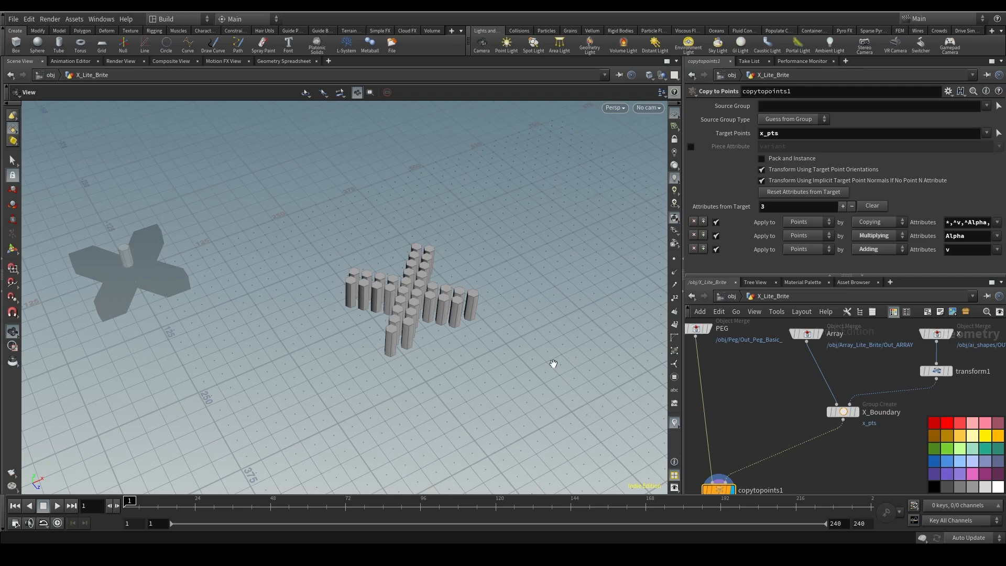
click(935, 371)
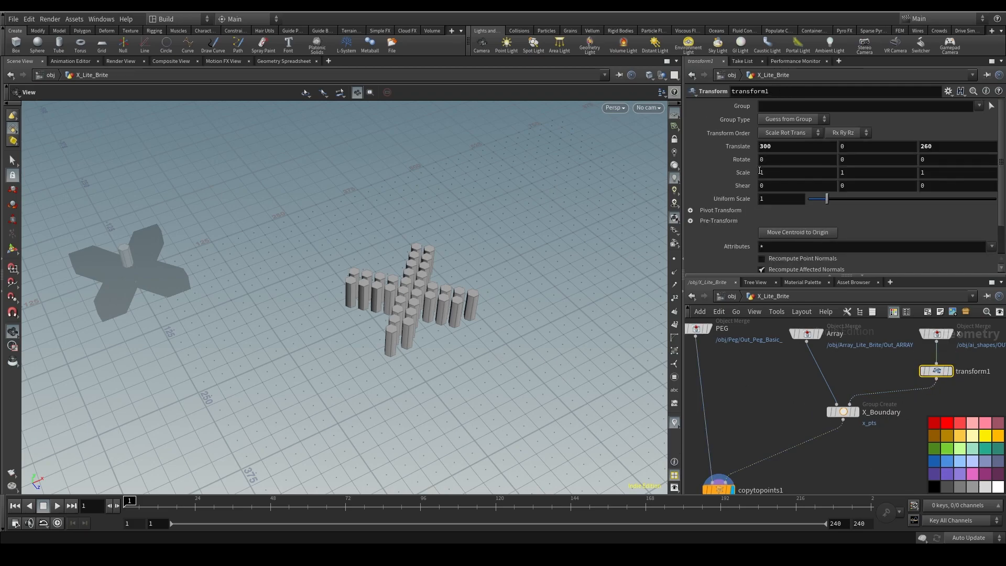